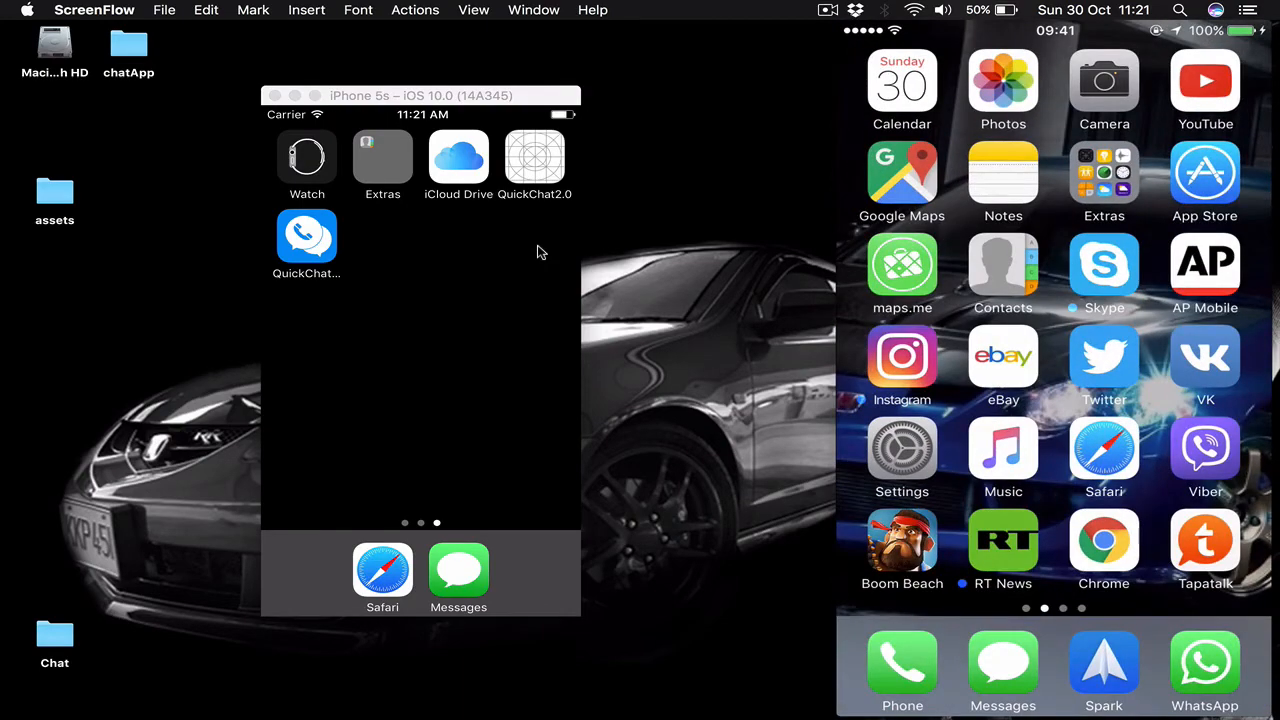
# Swipe through the iPhone home screens to reach the QuickChat icon
pyautogui.hscroll(-3)
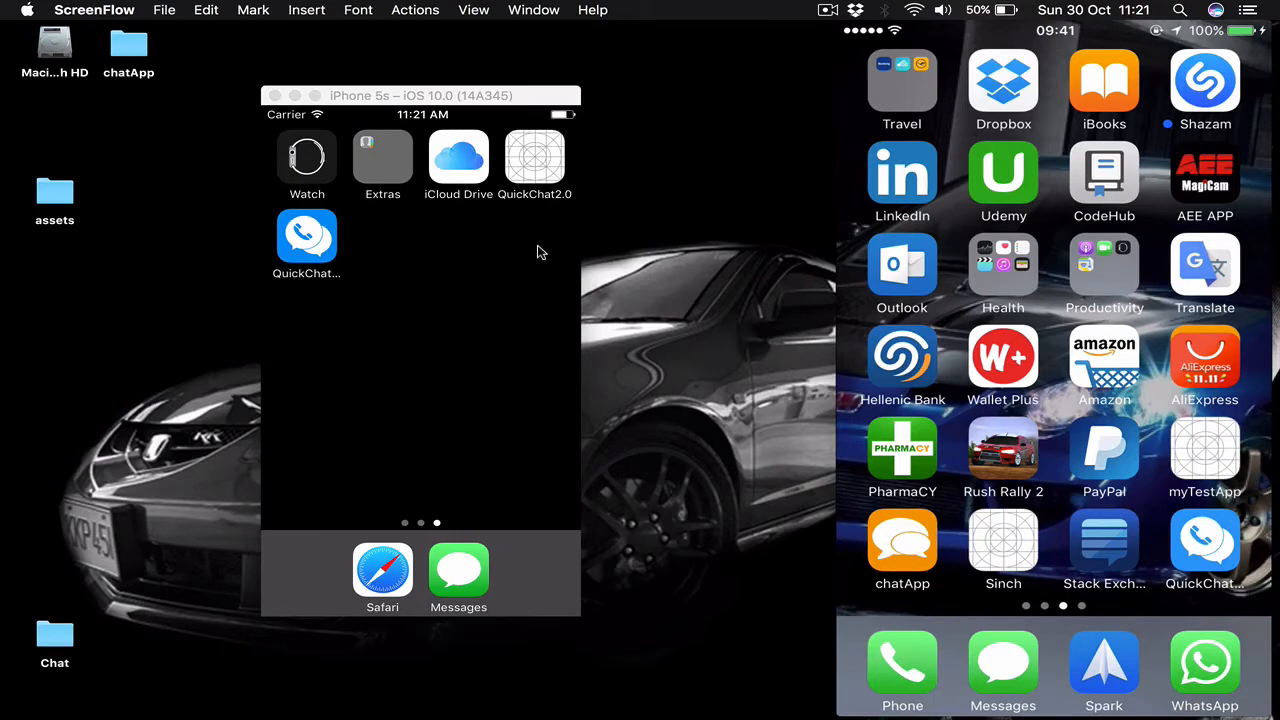
pyautogui.moveTo(436, 274)
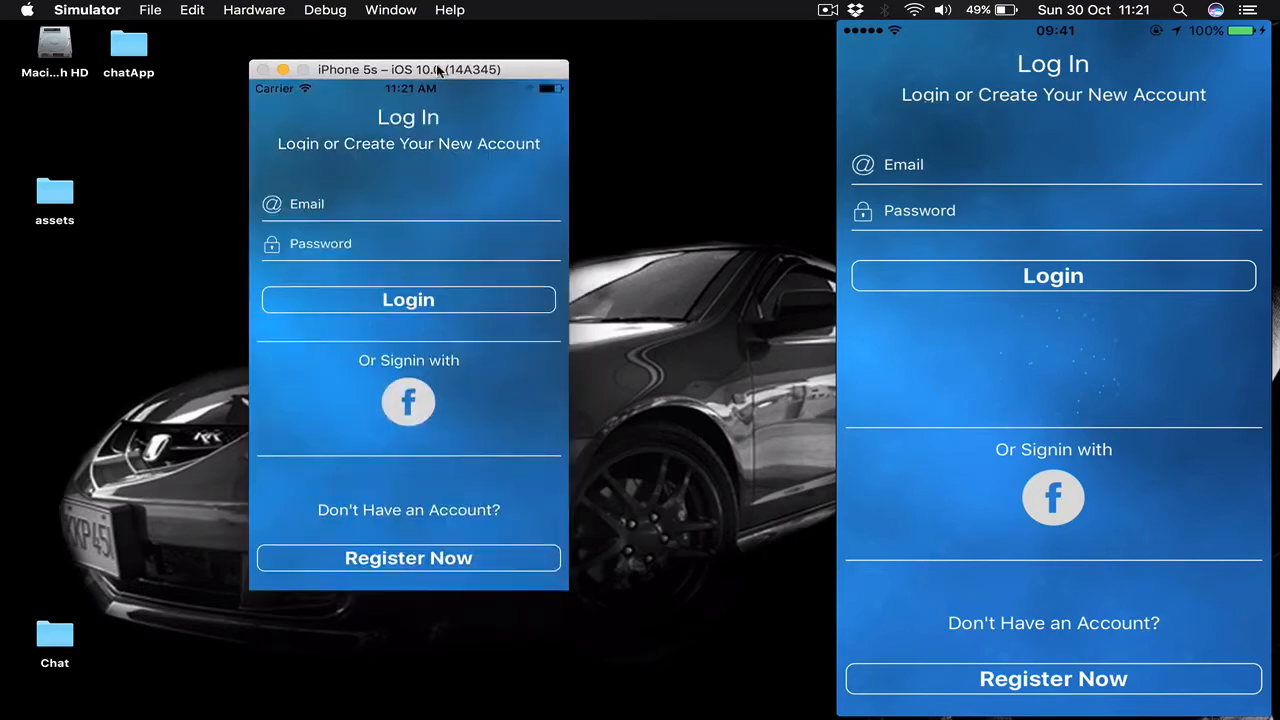
# Log in on the simulator and sign in on the iPhone via Facebook, confirming authorization
pyautogui.click(408, 300)
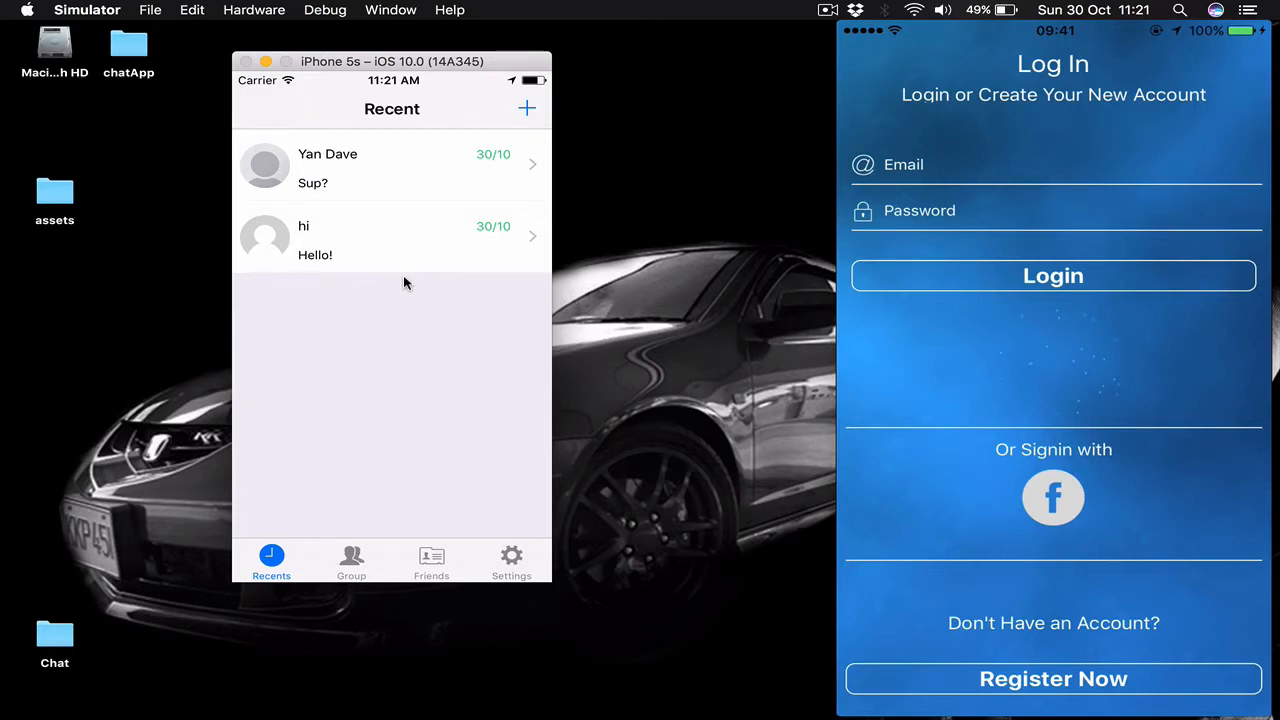
pyautogui.click(1052, 496)
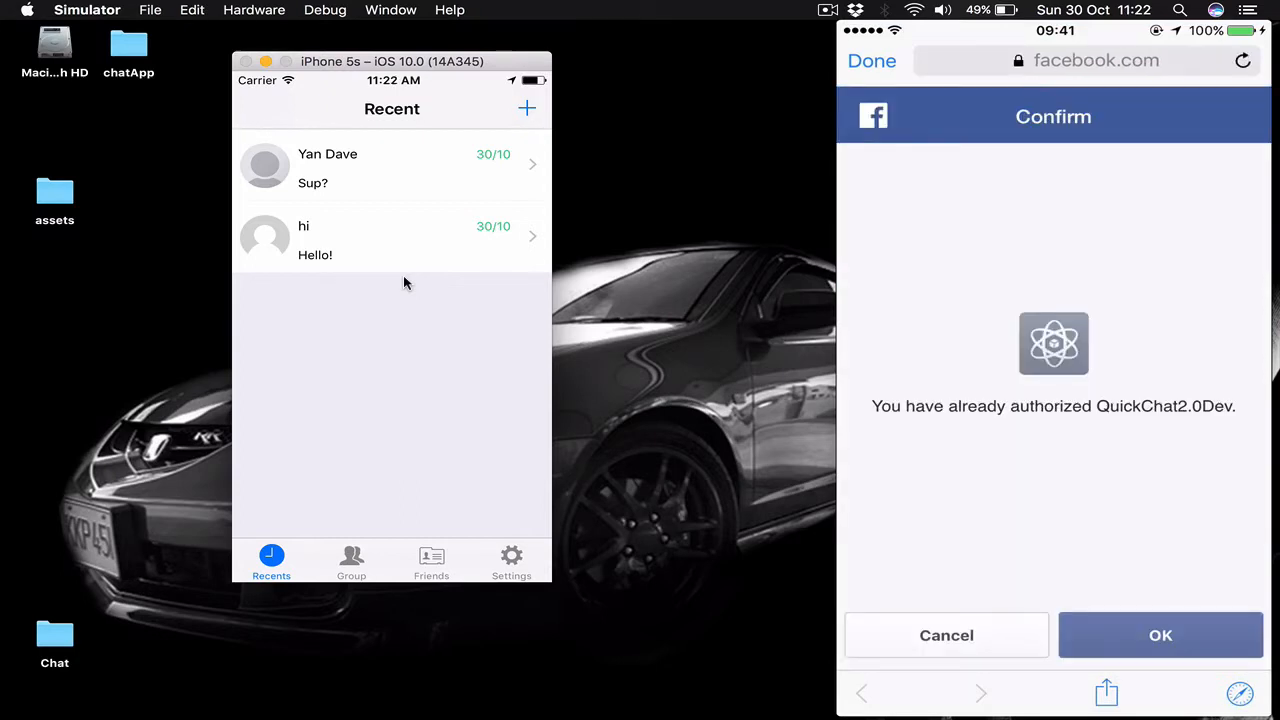
pyautogui.click(1160, 636)
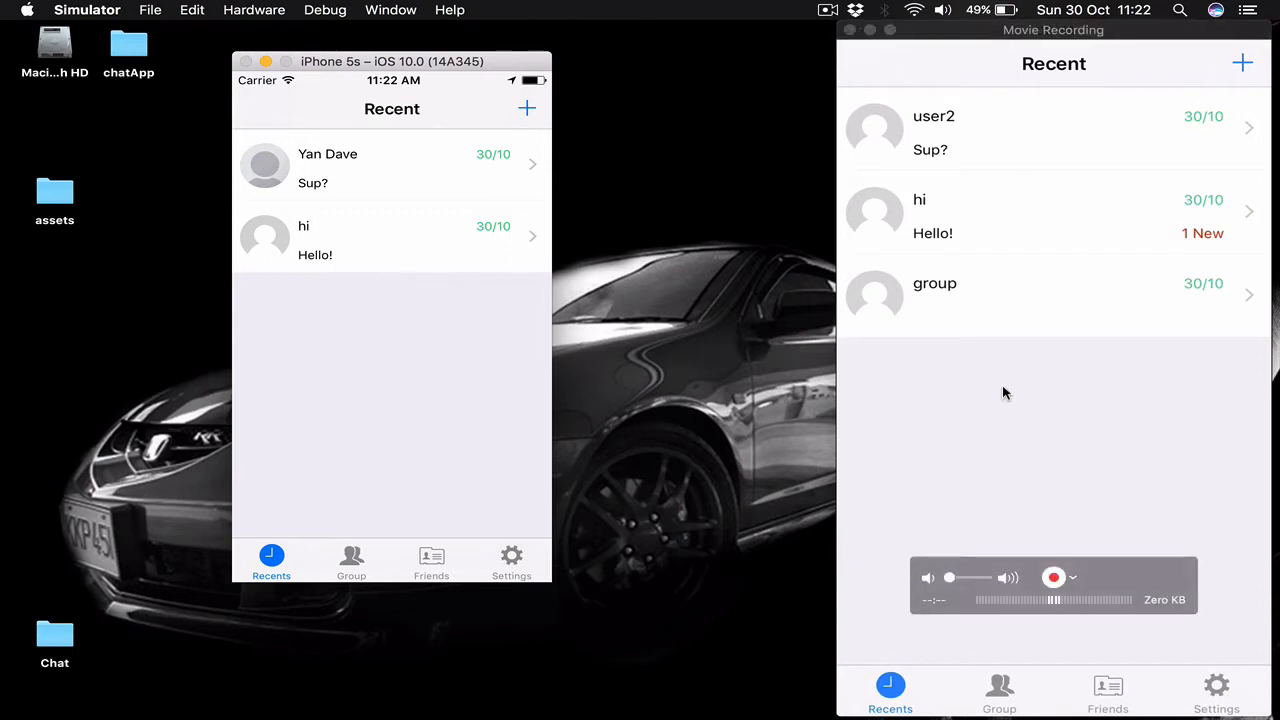
pyautogui.moveTo(970, 306)
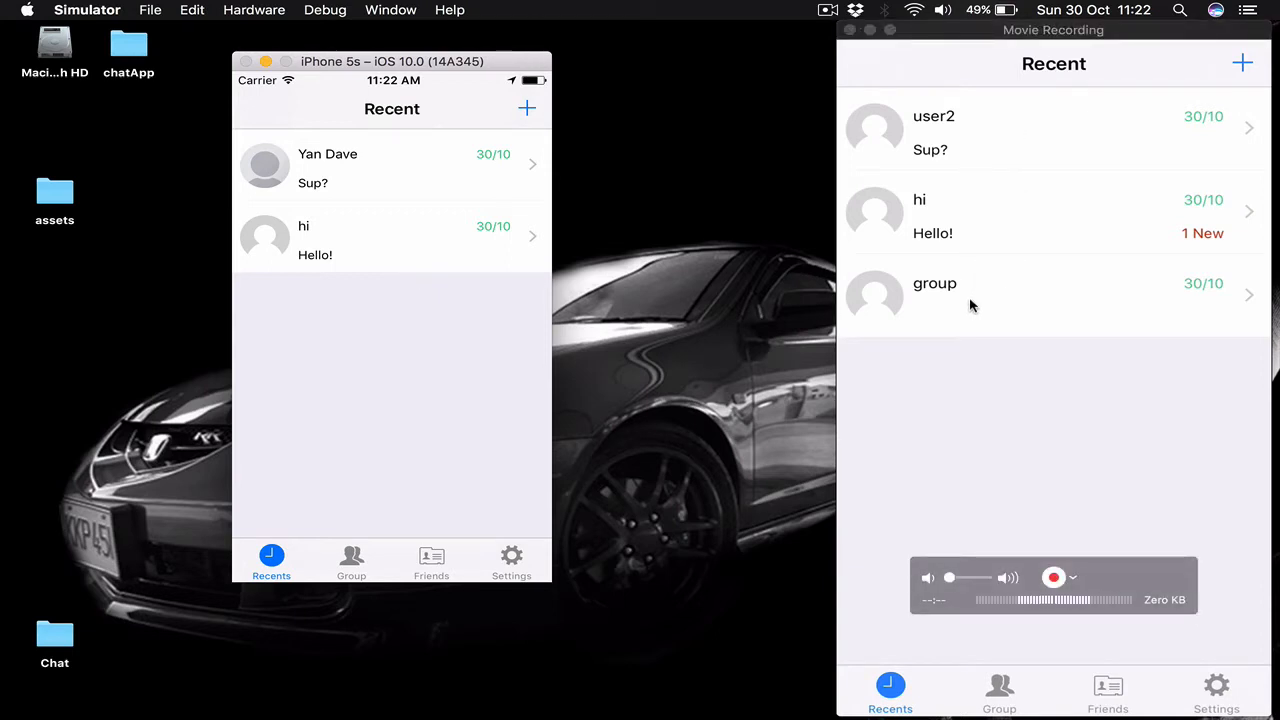
pyautogui.moveTo(990, 268)
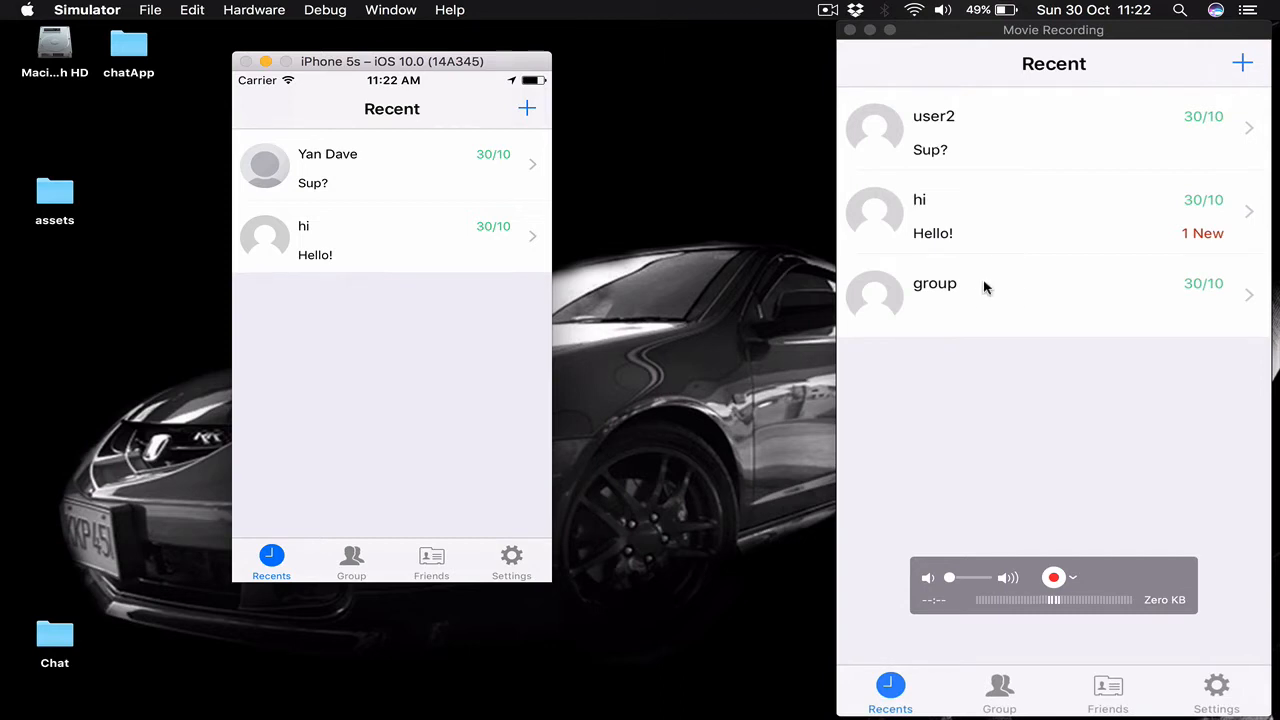
pyautogui.moveTo(1064, 148)
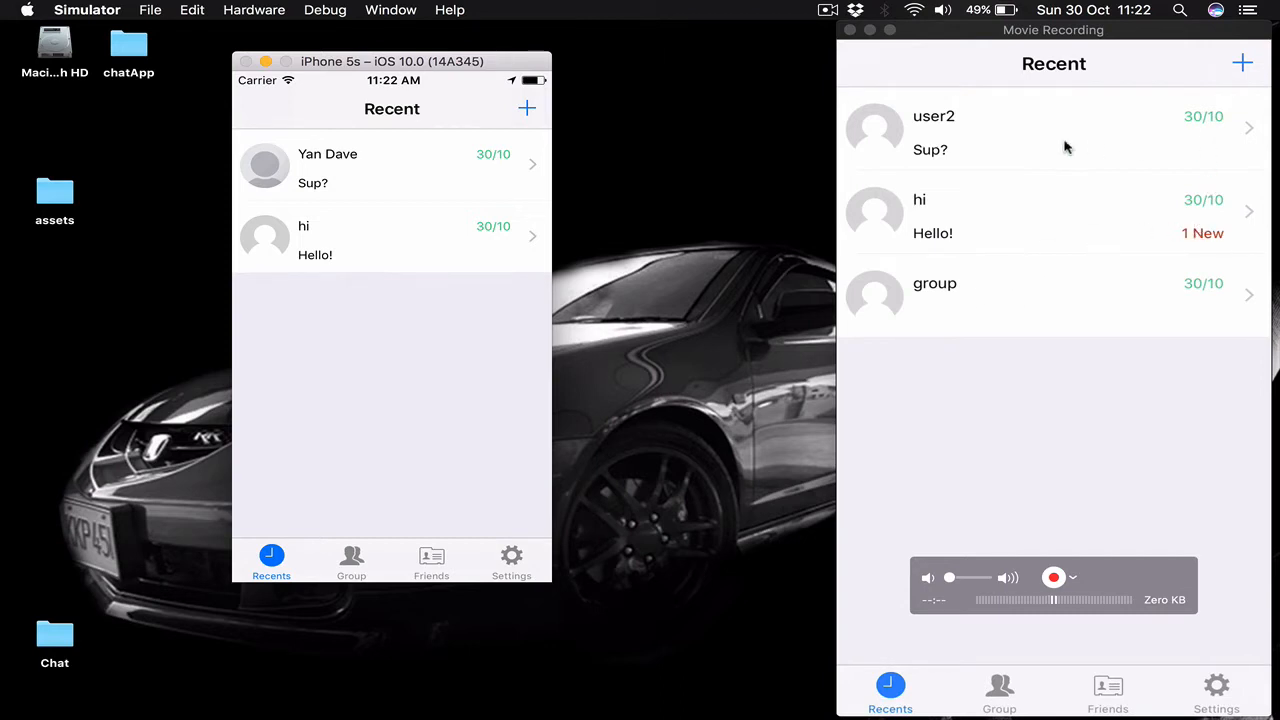
pyautogui.moveTo(964, 128)
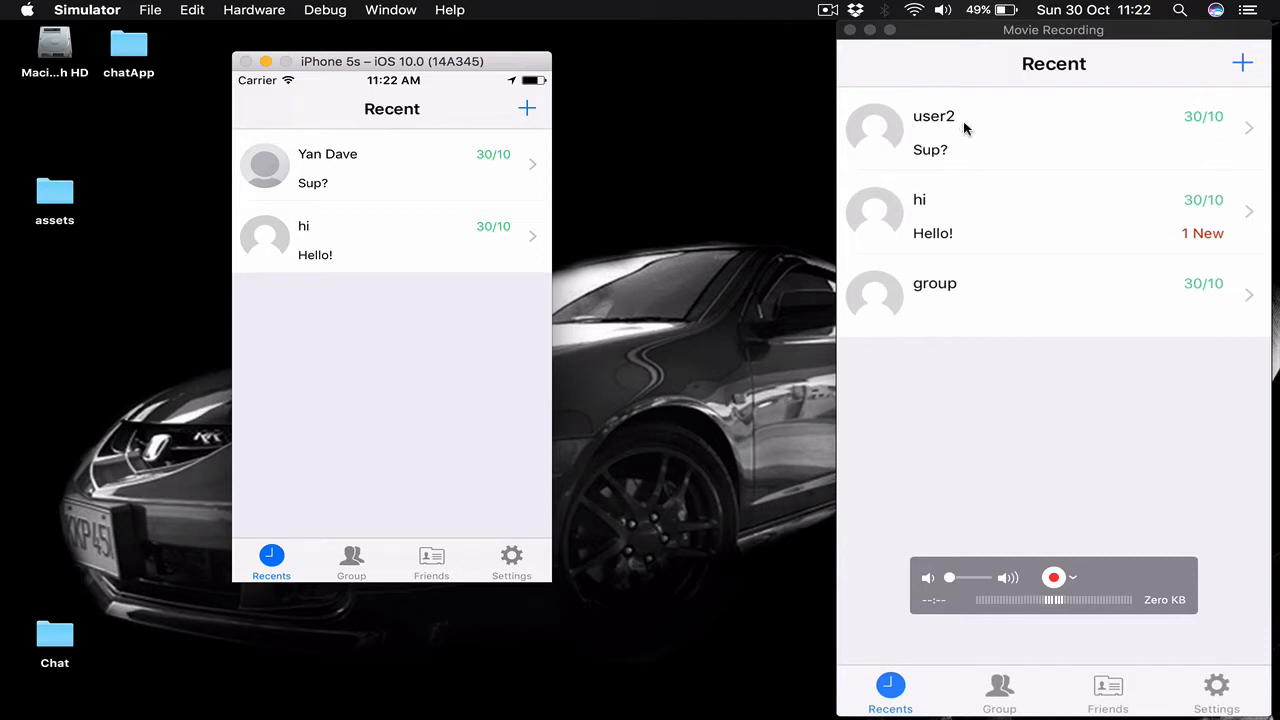
pyautogui.moveTo(940, 150)
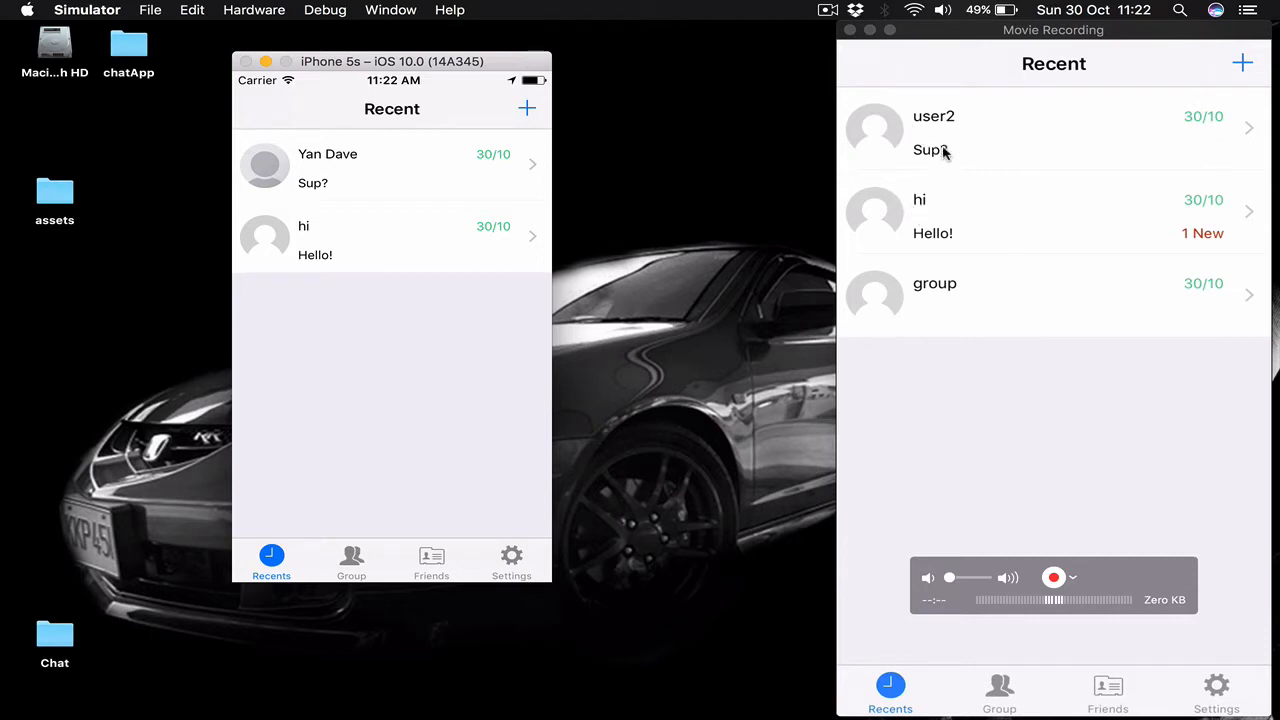
pyautogui.moveTo(952, 162)
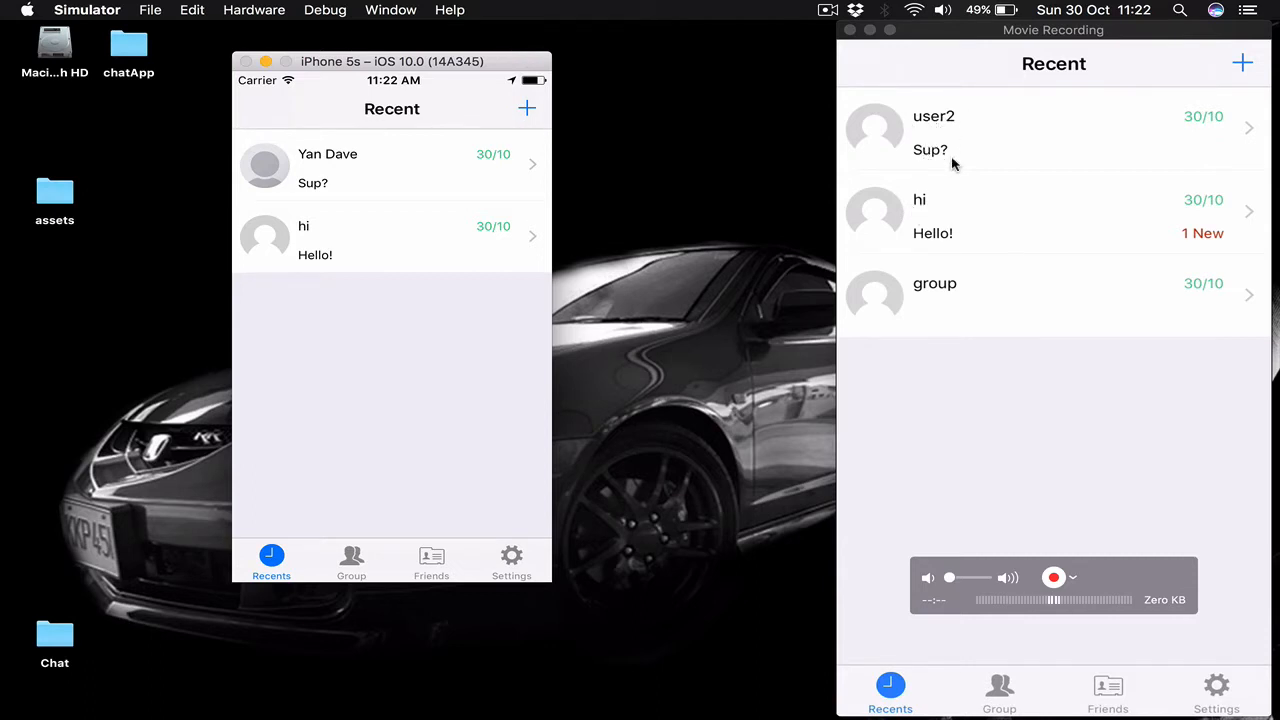
pyautogui.moveTo(1190, 130)
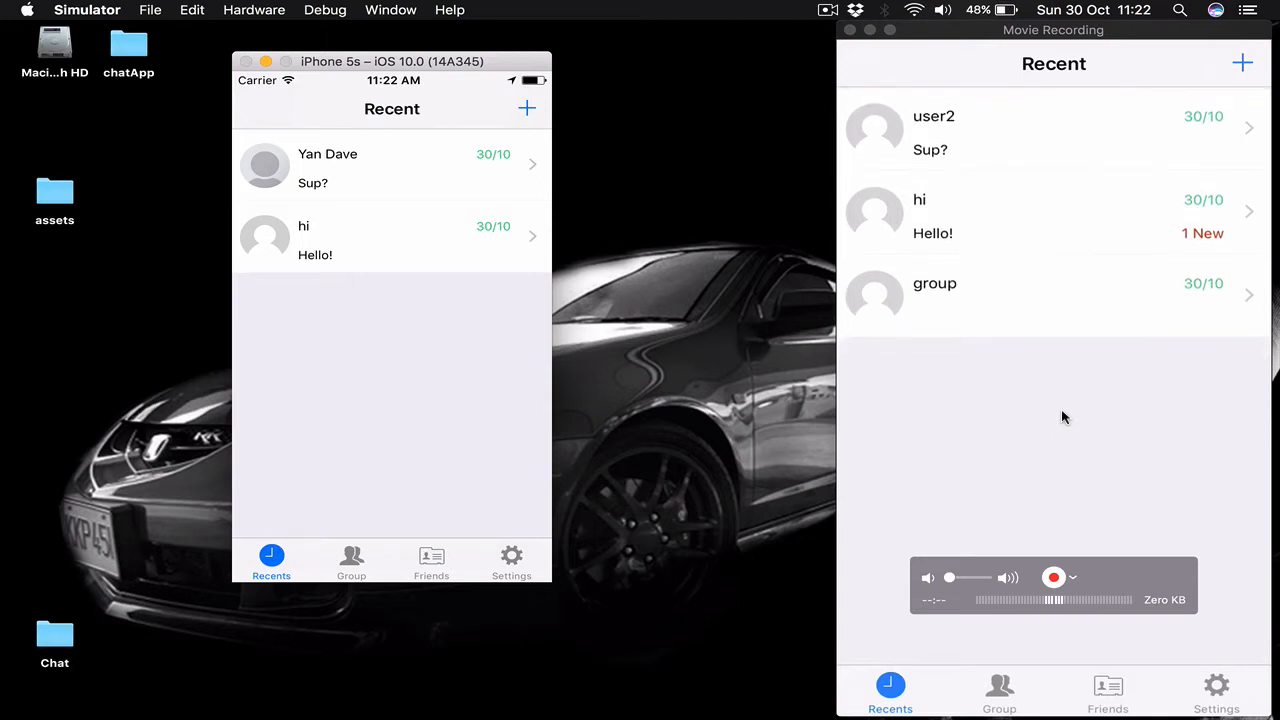
# Start a new group, tick and untick user2 as a member, then abandon it
pyautogui.click(1000, 690)
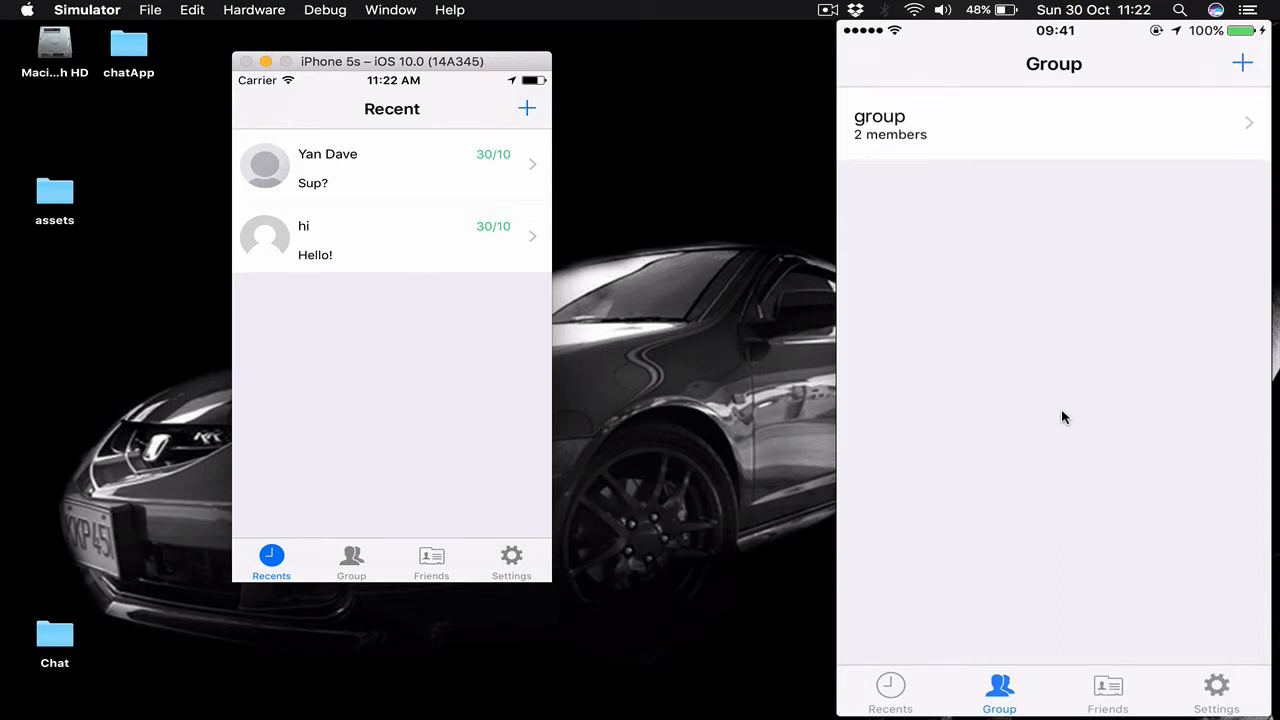
pyautogui.click(1242, 62)
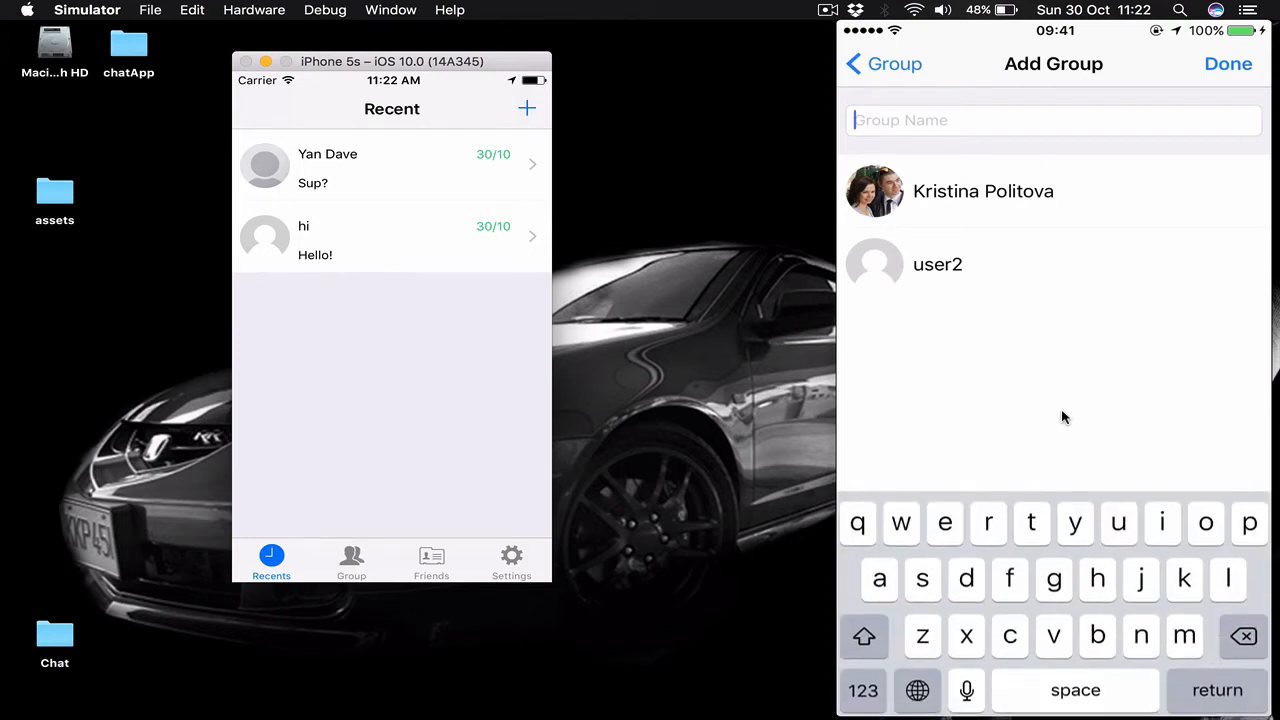
pyautogui.click(936, 264)
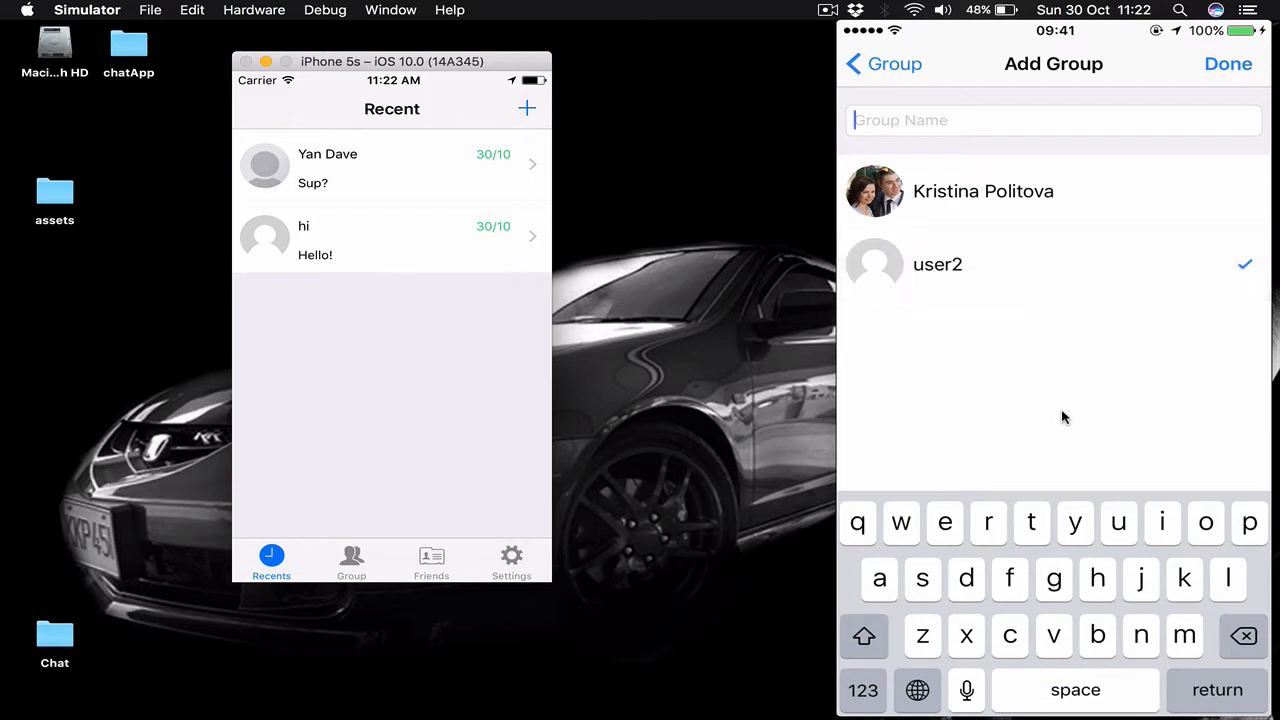
pyautogui.click(984, 192)
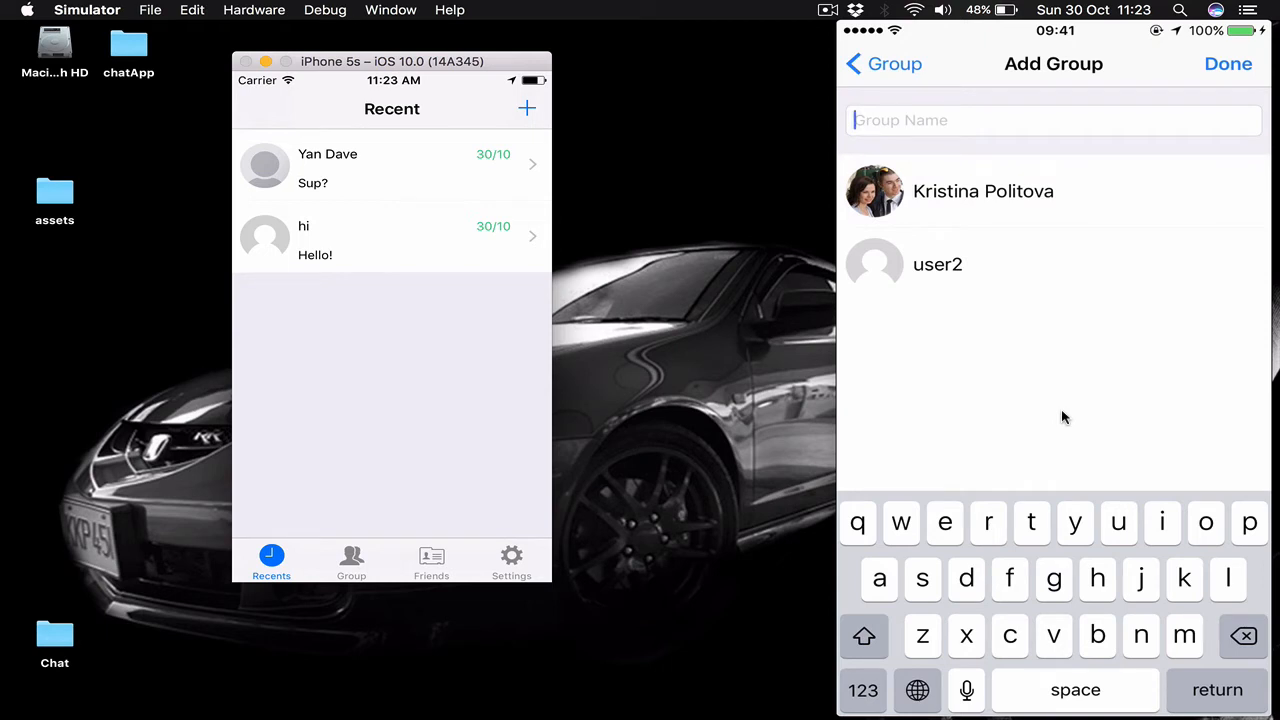
pyautogui.click(1228, 62)
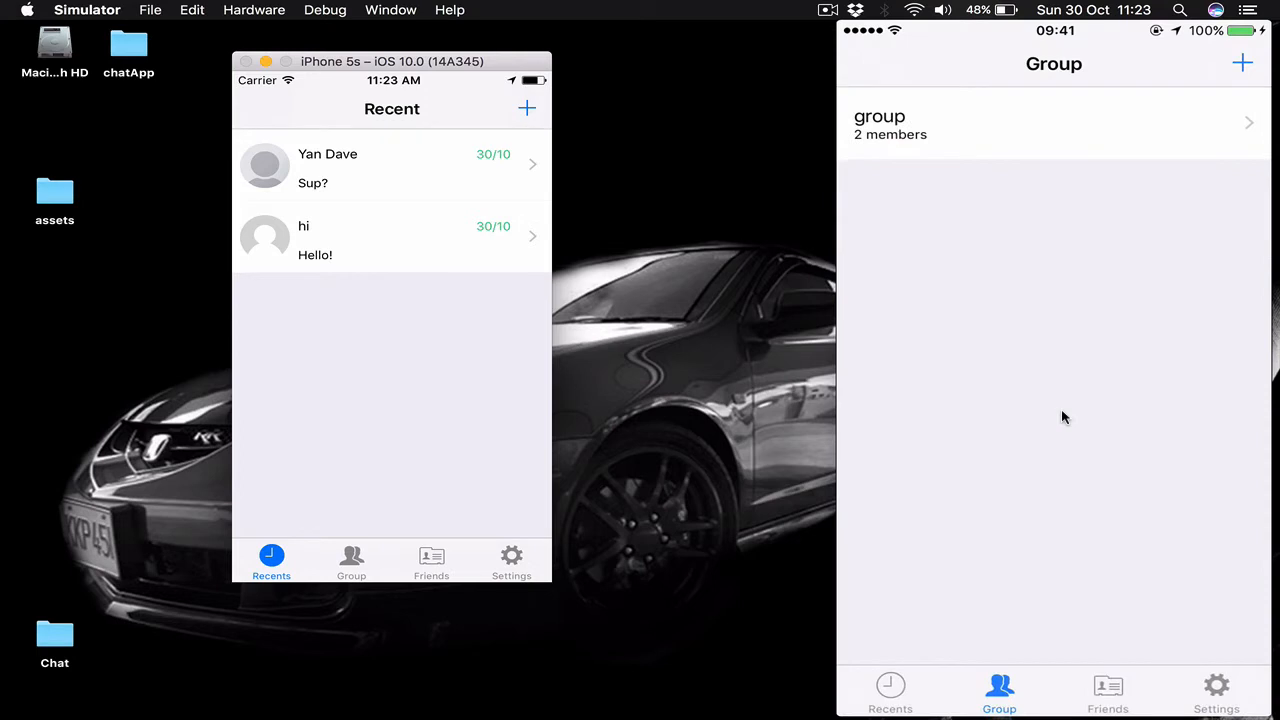
# Review the existing group's settings and further options without changing anything
pyautogui.click(1050, 124)
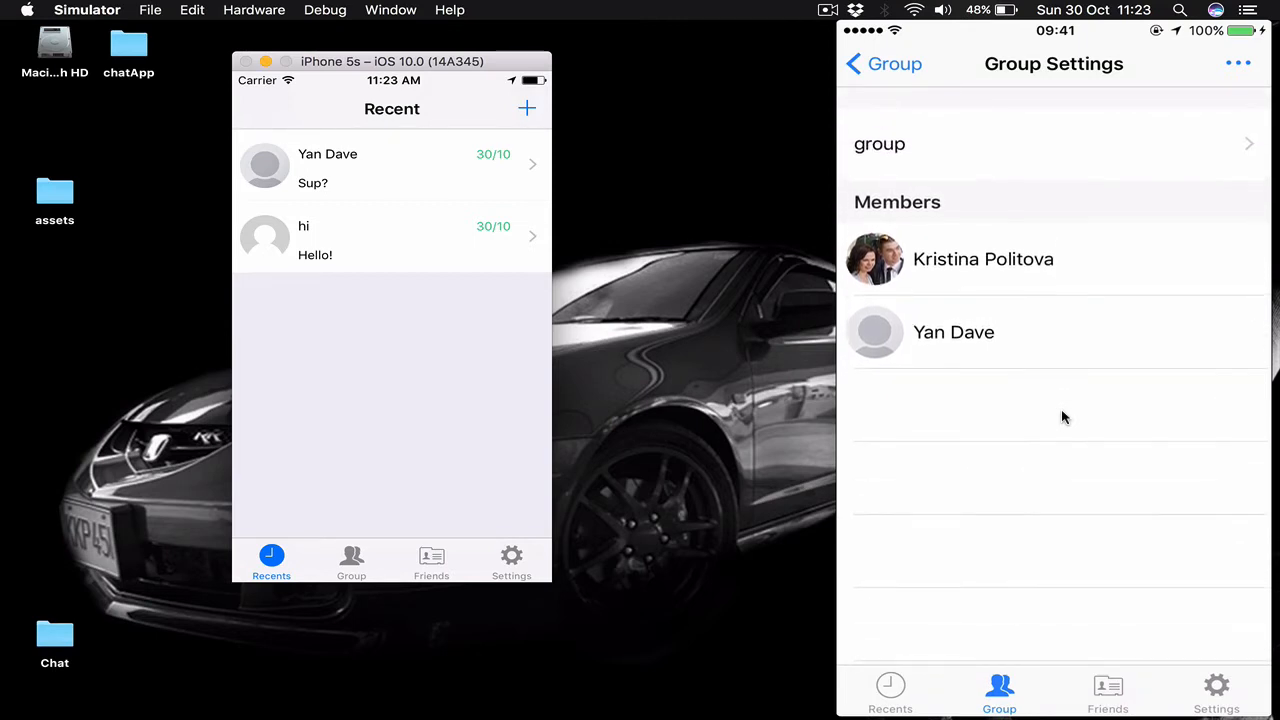
pyautogui.click(1238, 62)
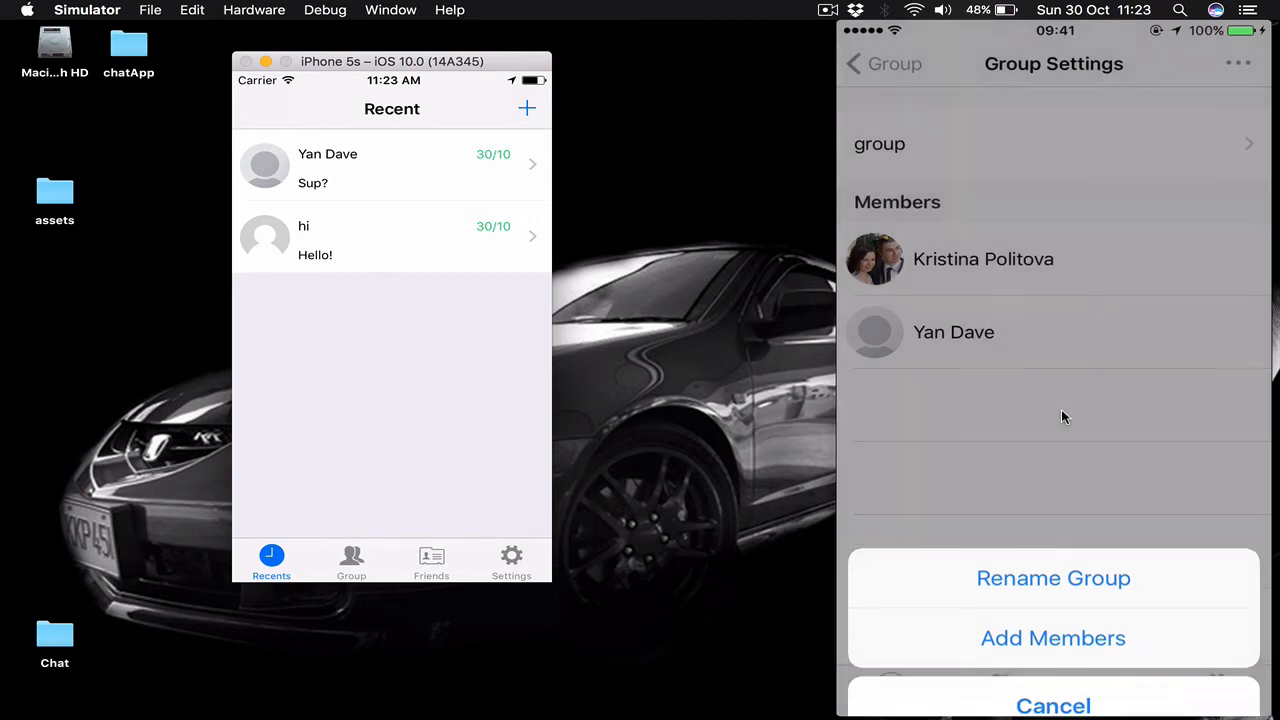
pyautogui.click(1052, 704)
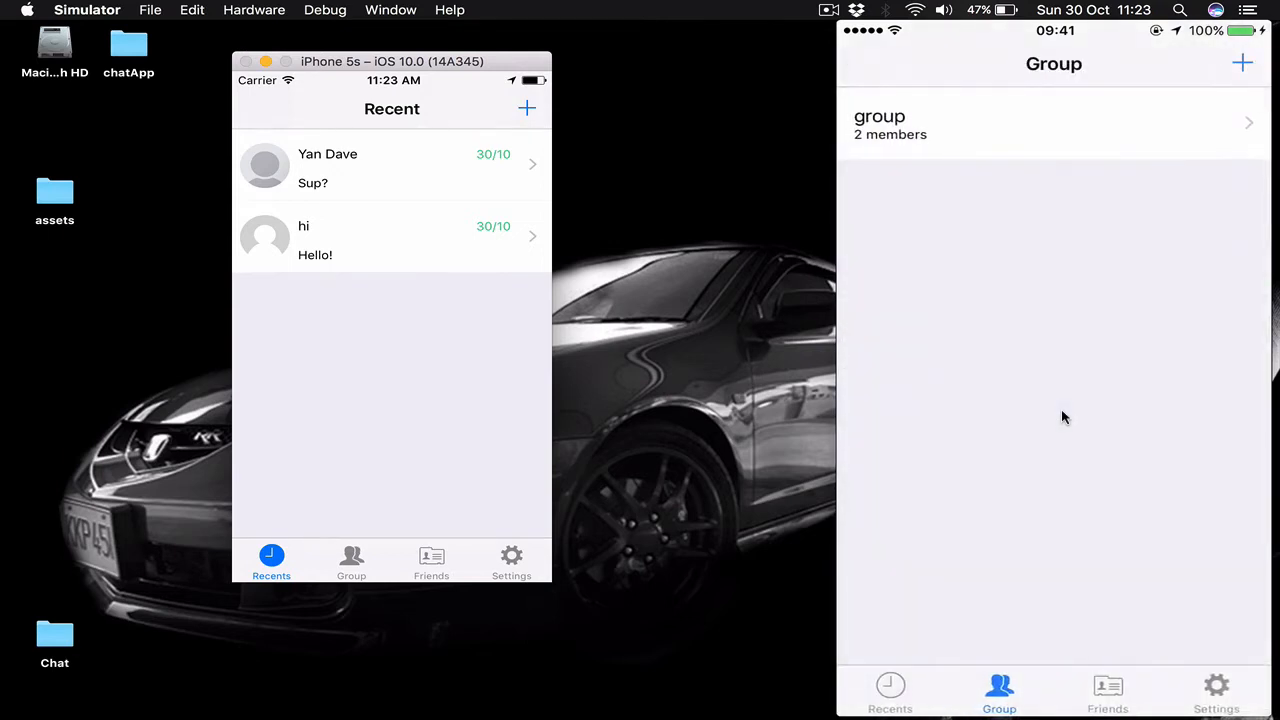
# Search the Friends list for 'Use', then clear the search
pyautogui.click(888, 690)
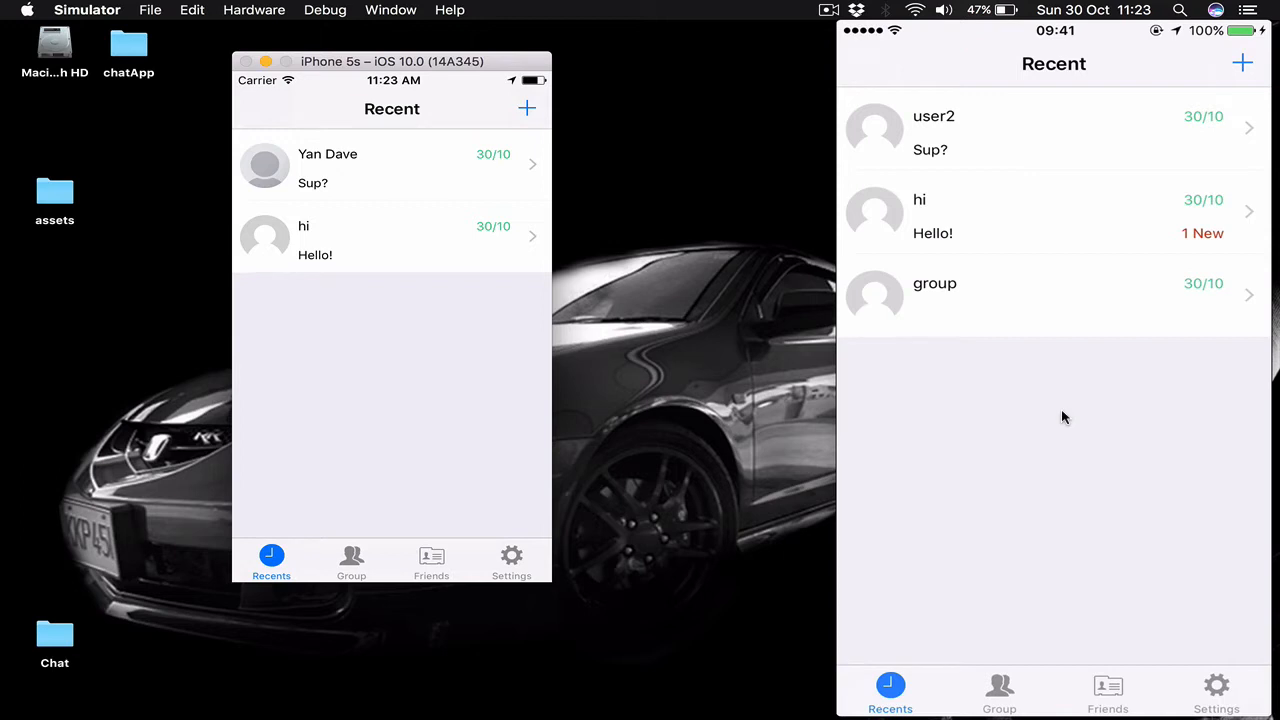
pyautogui.click(1108, 690)
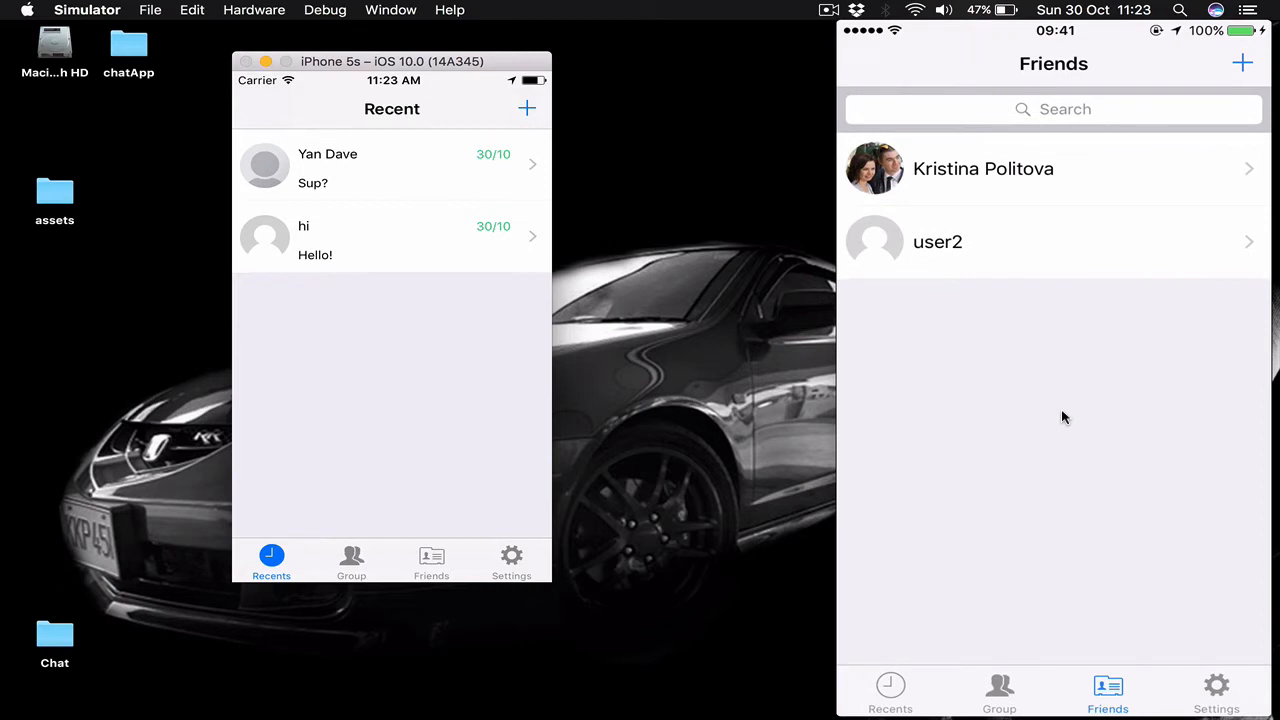
pyautogui.click(1052, 108)
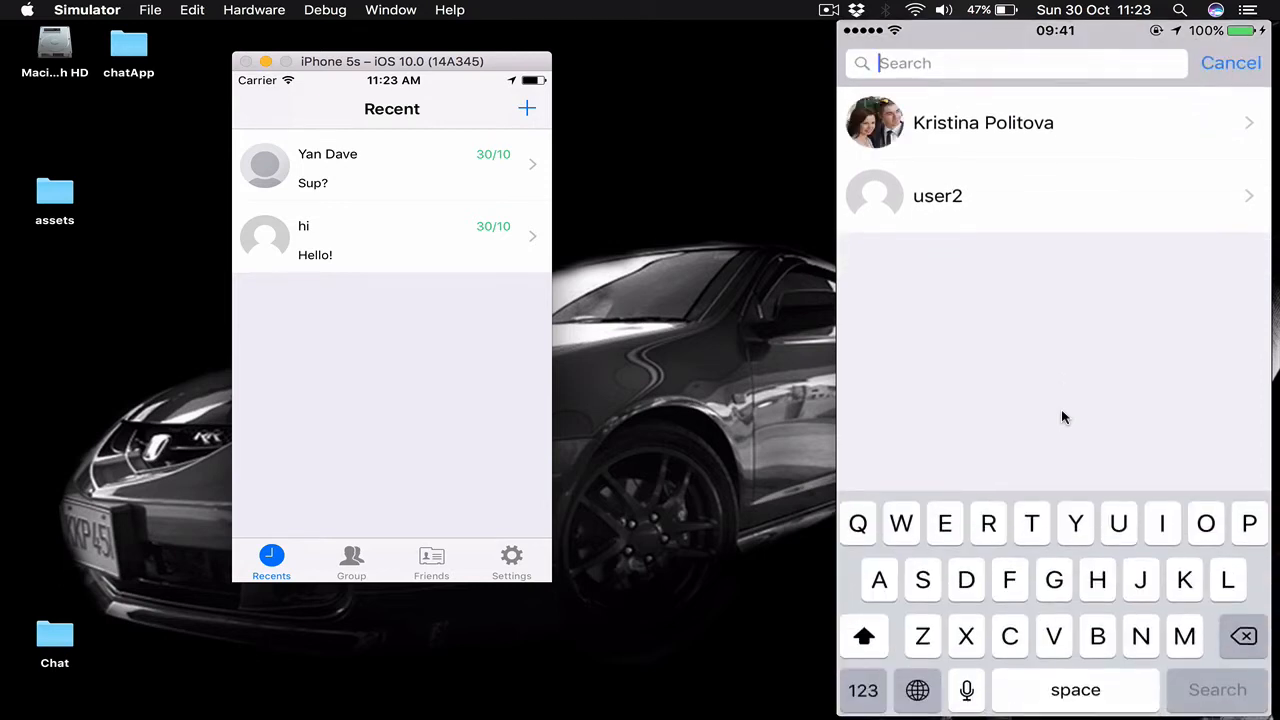
pyautogui.write('Use')
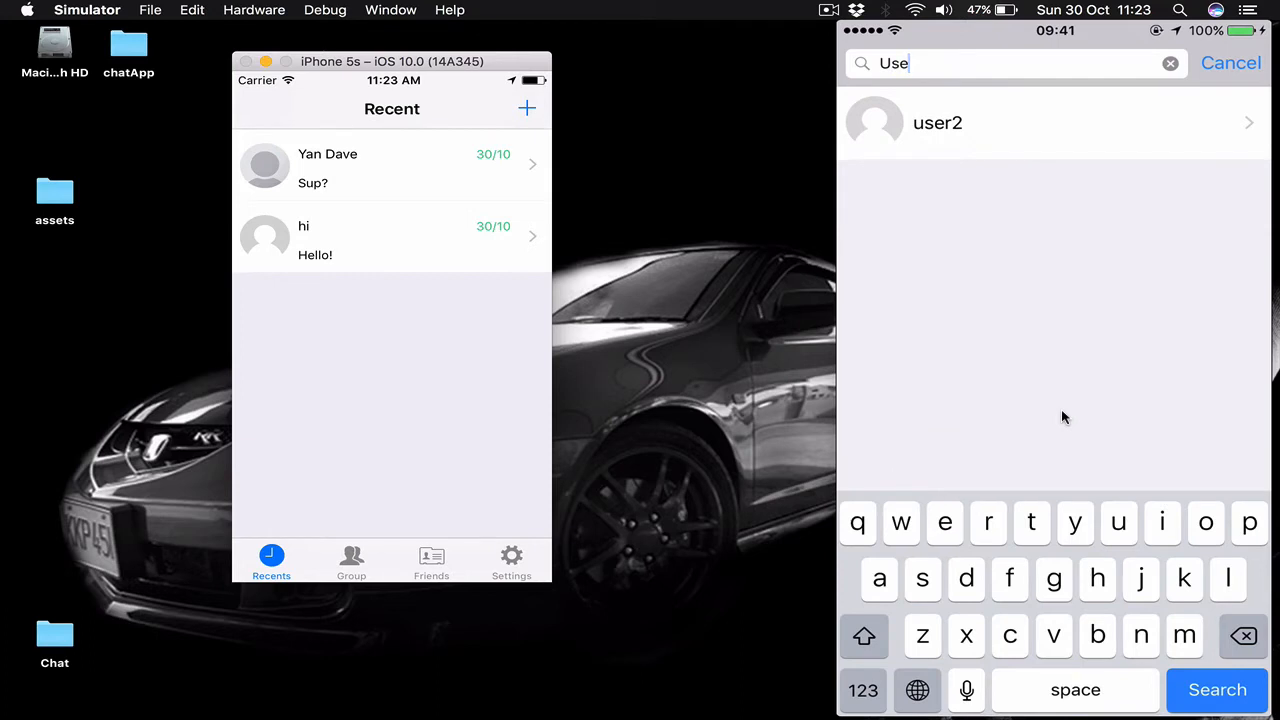
pyautogui.click(1170, 62)
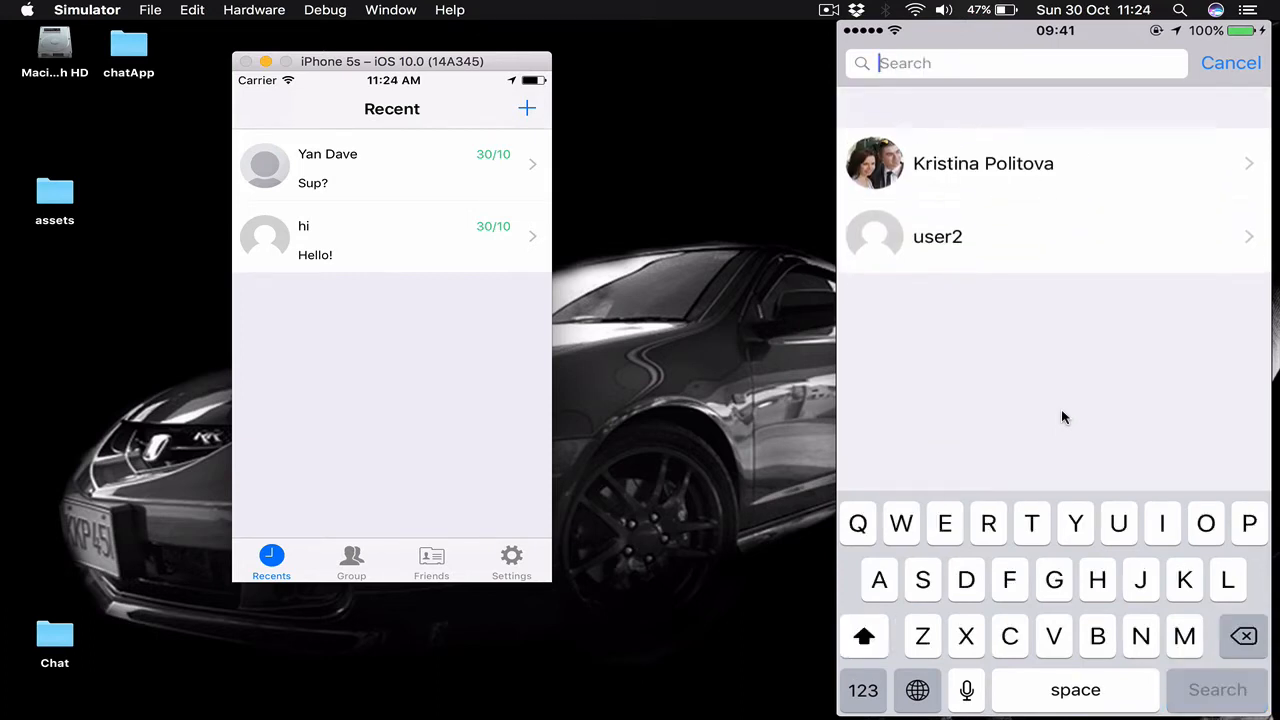
pyautogui.click(1230, 62)
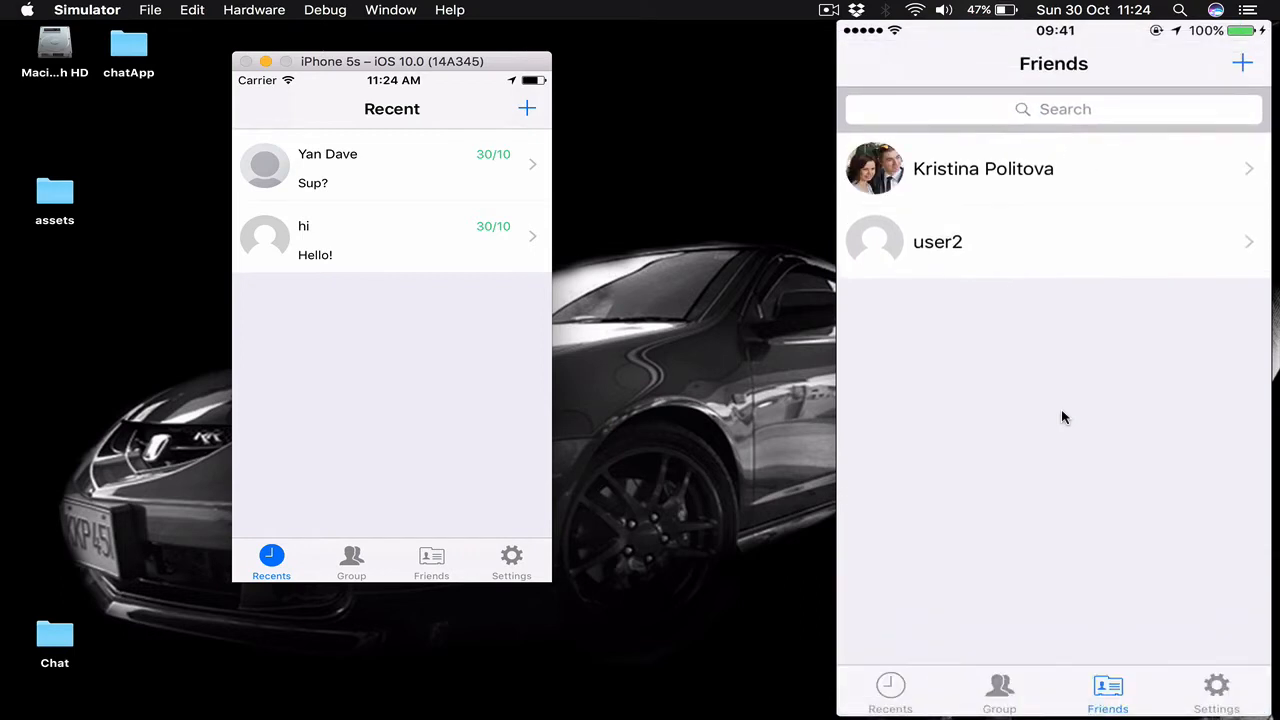
# Add user3 as a friend from the Add Friend list
pyautogui.click(1242, 62)
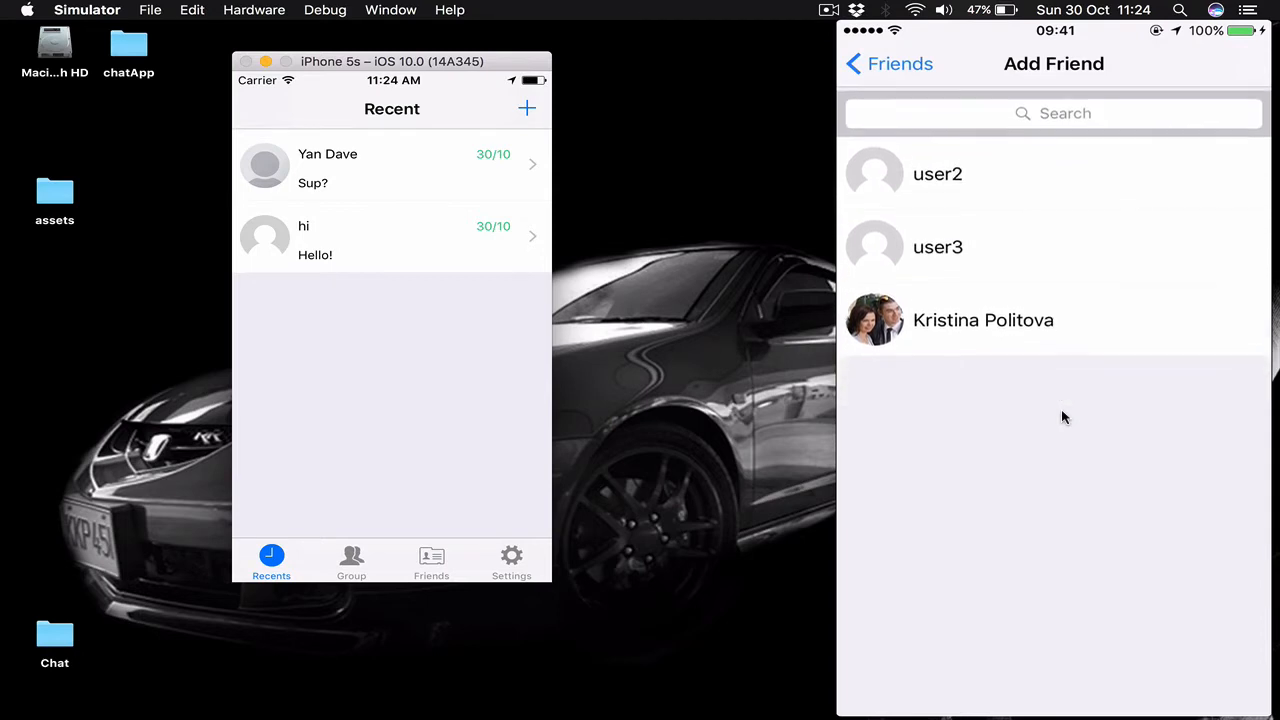
pyautogui.click(888, 62)
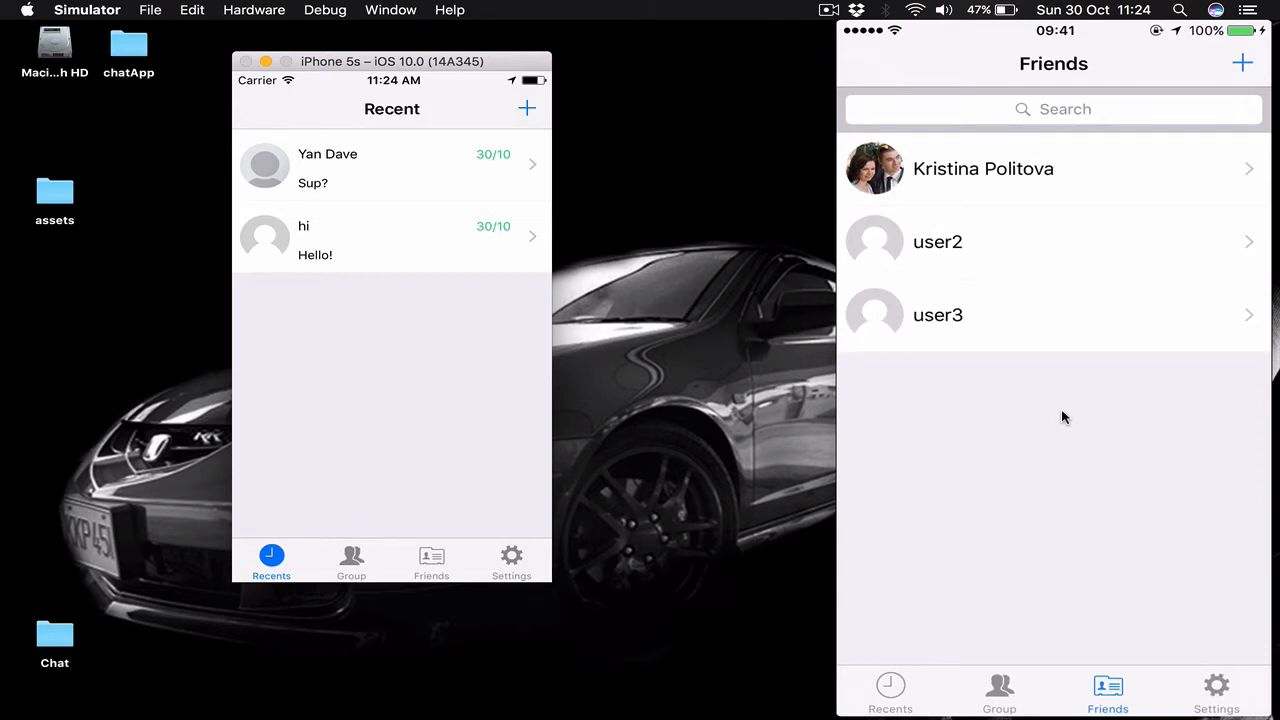
# Go to Settings, view the profile, and reach the Backgrounds colour settings
pyautogui.click(1216, 690)
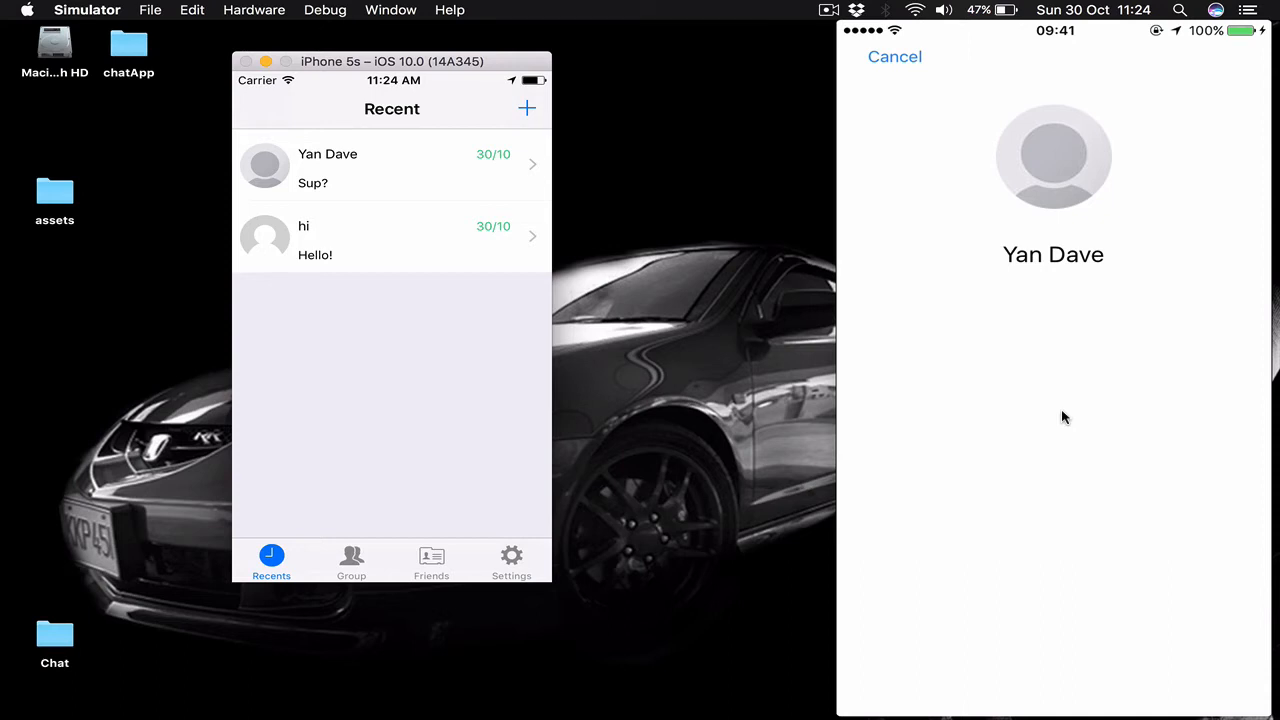
pyautogui.click(894, 56)
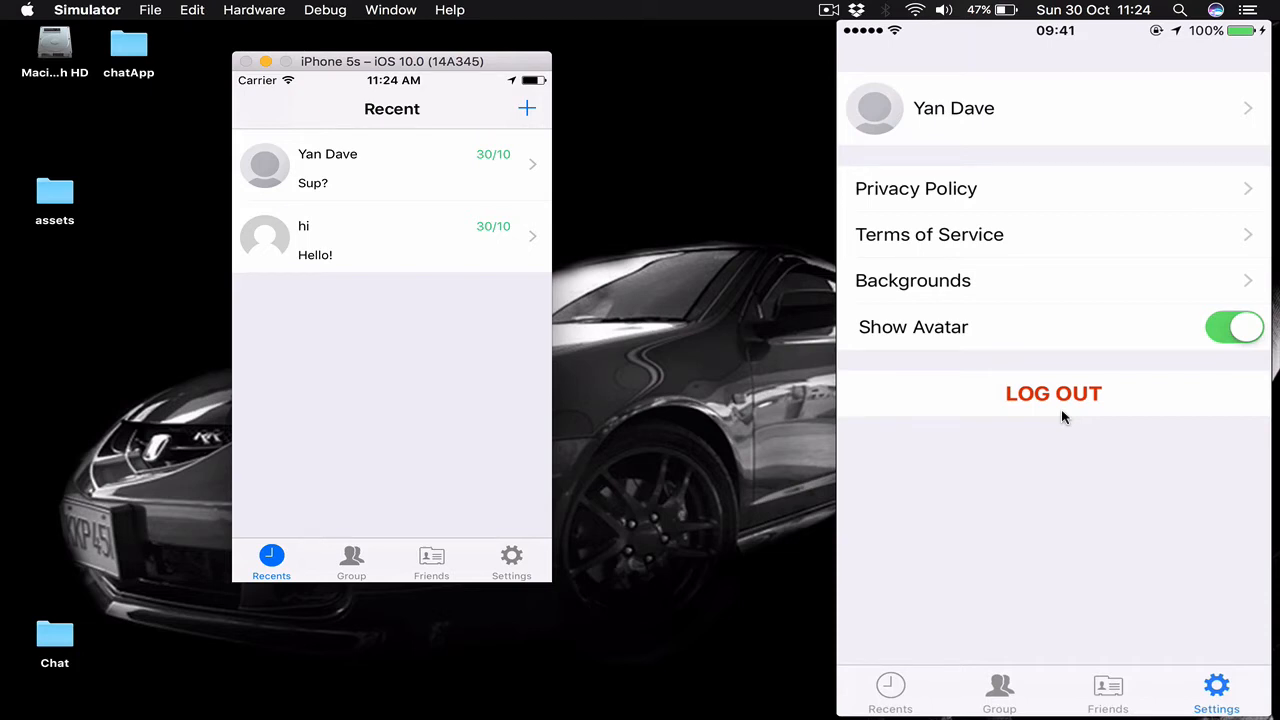
pyautogui.click(912, 280)
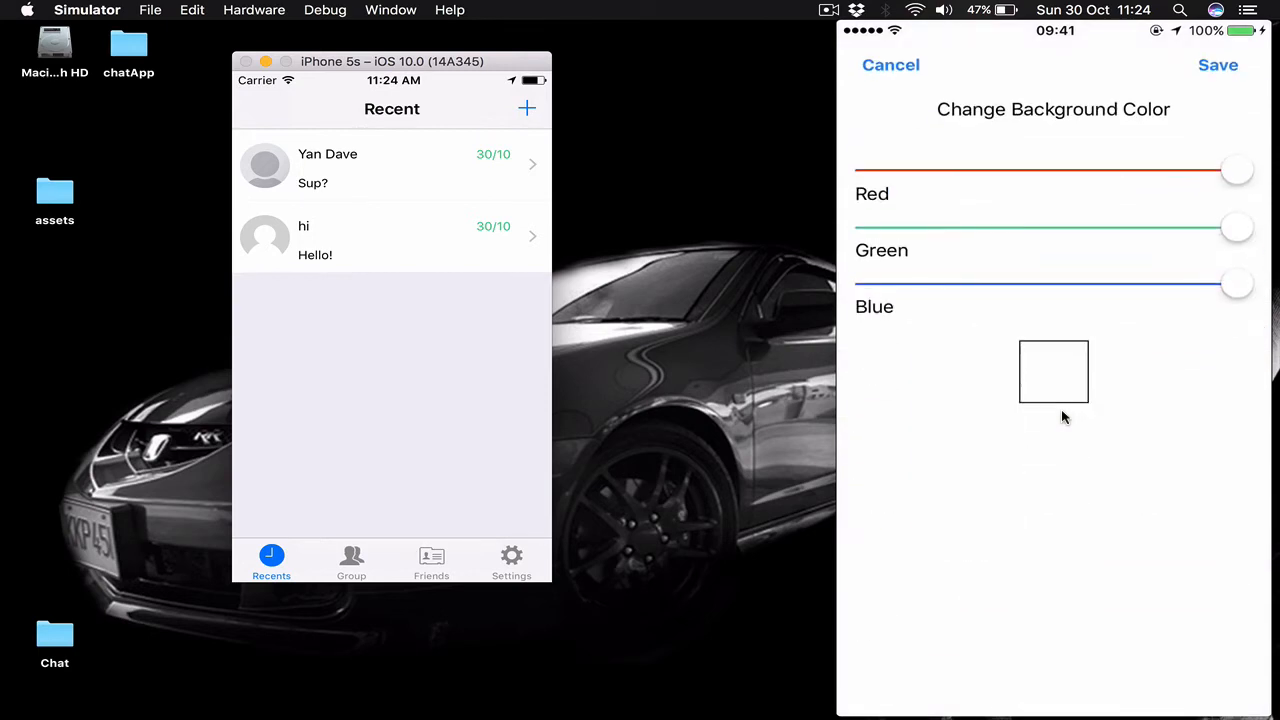
# Adjust the Red, Green and Blue sliders to light cyan and save the chat background
pyautogui.moveTo(1236, 170); pyautogui.dragTo(1108, 170)
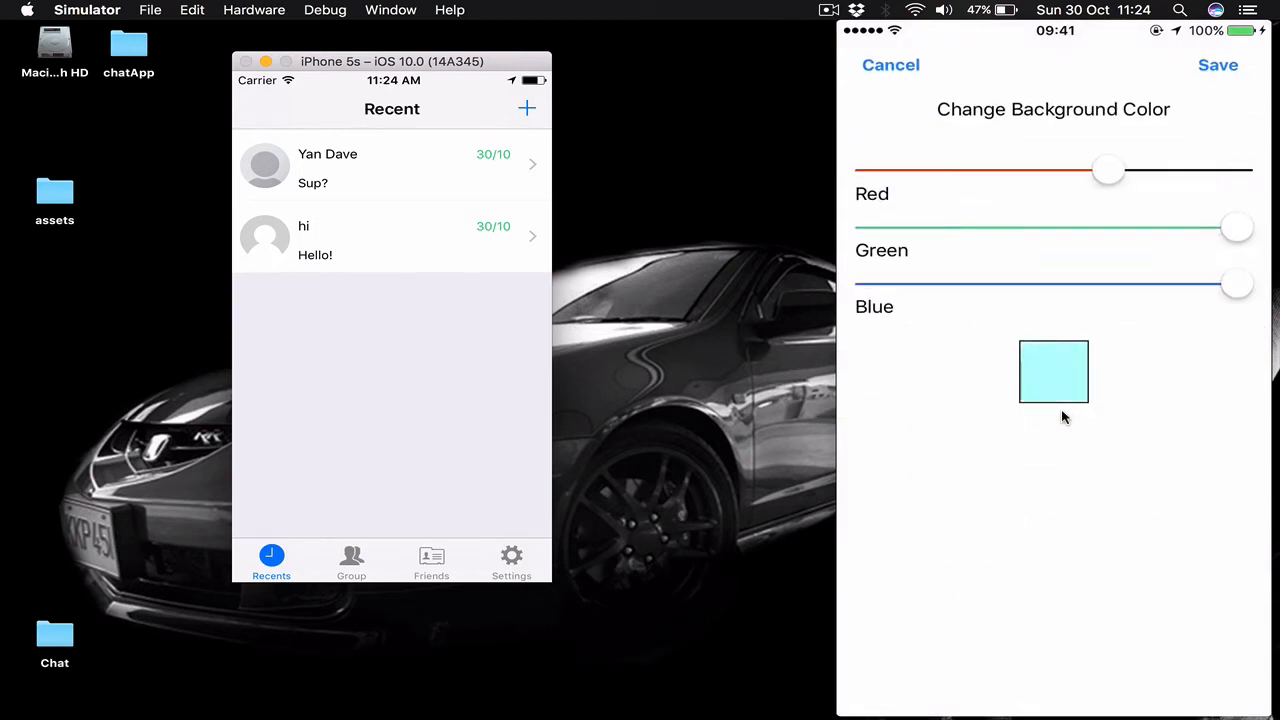
pyautogui.moveTo(1108, 170); pyautogui.dragTo(1236, 170)
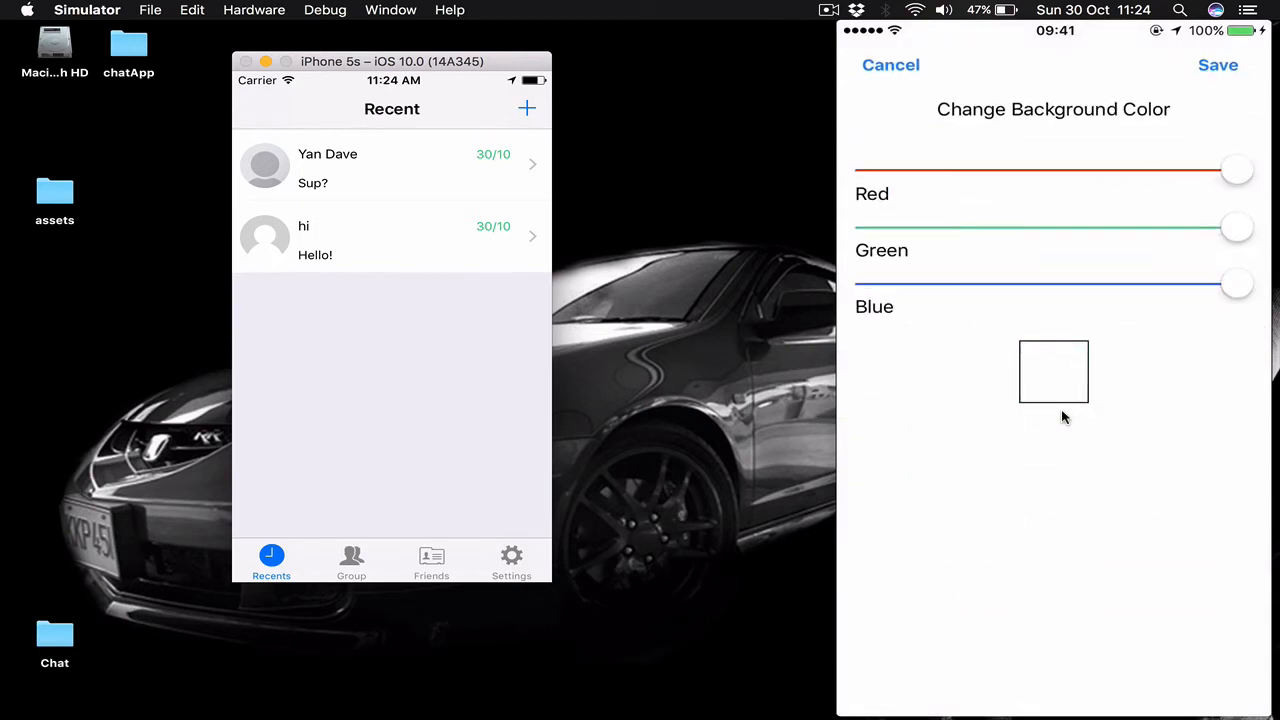
pyautogui.moveTo(1236, 168); pyautogui.dragTo(1216, 168)
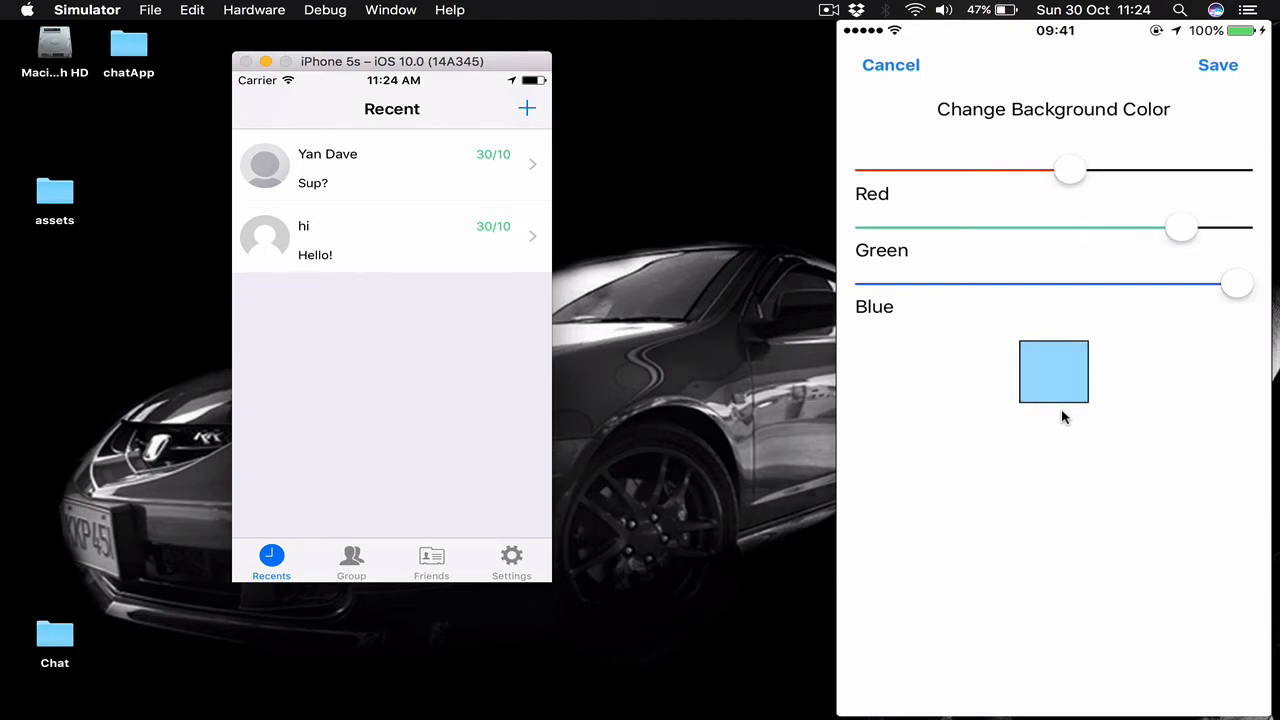
pyautogui.moveTo(1180, 228); pyautogui.dragTo(1070, 228)
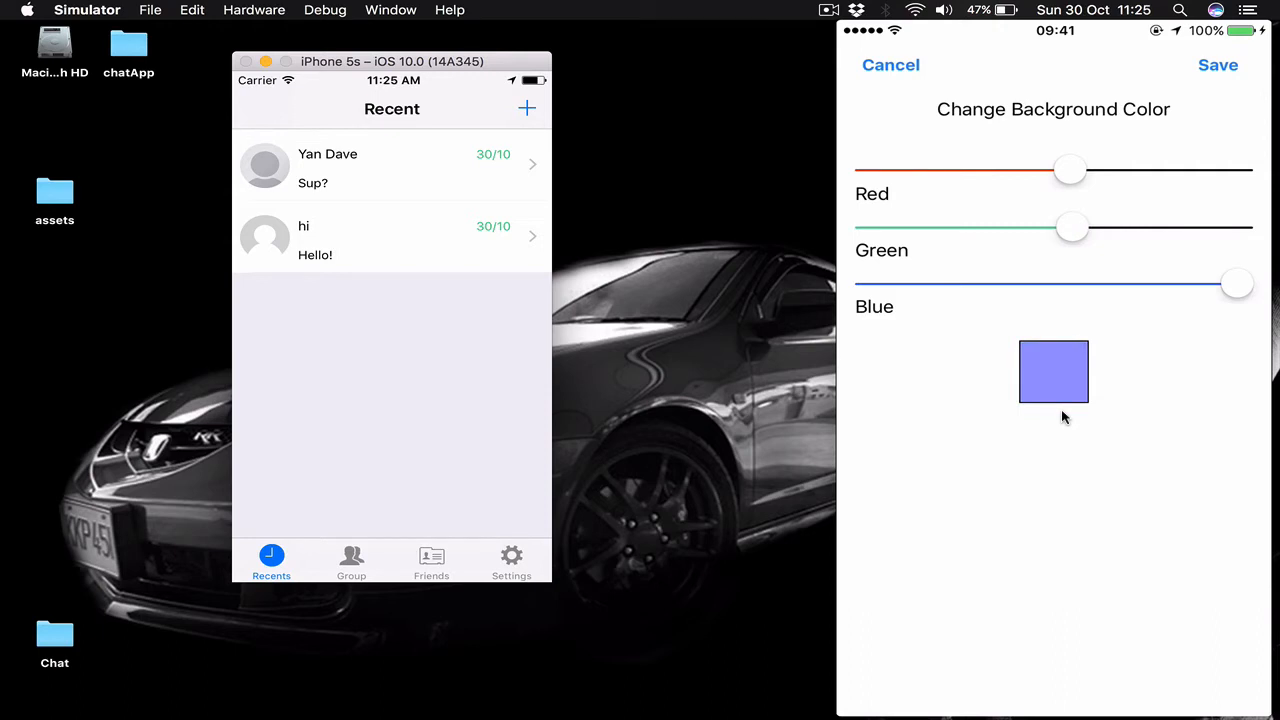
pyautogui.moveTo(1236, 284); pyautogui.dragTo(1044, 284)
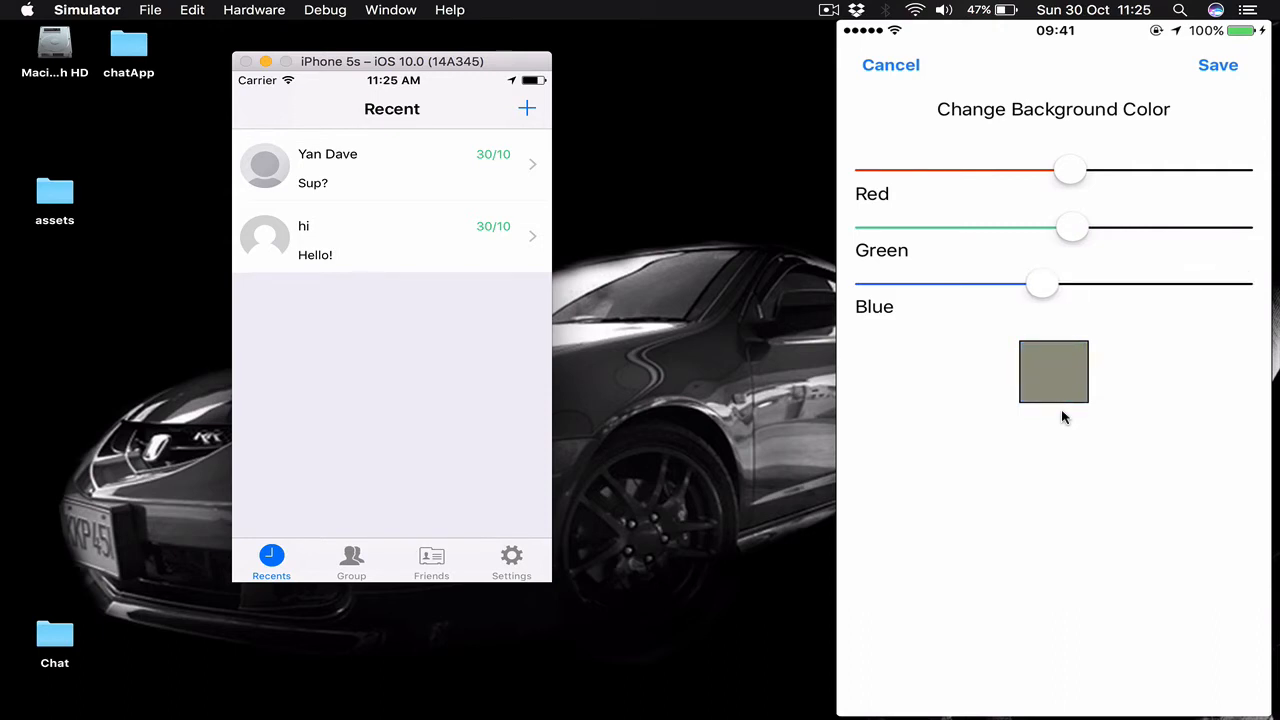
pyautogui.moveTo(692, 400)
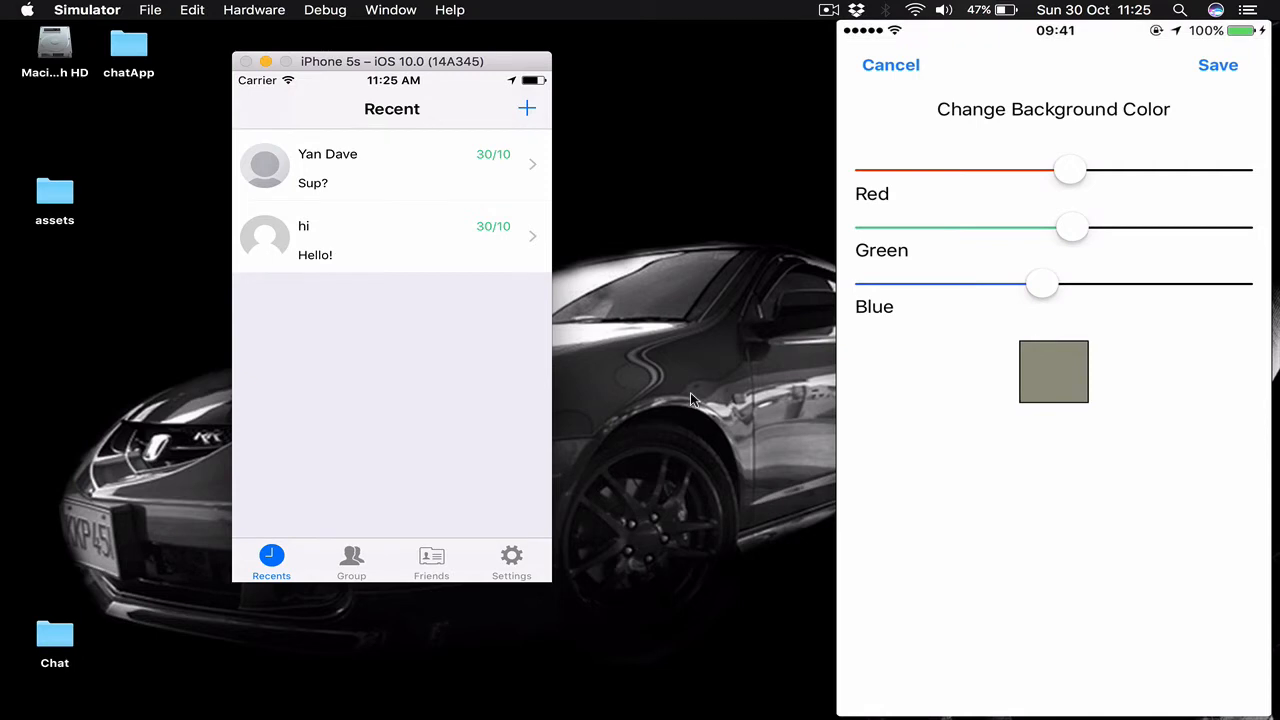
pyautogui.moveTo(1044, 284); pyautogui.dragTo(1238, 284)
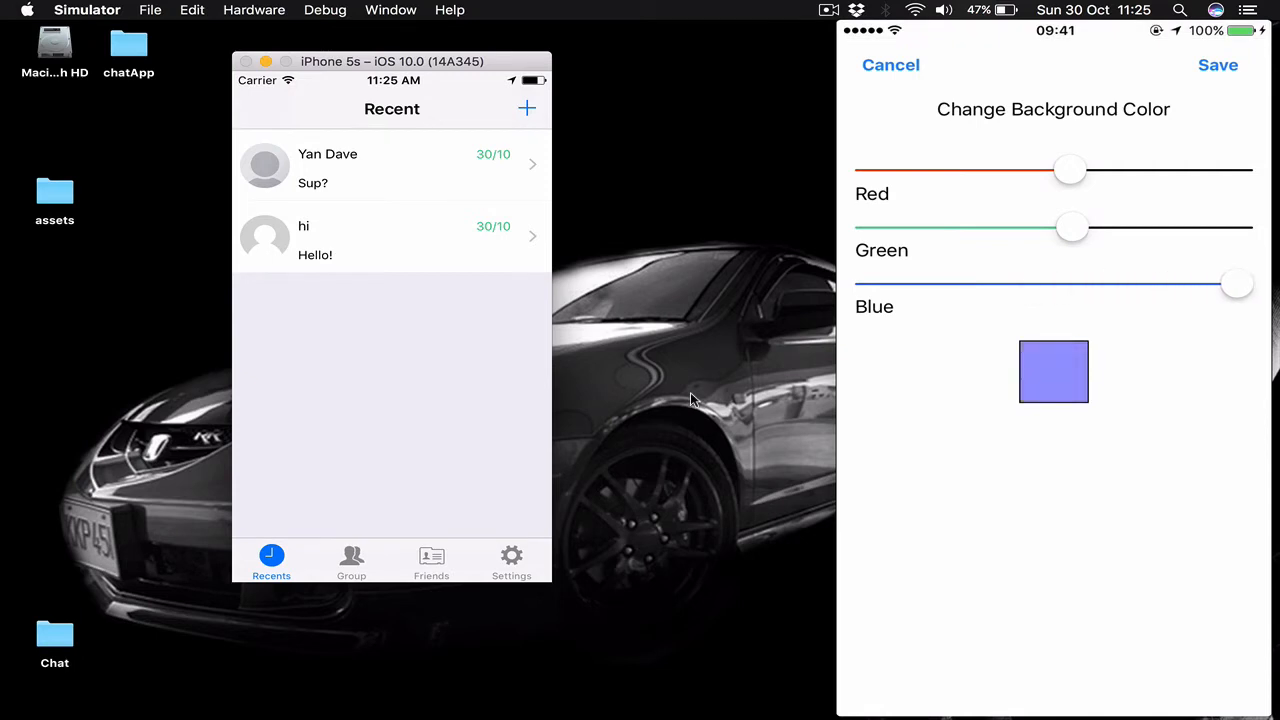
pyautogui.moveTo(1072, 228); pyautogui.dragTo(1236, 228)
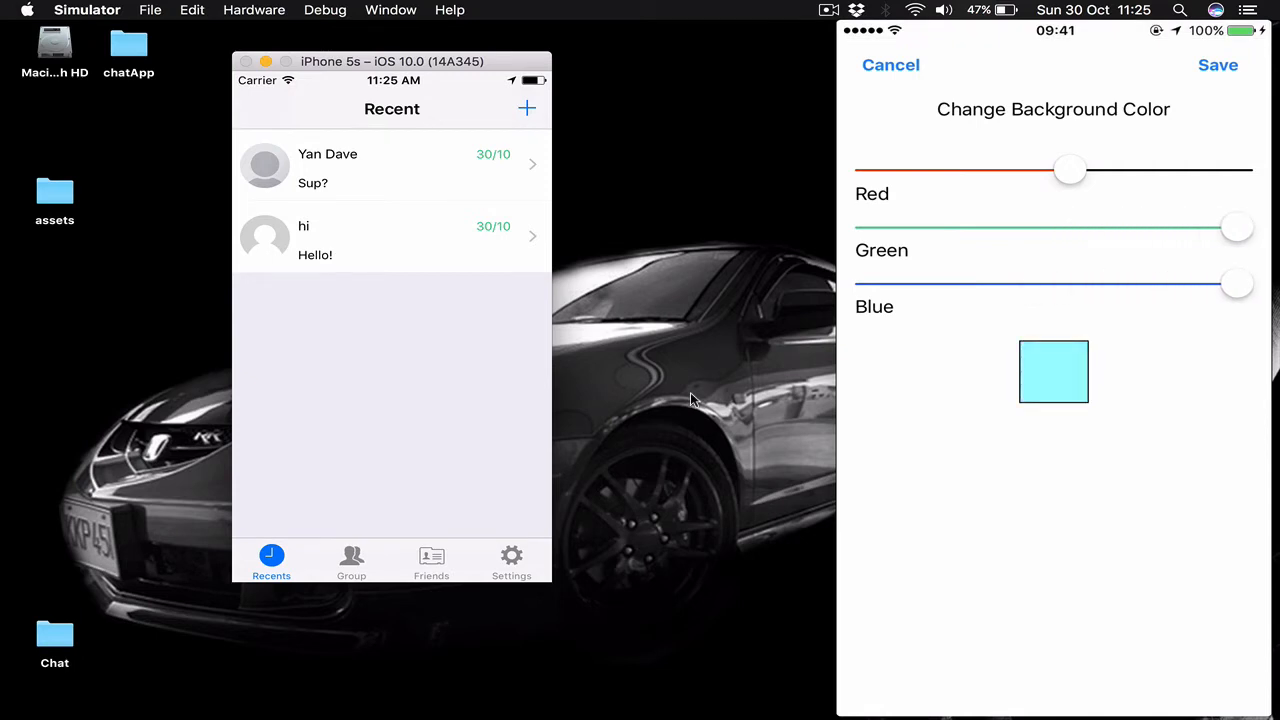
pyautogui.click(890, 64)
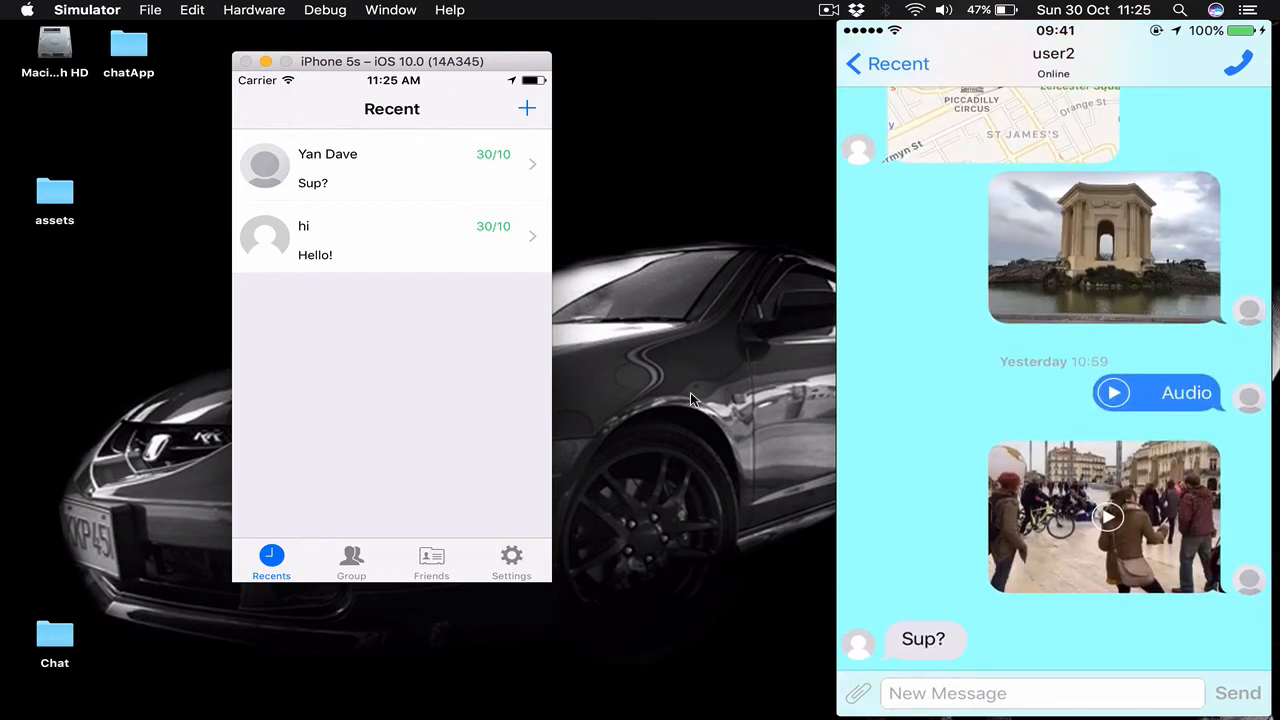
# Revert the chat background to plain white via Settings > Backgrounds
pyautogui.click(1216, 690)
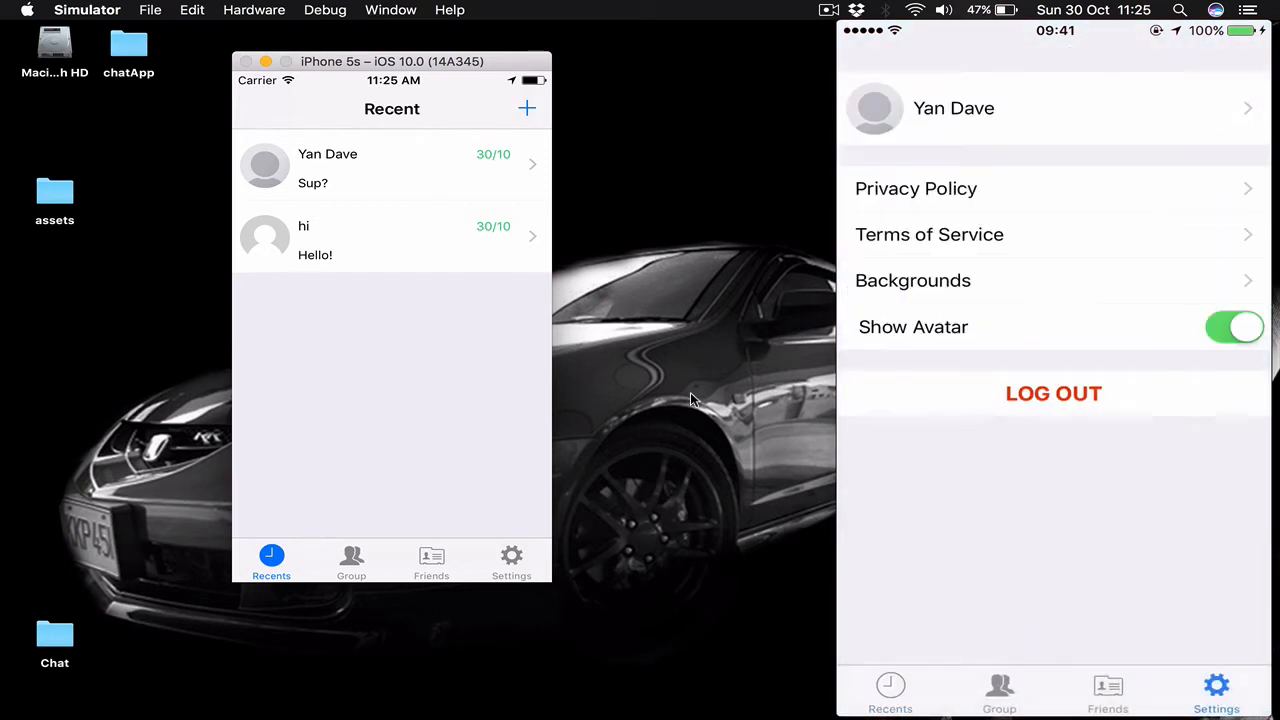
pyautogui.click(912, 280)
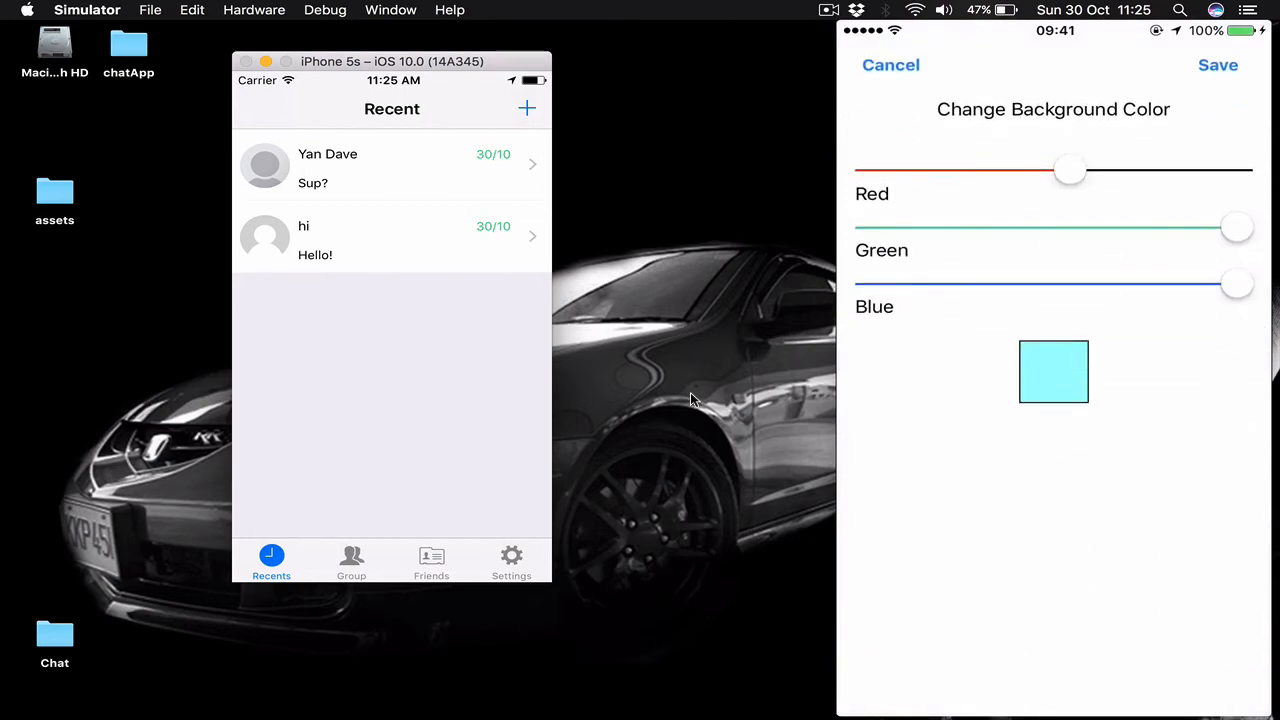
pyautogui.click(890, 64)
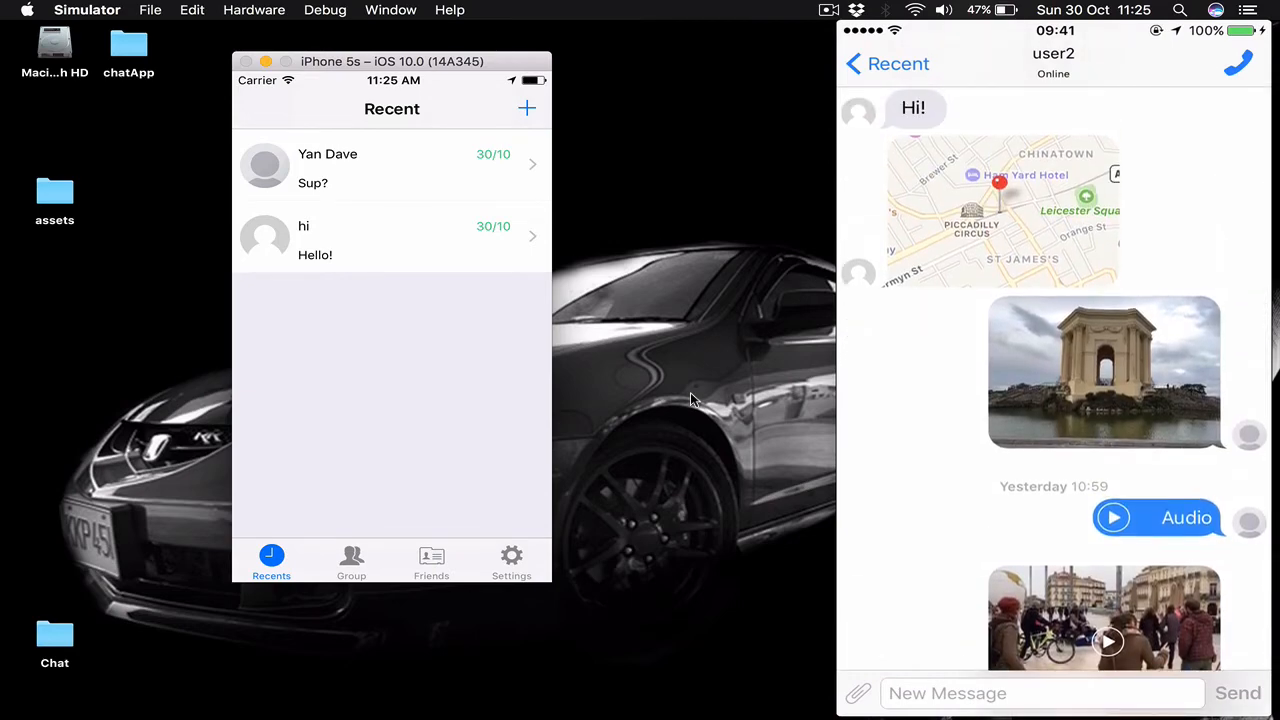
# Scroll the user2 chat and bring the Audio message up in the media player
pyautogui.scroll(-3)
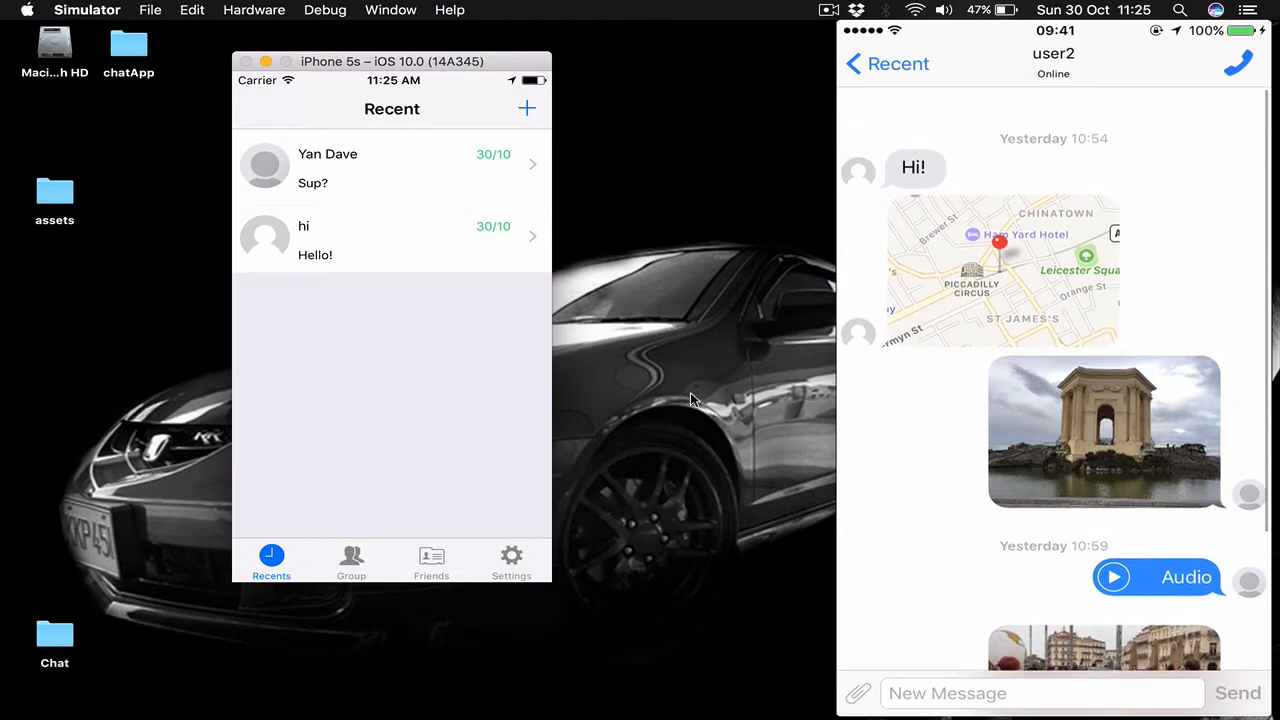
pyautogui.scroll(-3)
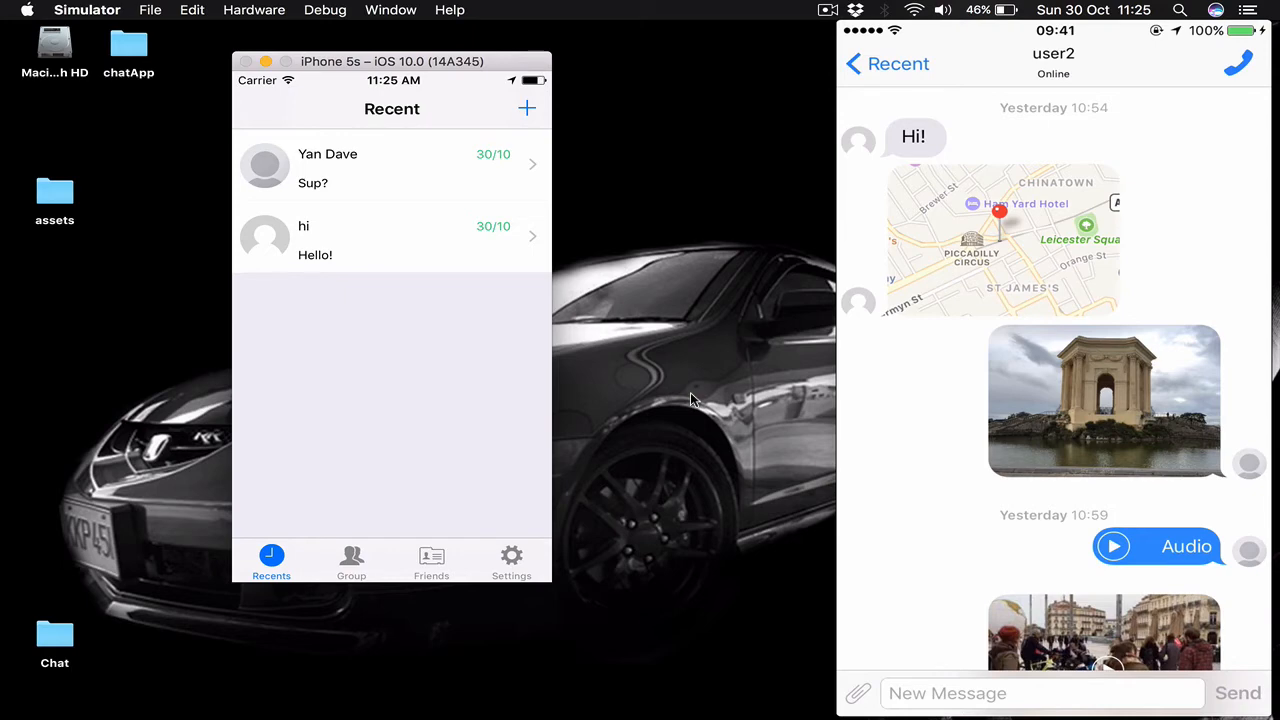
pyautogui.click(1000, 240)
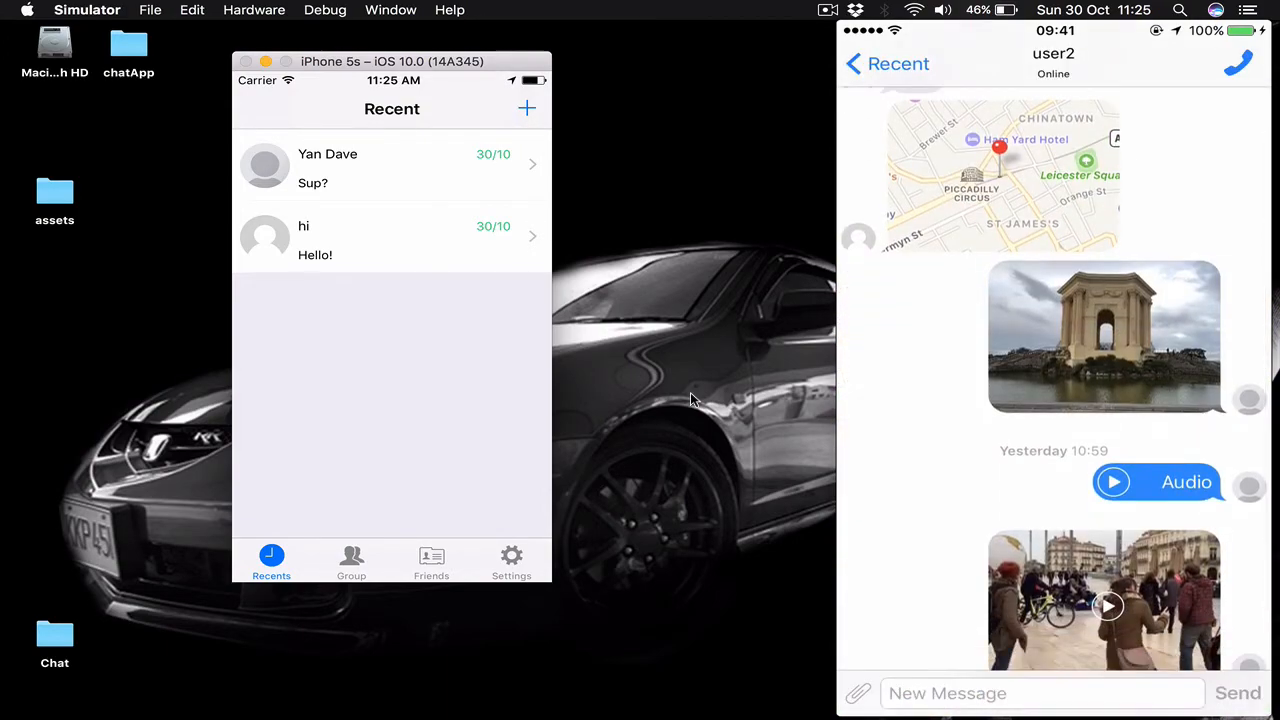
pyautogui.click(1104, 336)
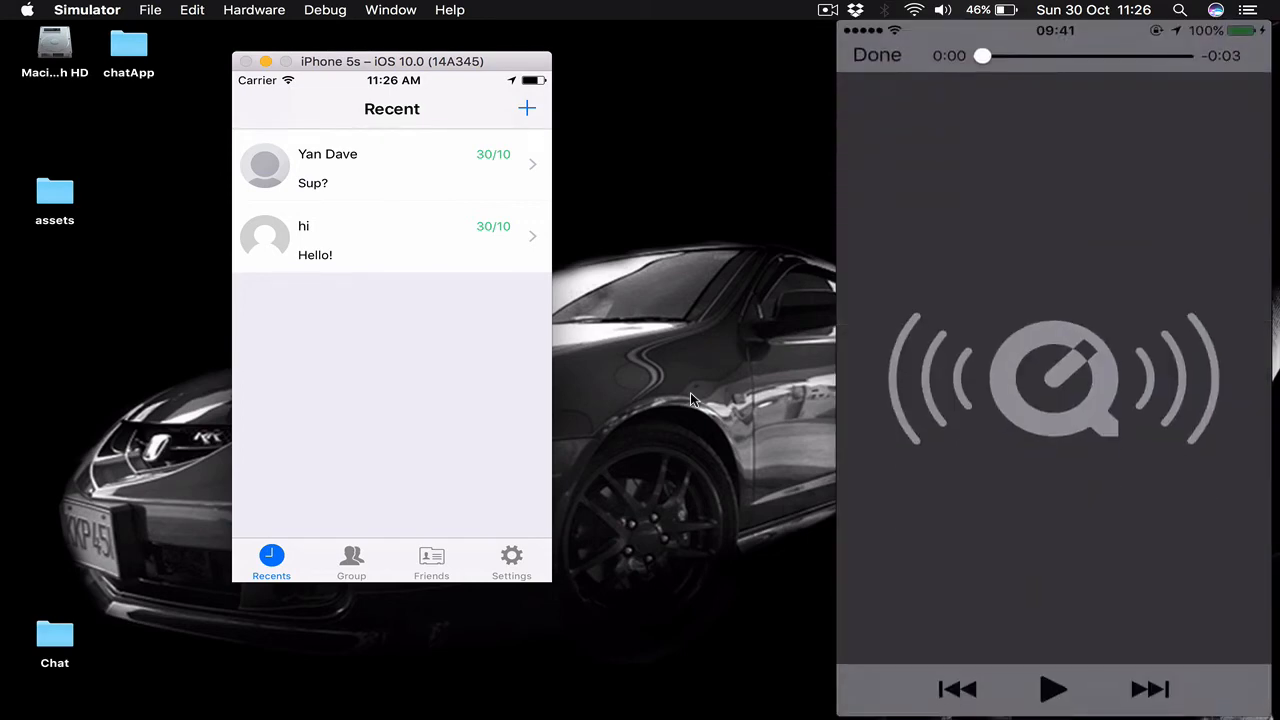
# Play the audio clip, close the player and return to composing in the user2 chat
pyautogui.click(1052, 688)
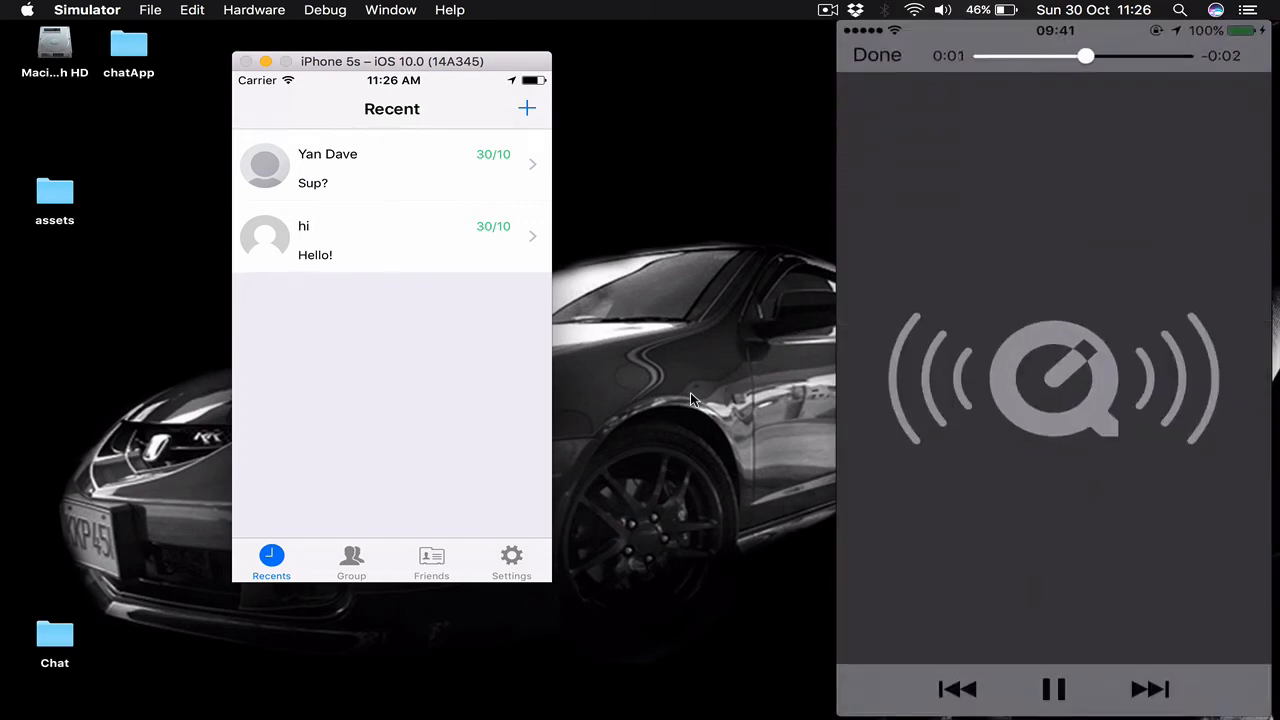
pyautogui.click(1052, 688)
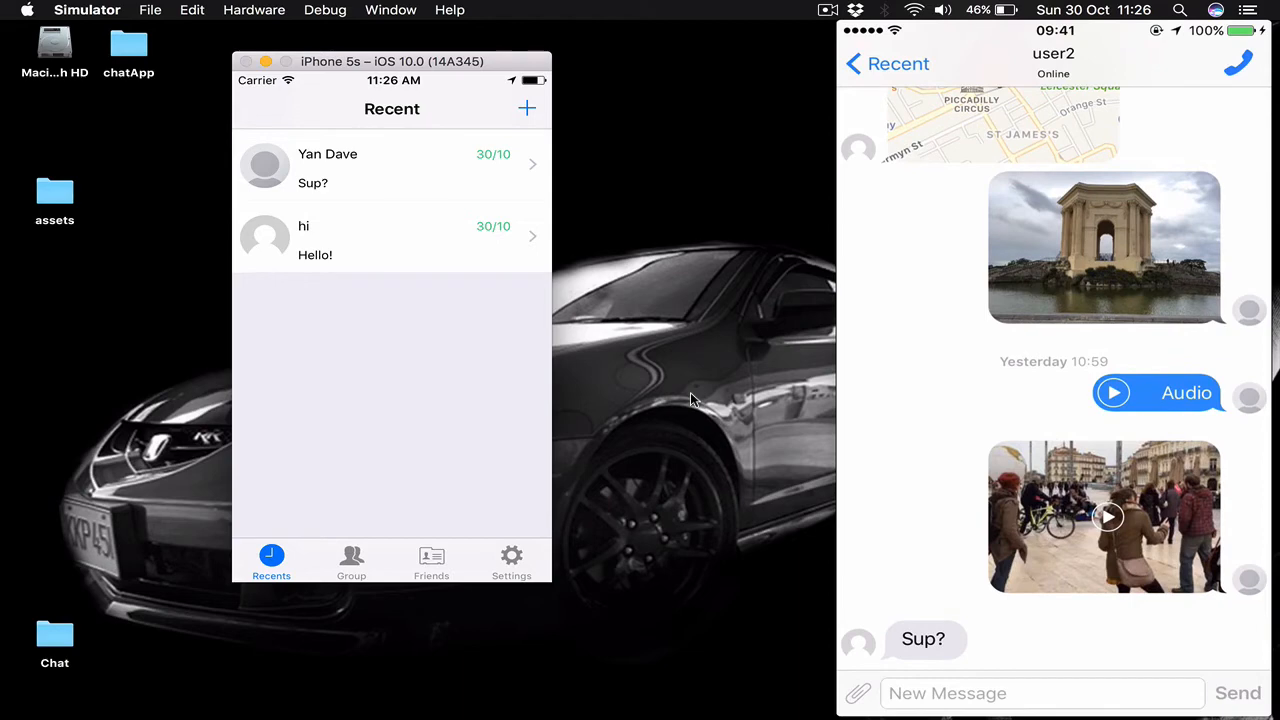
pyautogui.click(1104, 516)
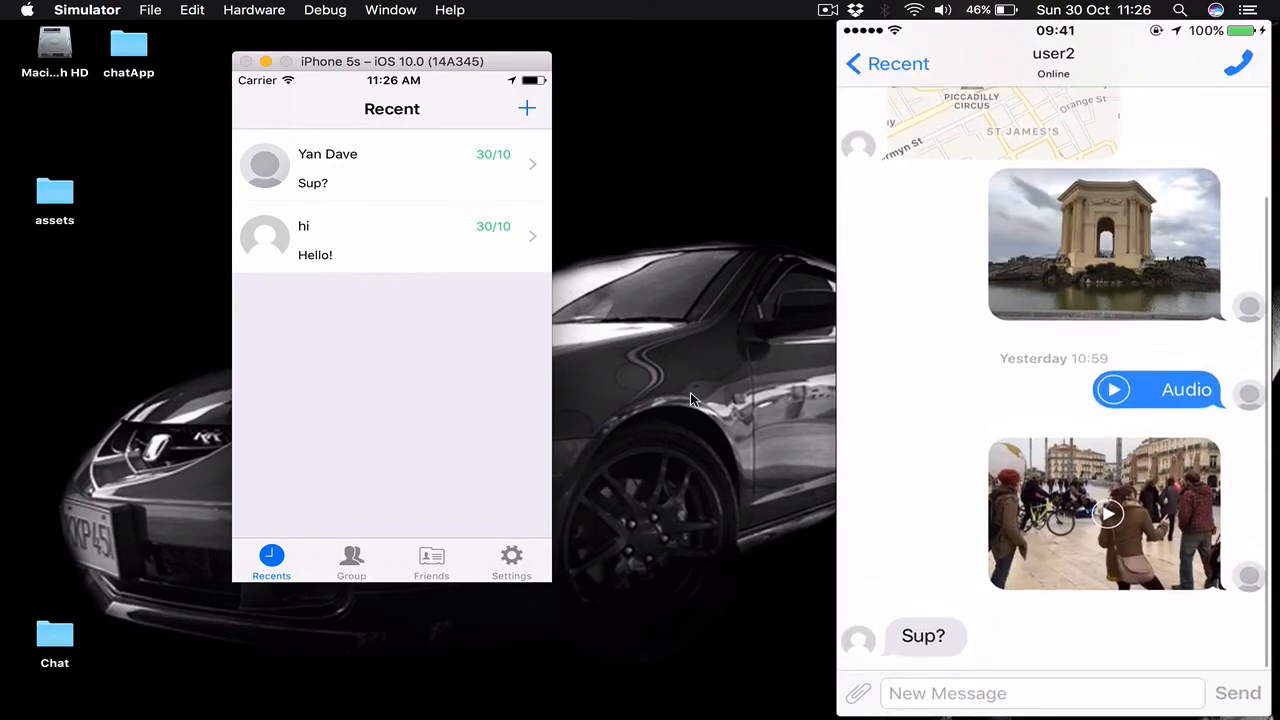
pyautogui.scroll(-3)
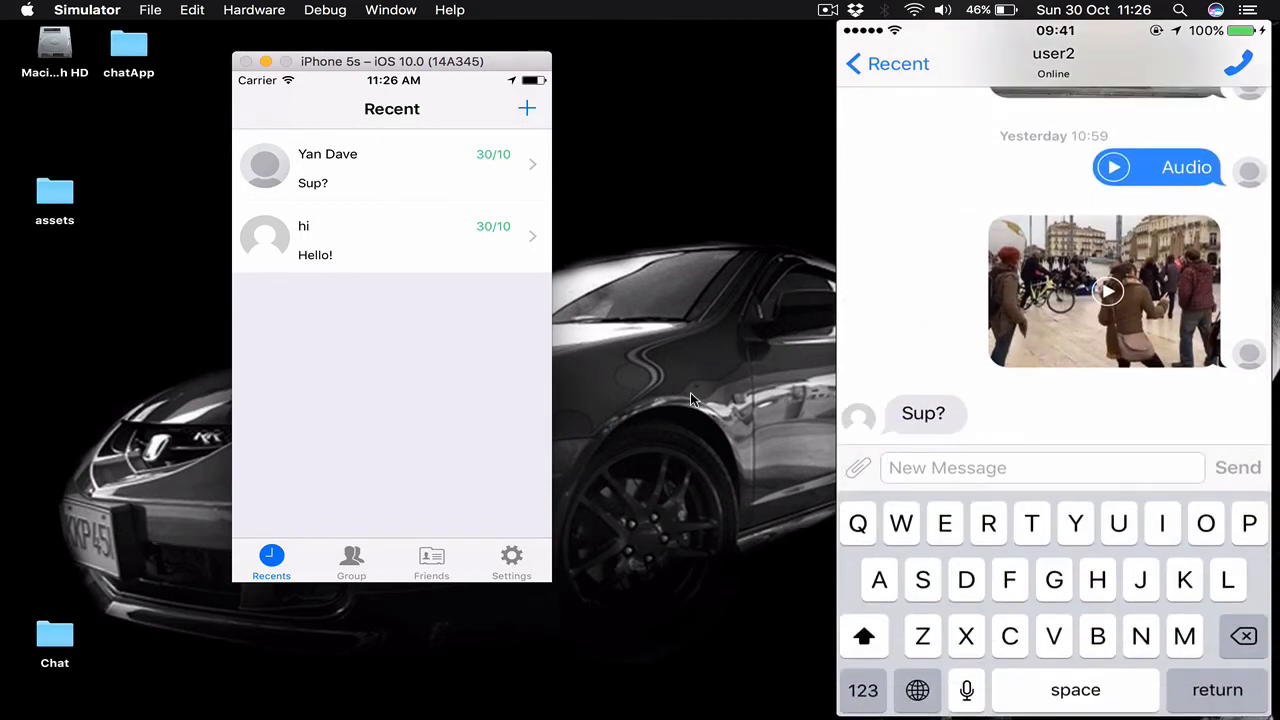
# Send a freshly captured camera photo to user2, allowing camera access
pyautogui.click(856, 468)
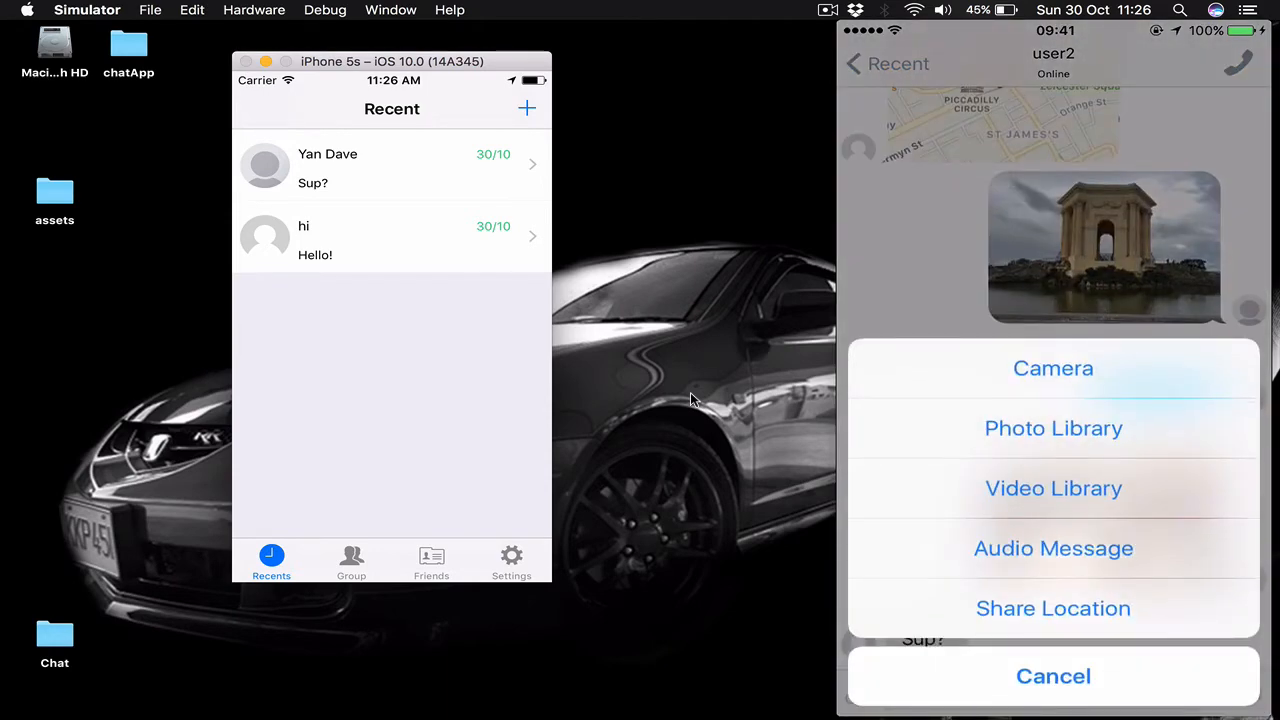
pyautogui.click(1052, 368)
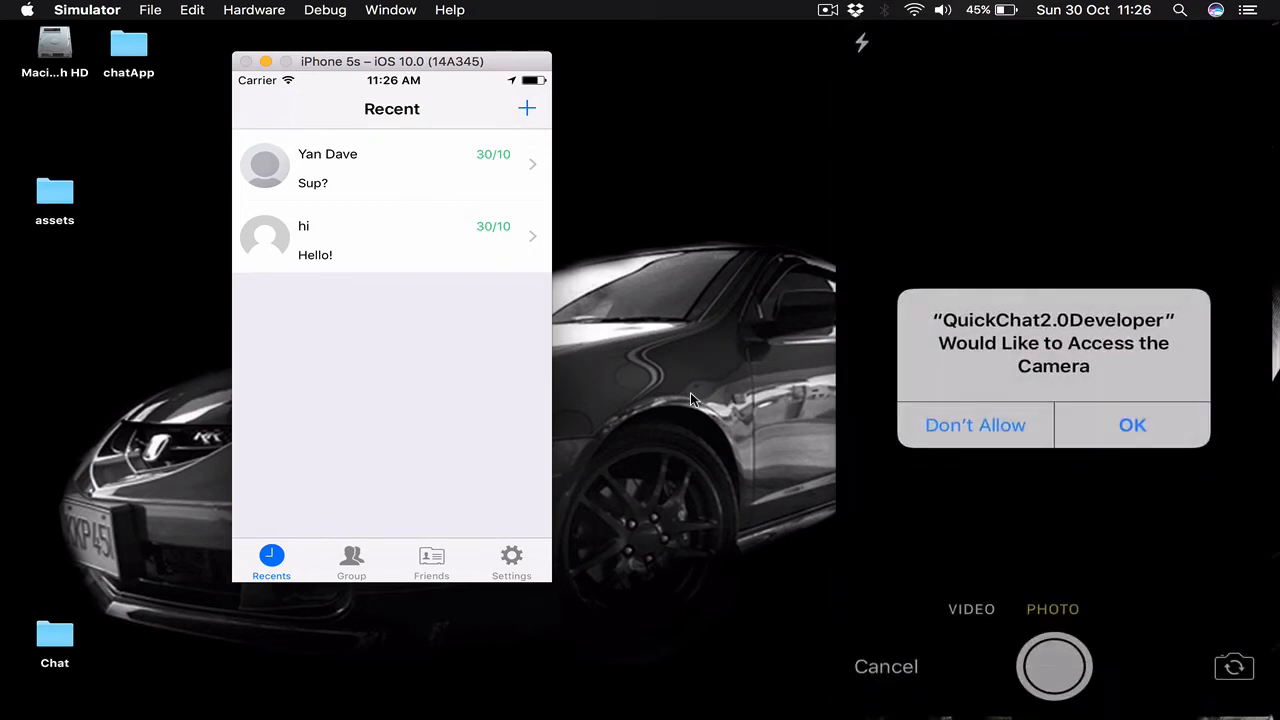
pyautogui.click(1132, 424)
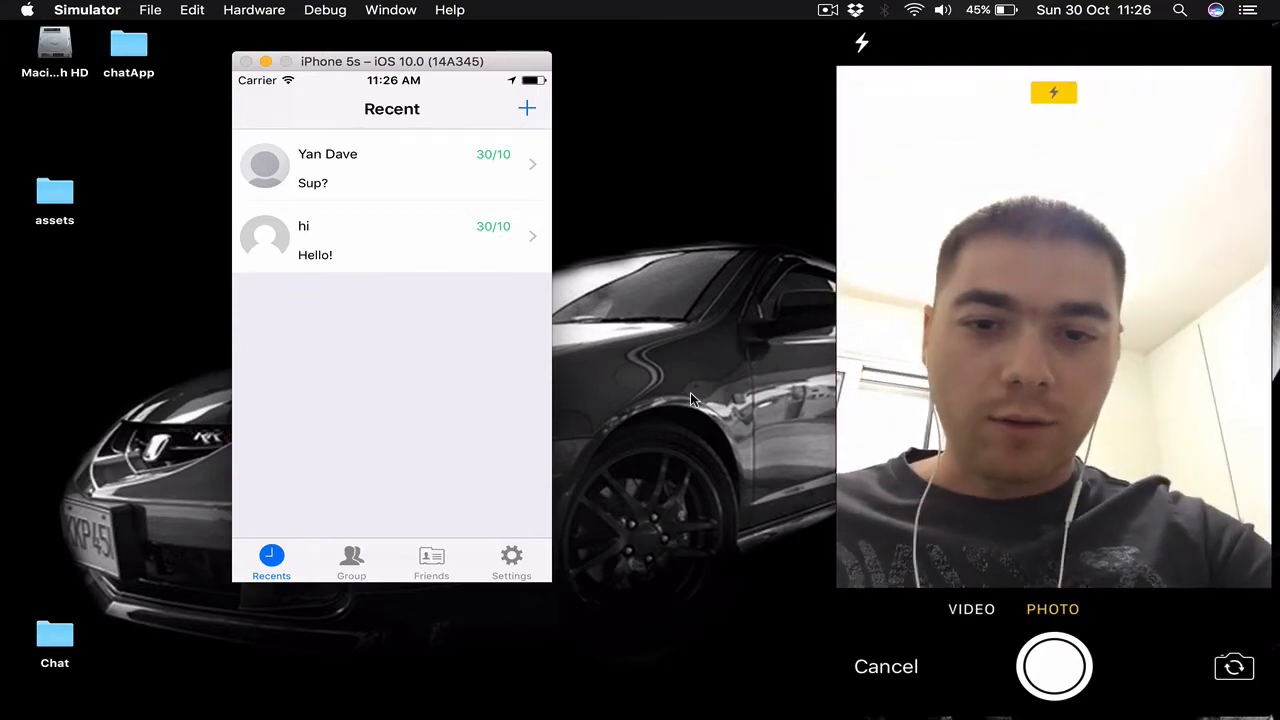
pyautogui.click(972, 608)
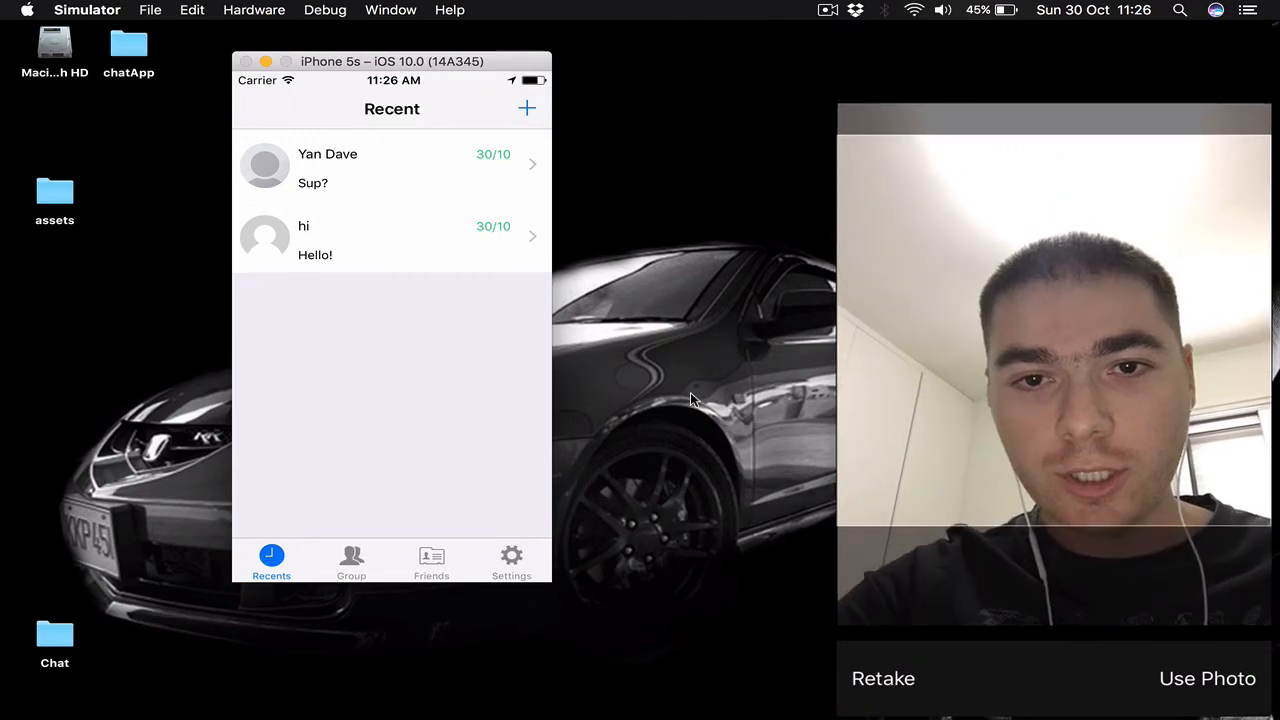
pyautogui.click(1208, 678)
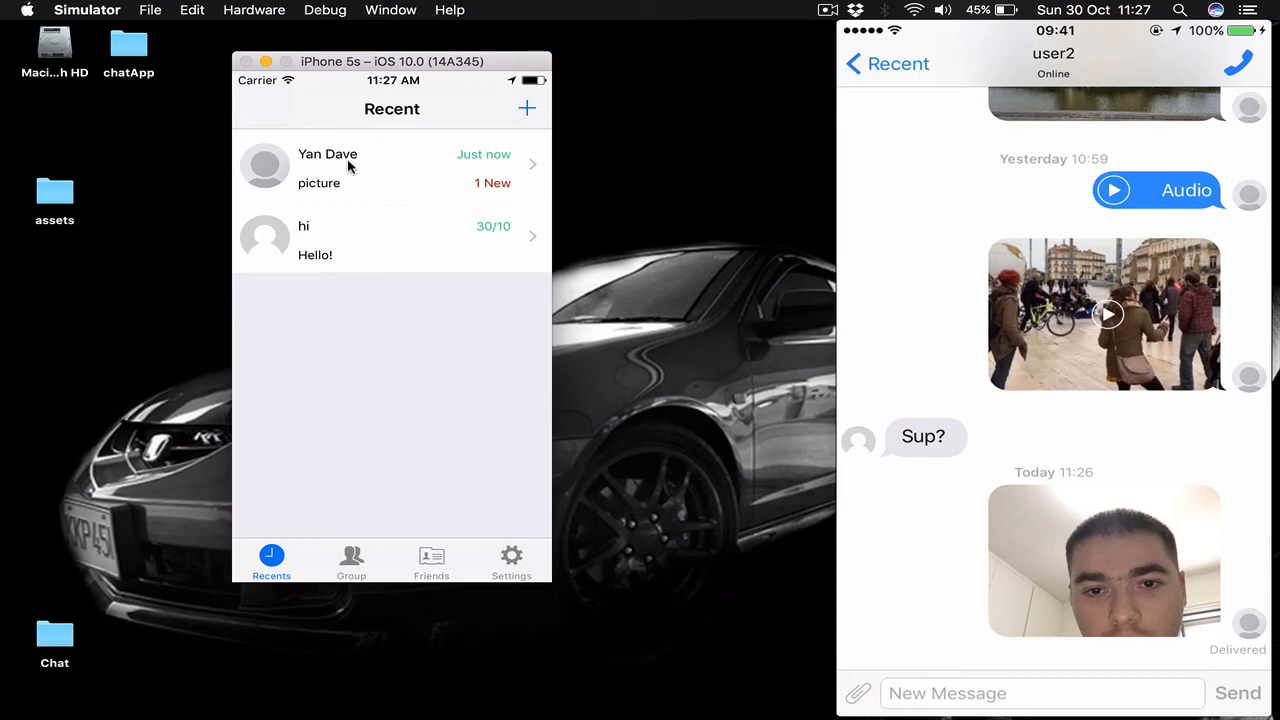
pyautogui.moveTo(304, 156)
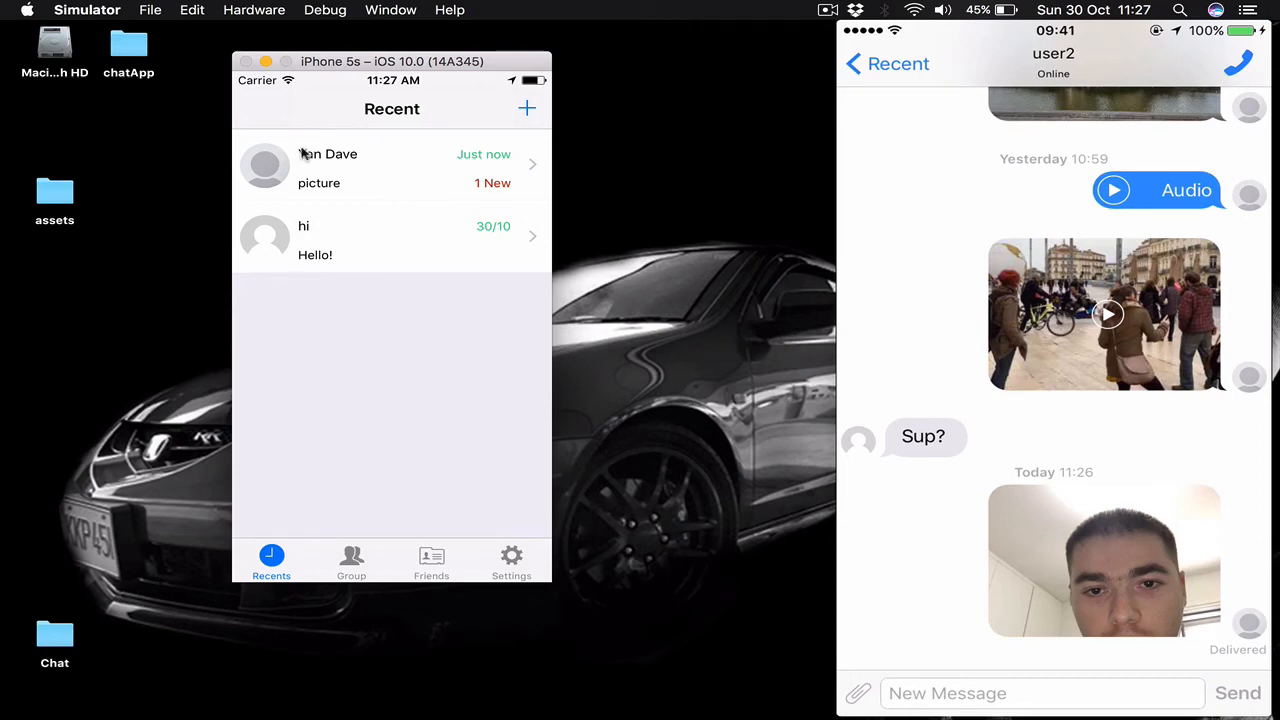
pyautogui.moveTo(344, 180)
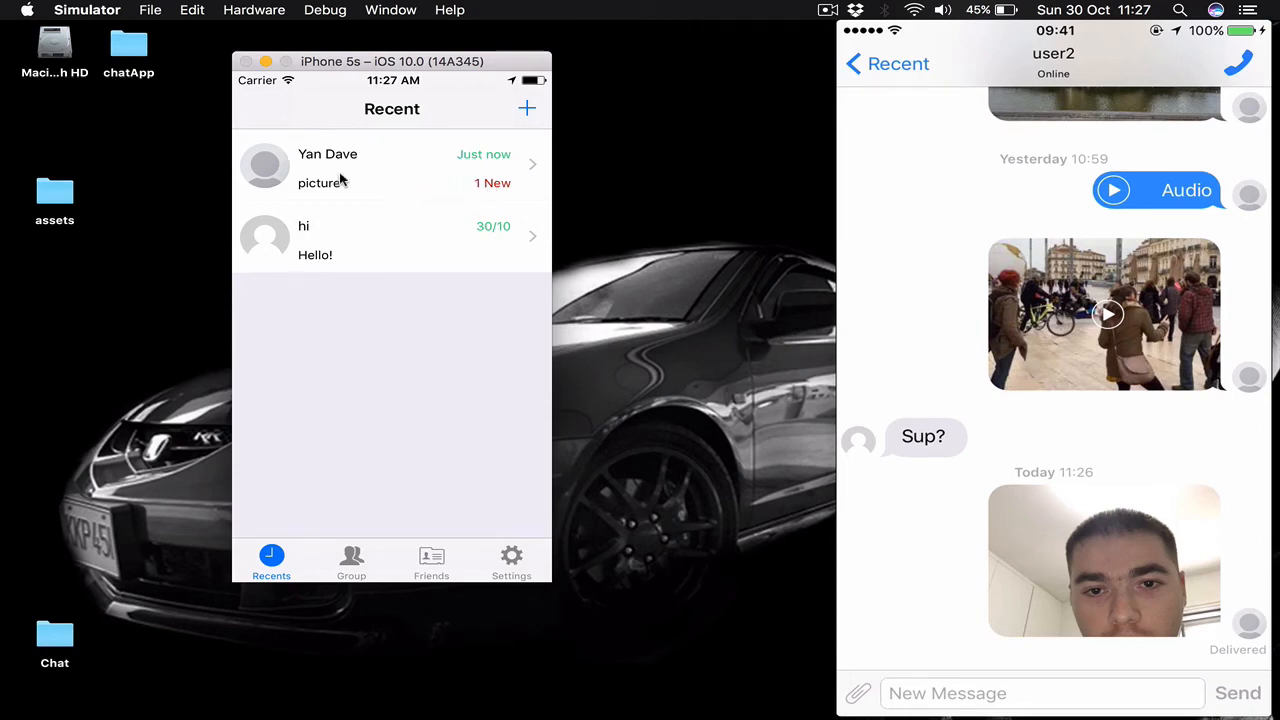
pyautogui.moveTo(340, 190)
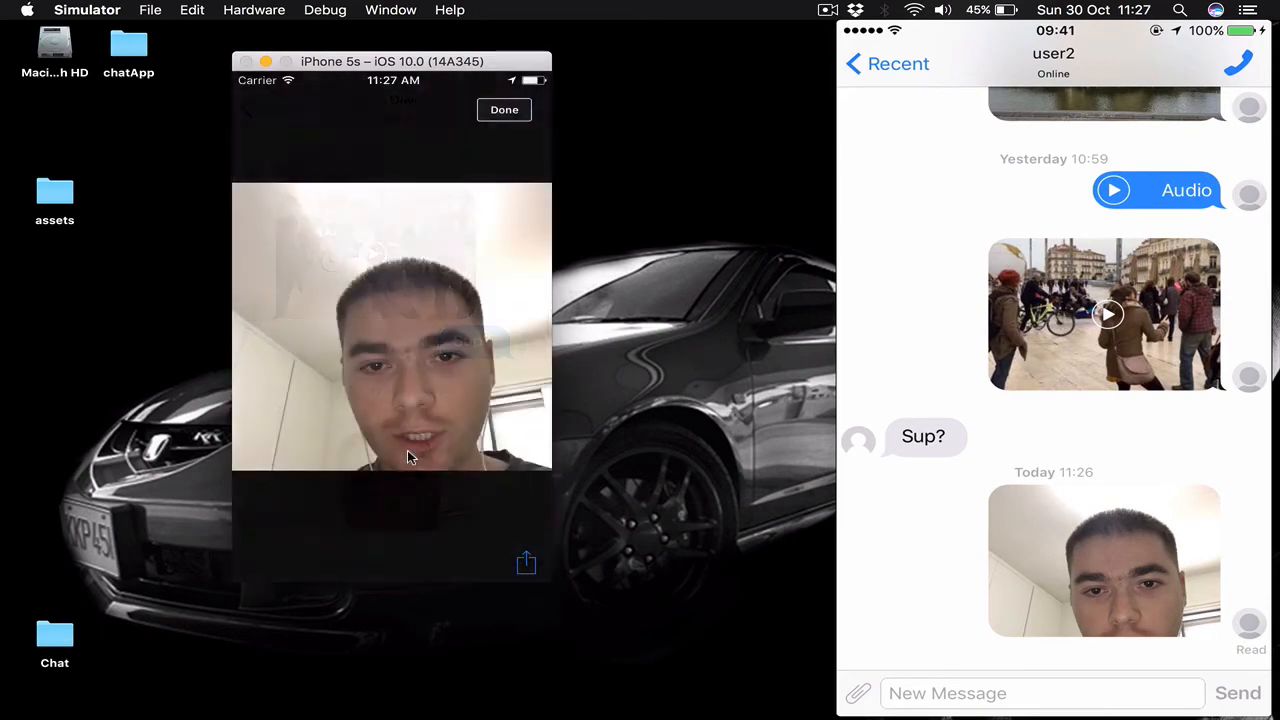
pyautogui.click(504, 108)
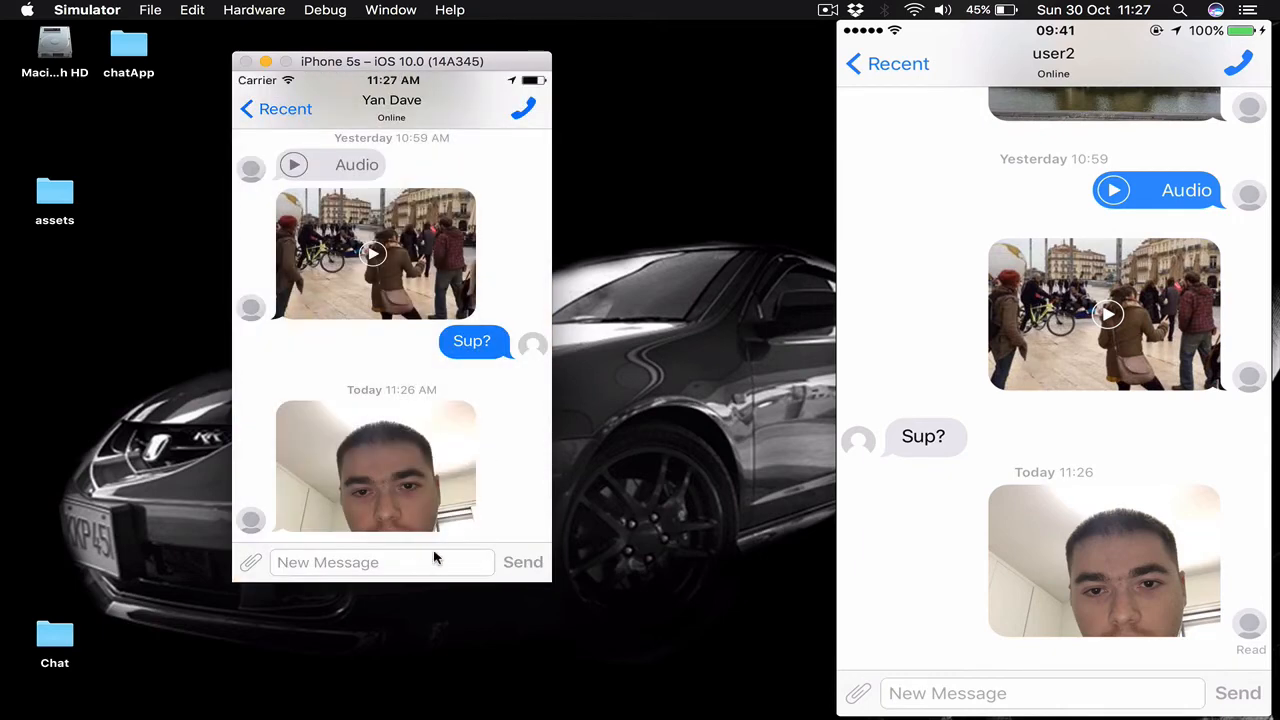
pyautogui.moveTo(540, 320)
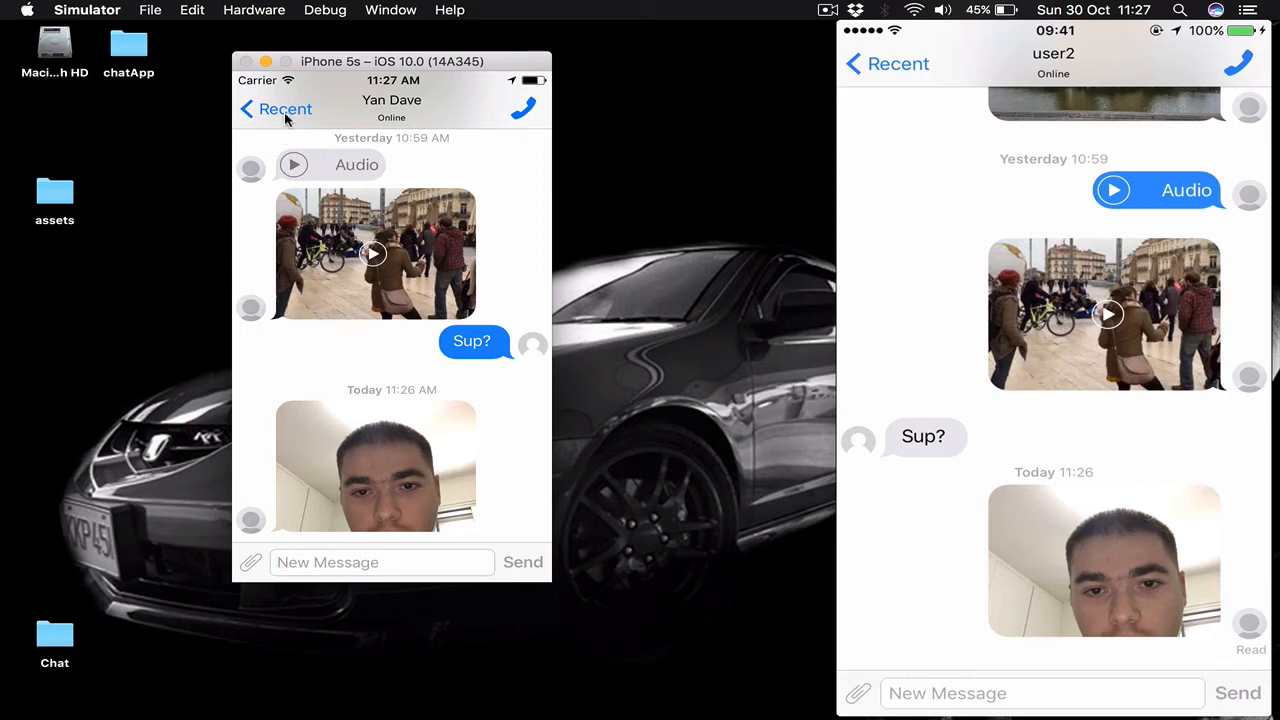
# Turn Show Avatar off in the simulator's Settings
pyautogui.click(284, 108)
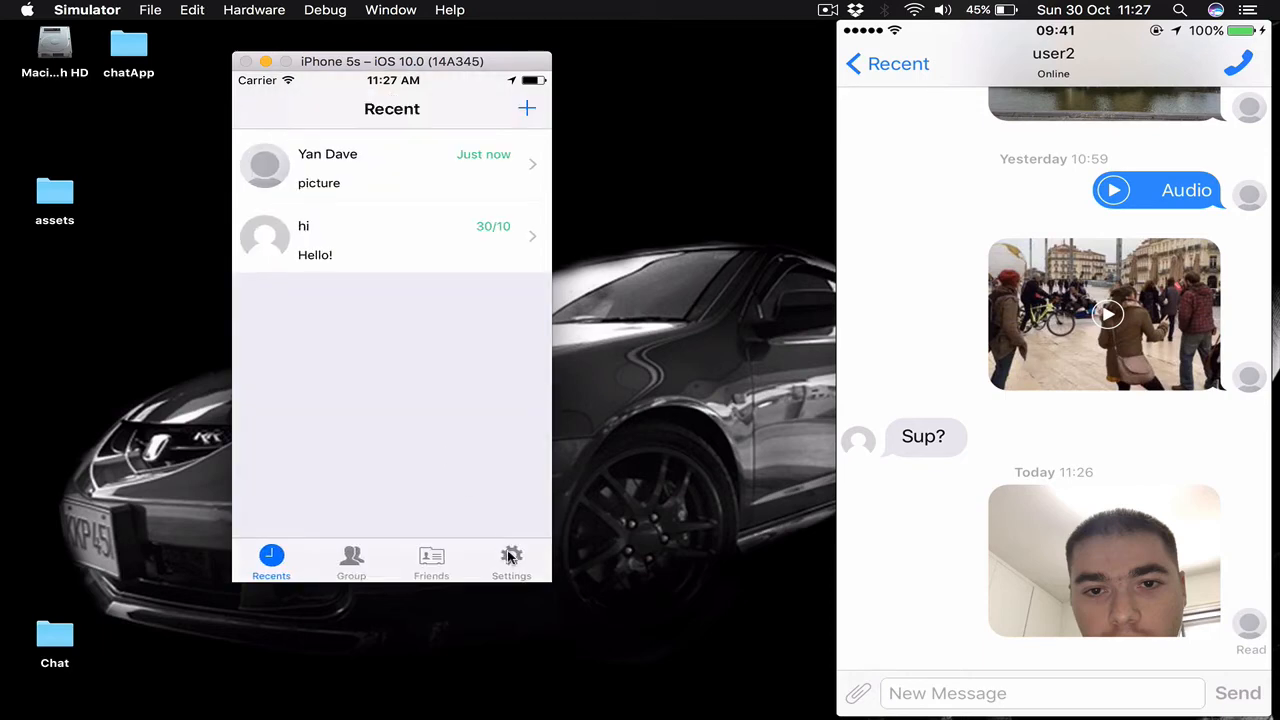
pyautogui.click(512, 560)
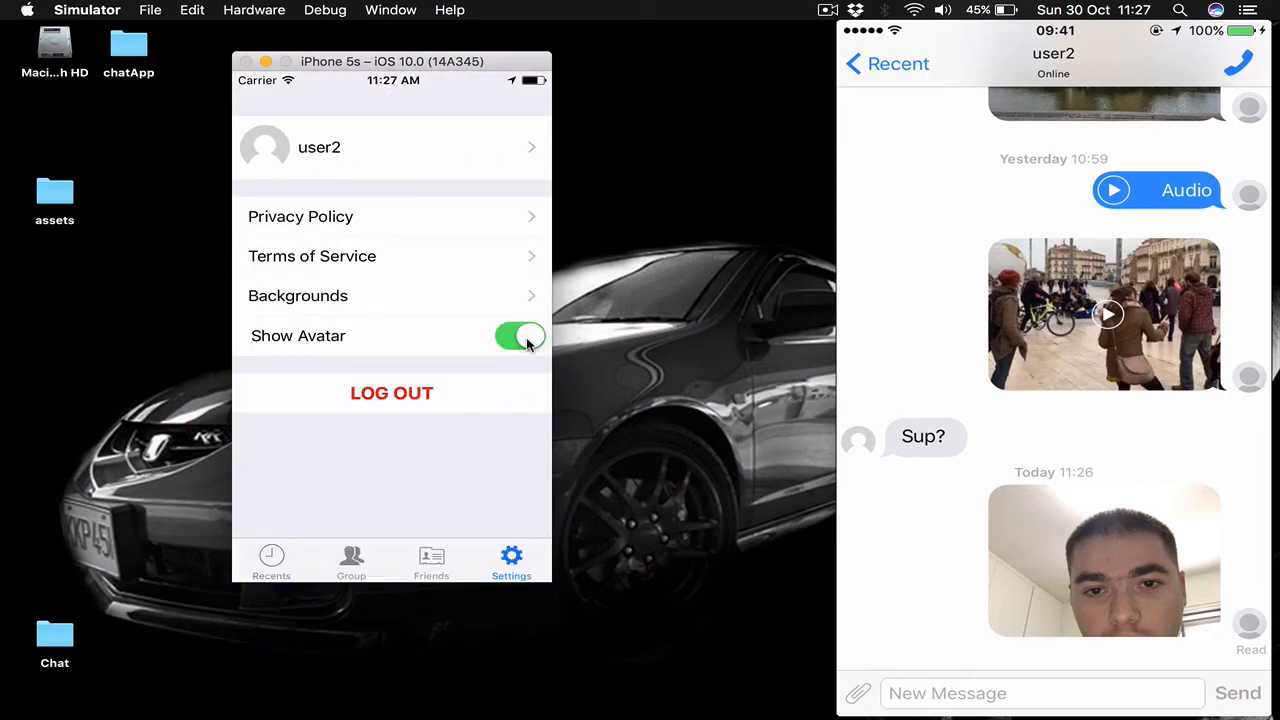
pyautogui.click(520, 336)
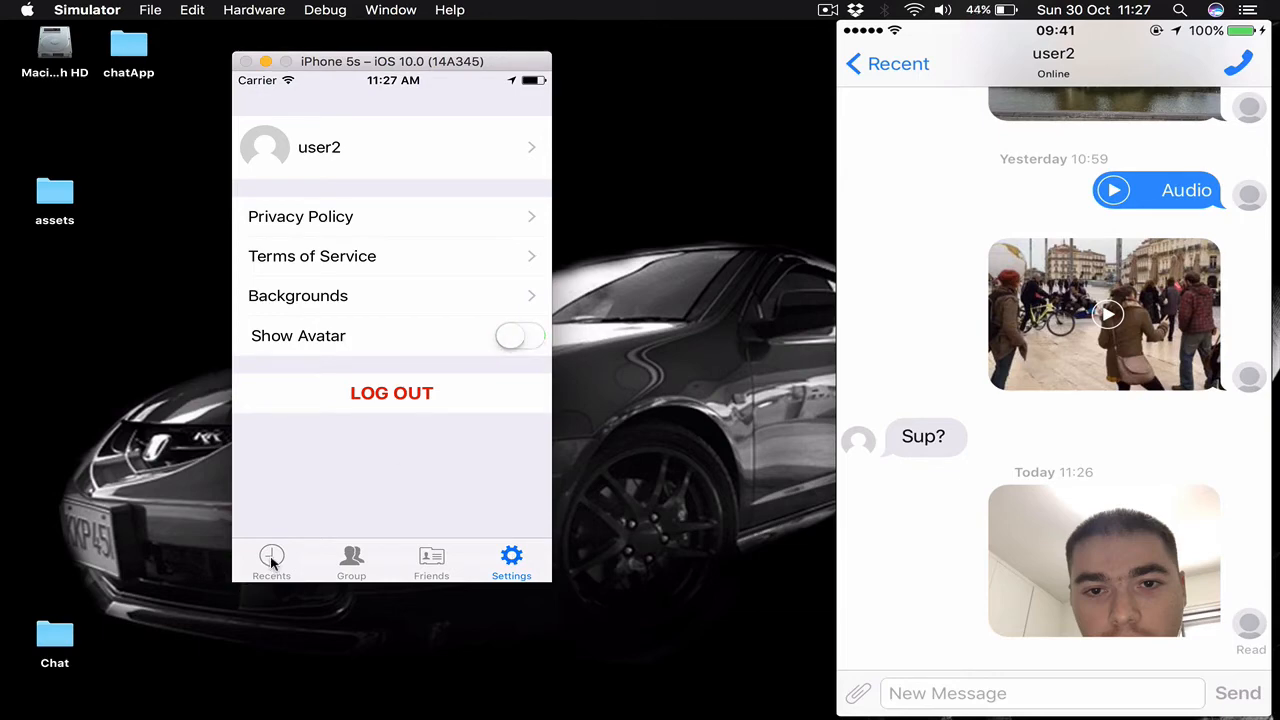
pyautogui.click(272, 560)
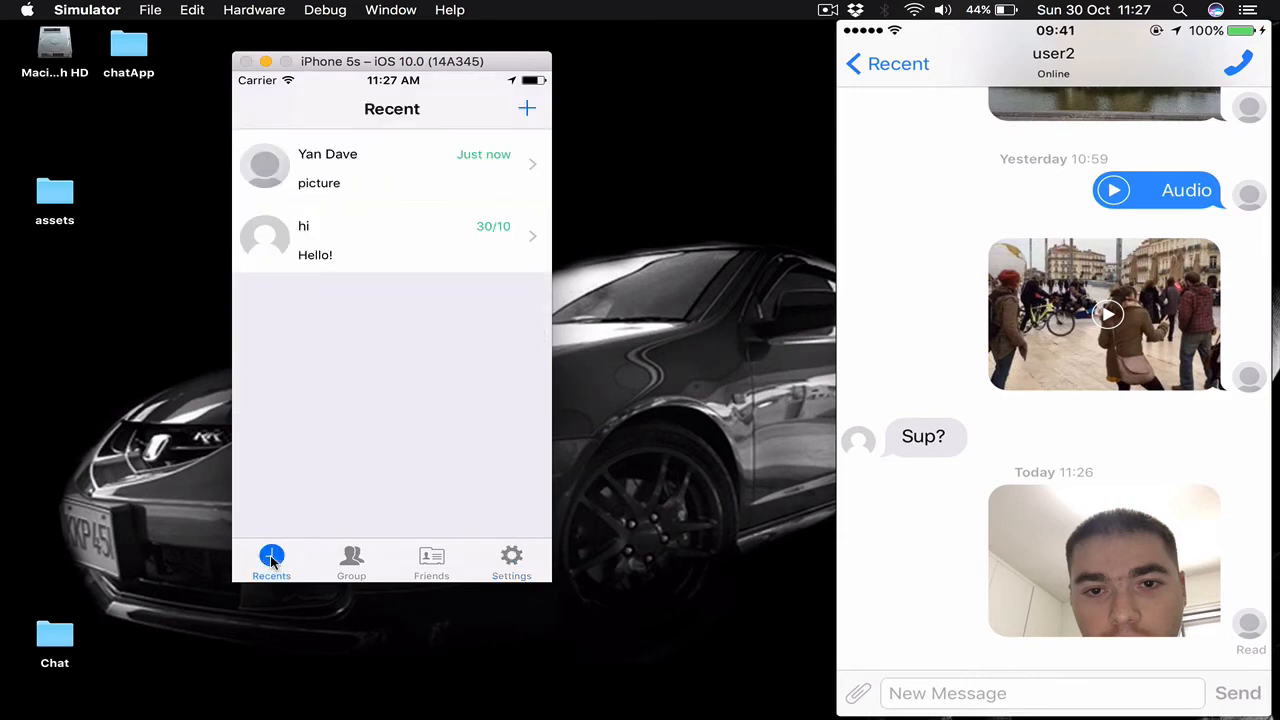
pyautogui.click(350, 168)
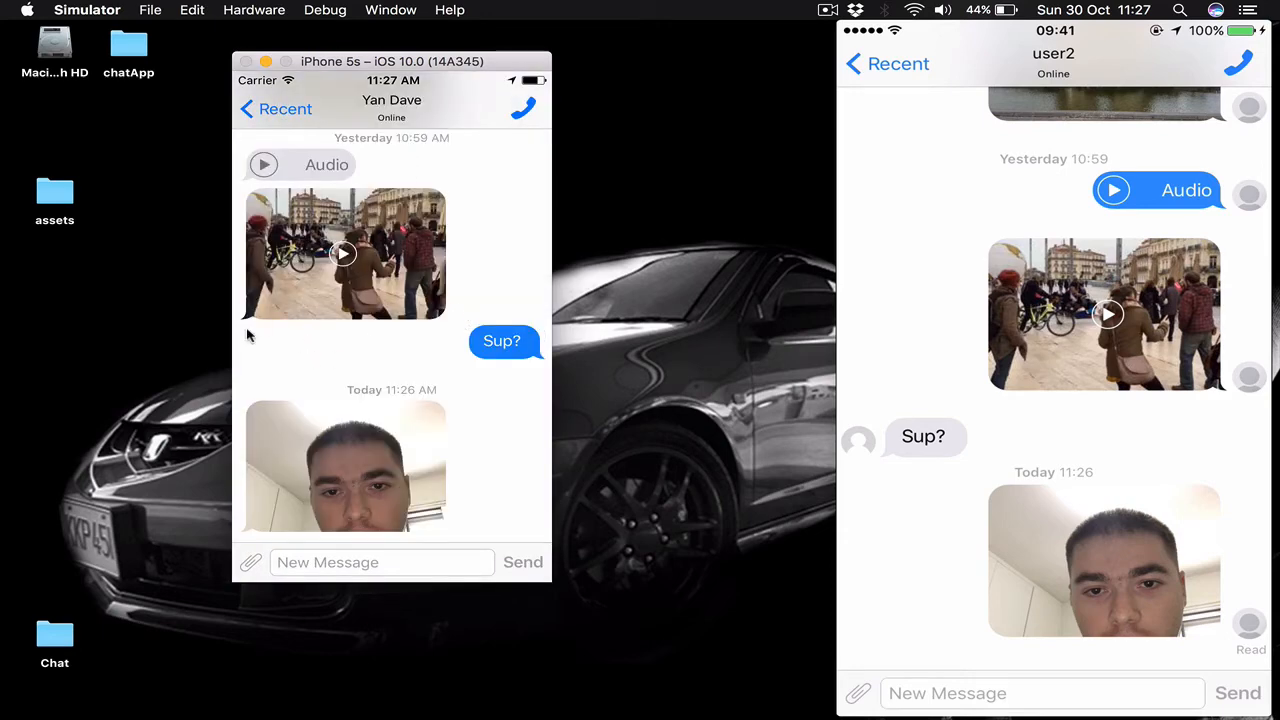
pyautogui.moveTo(420, 384)
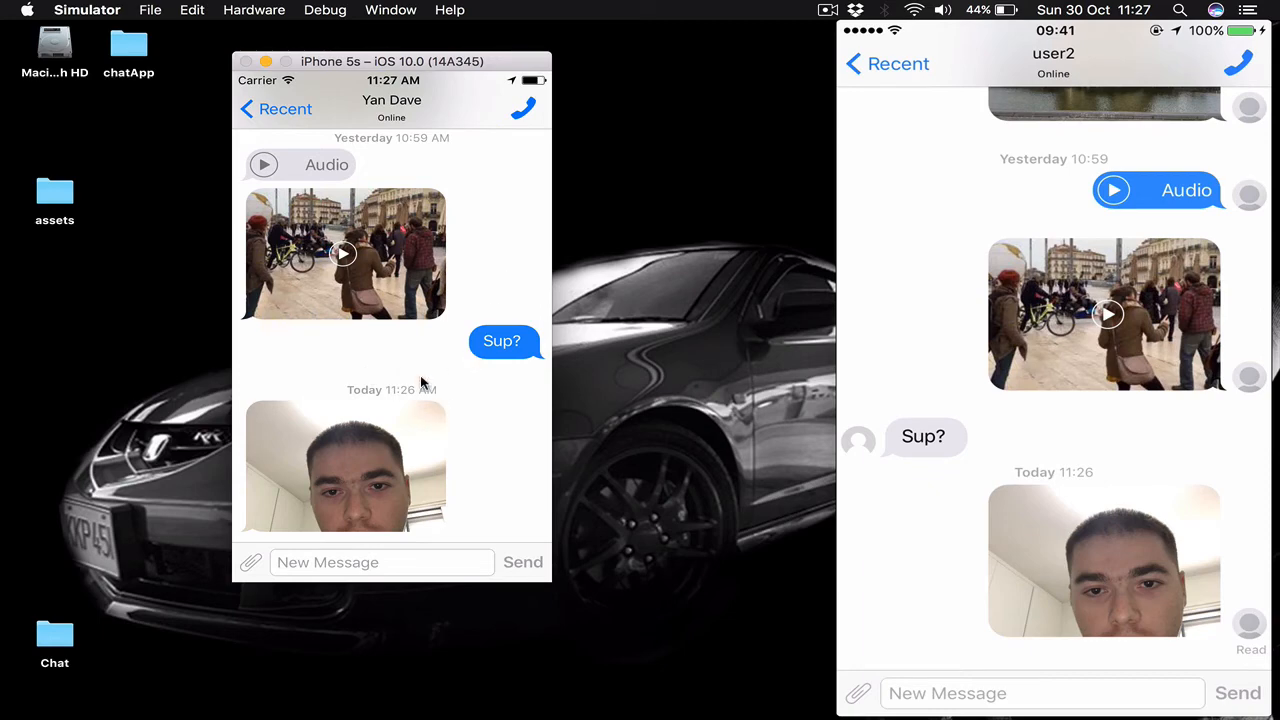
pyautogui.moveTo(312, 336)
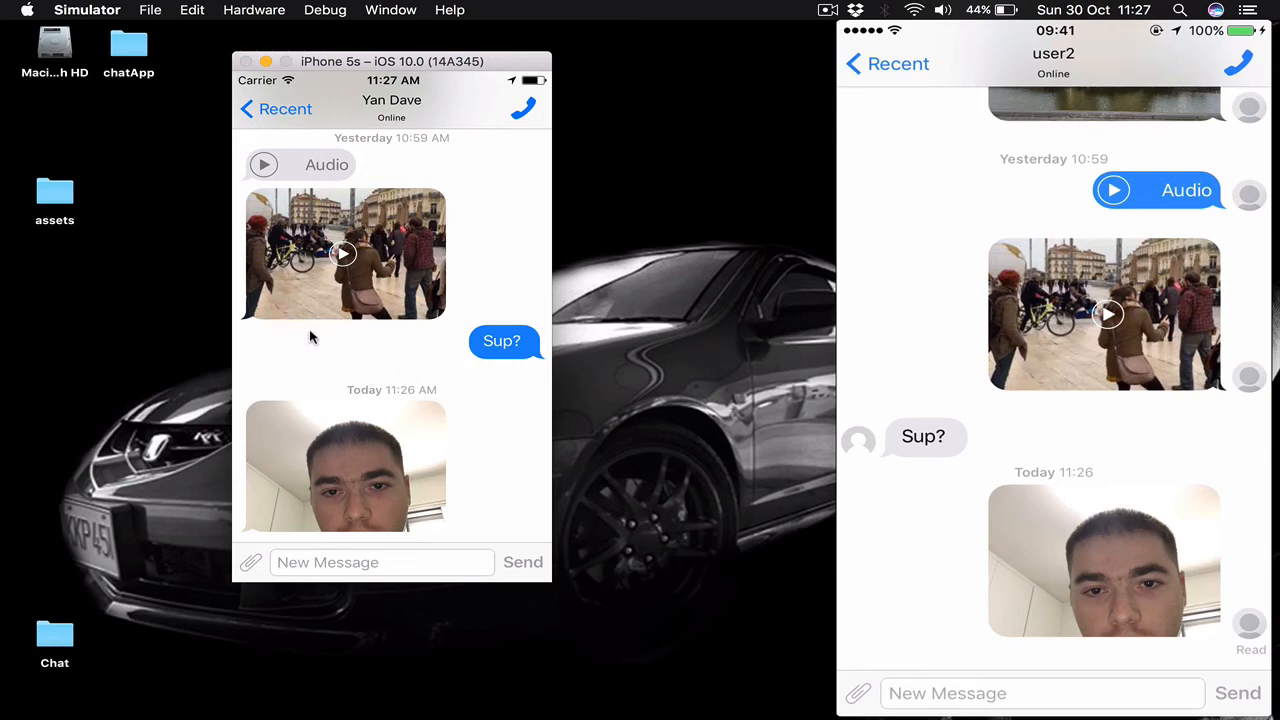
pyautogui.scroll(-3)
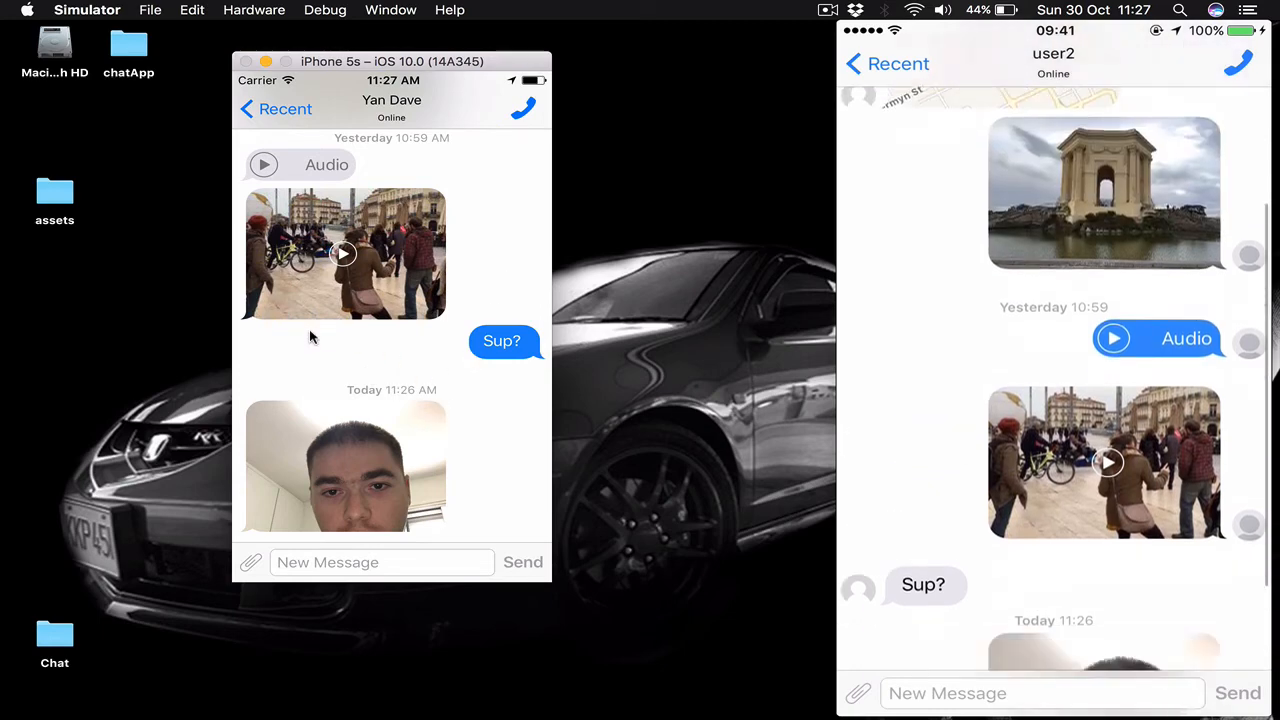
pyautogui.scroll(-3)
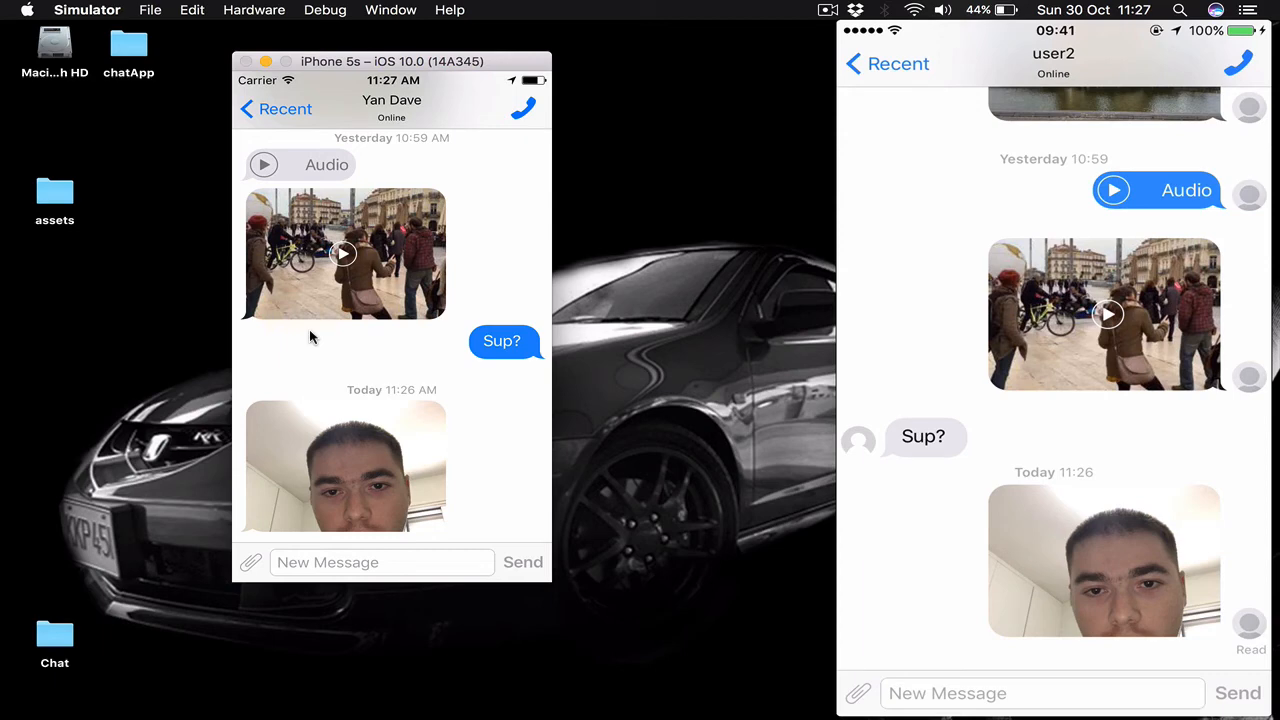
pyautogui.moveTo(336, 316)
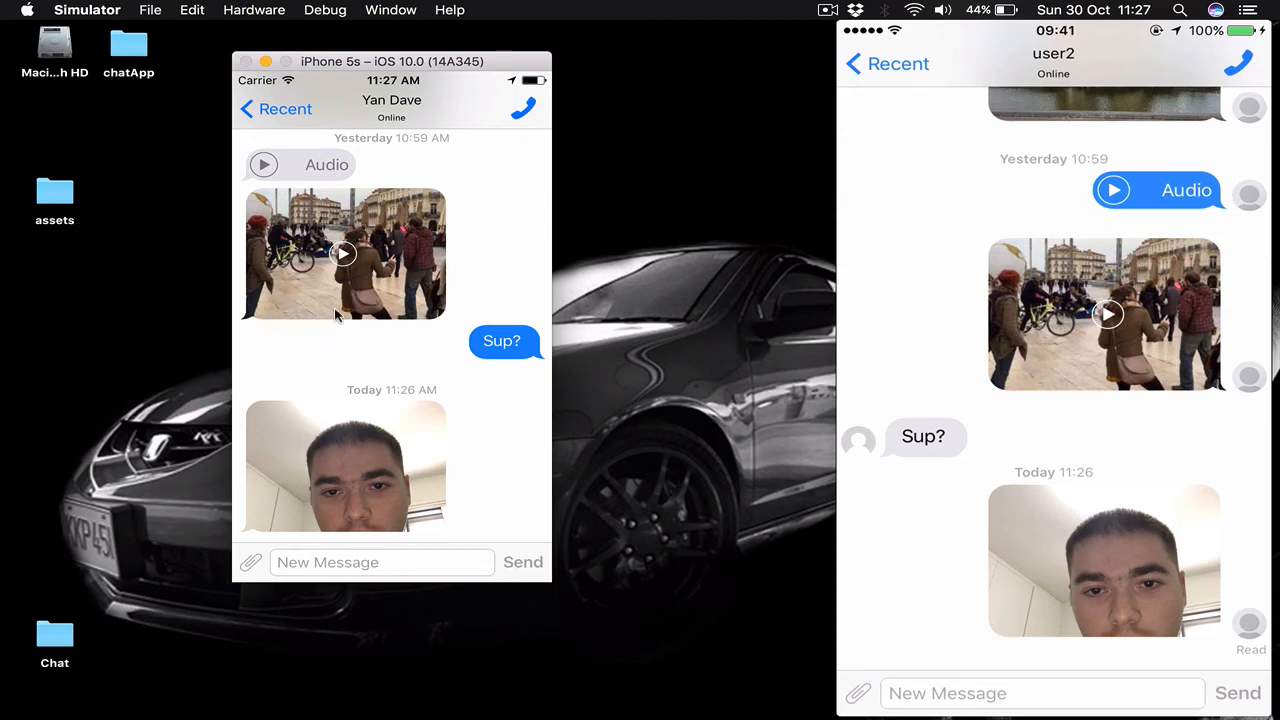
pyautogui.click(524, 108)
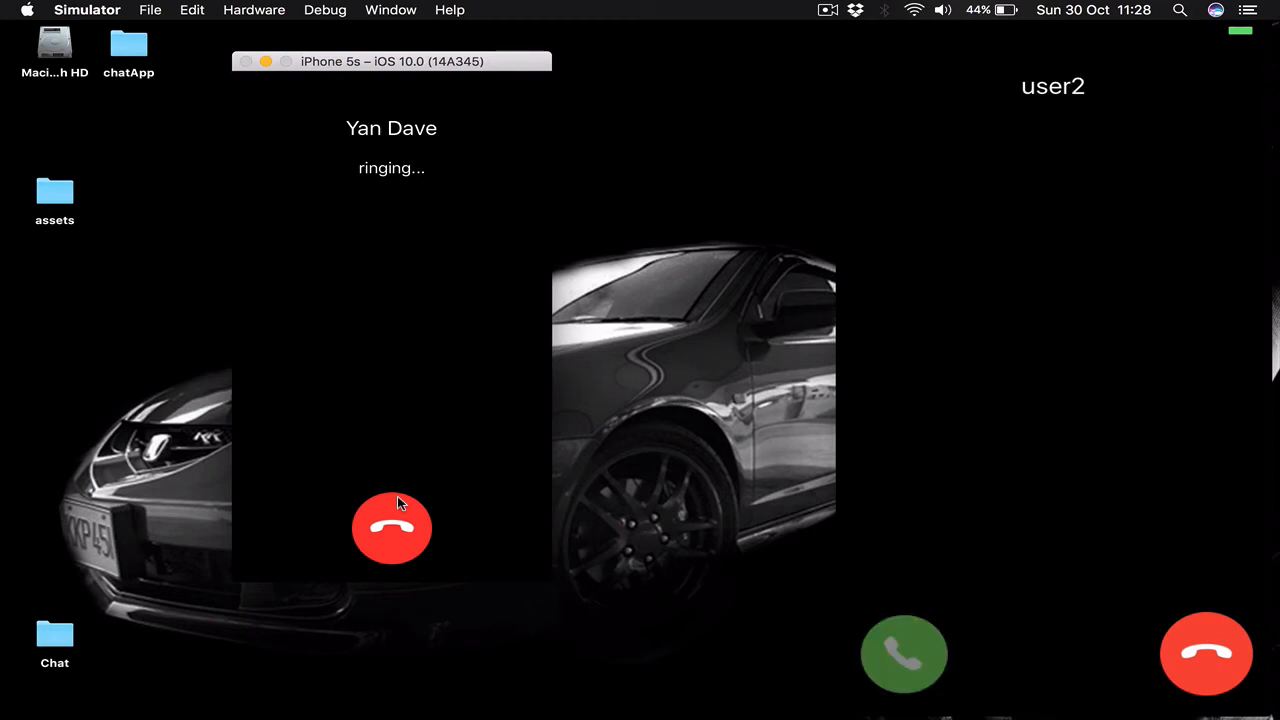
pyautogui.click(904, 652)
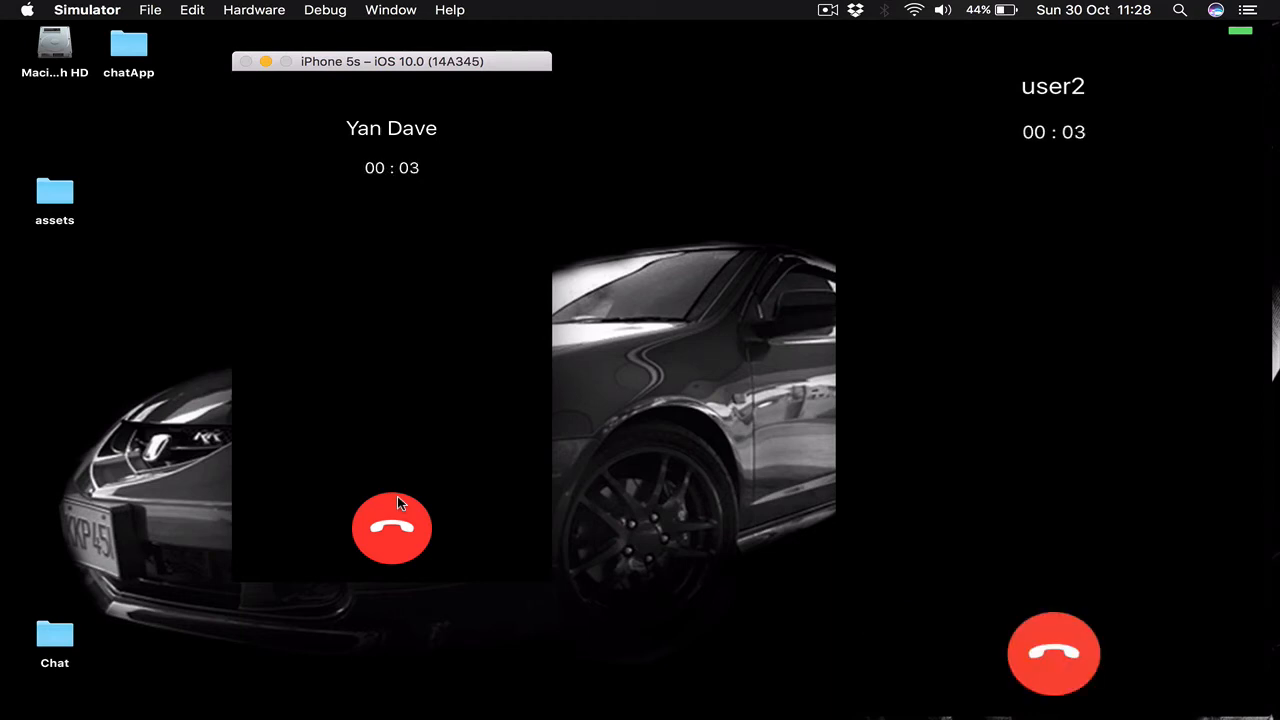
pyautogui.moveTo(772, 240)
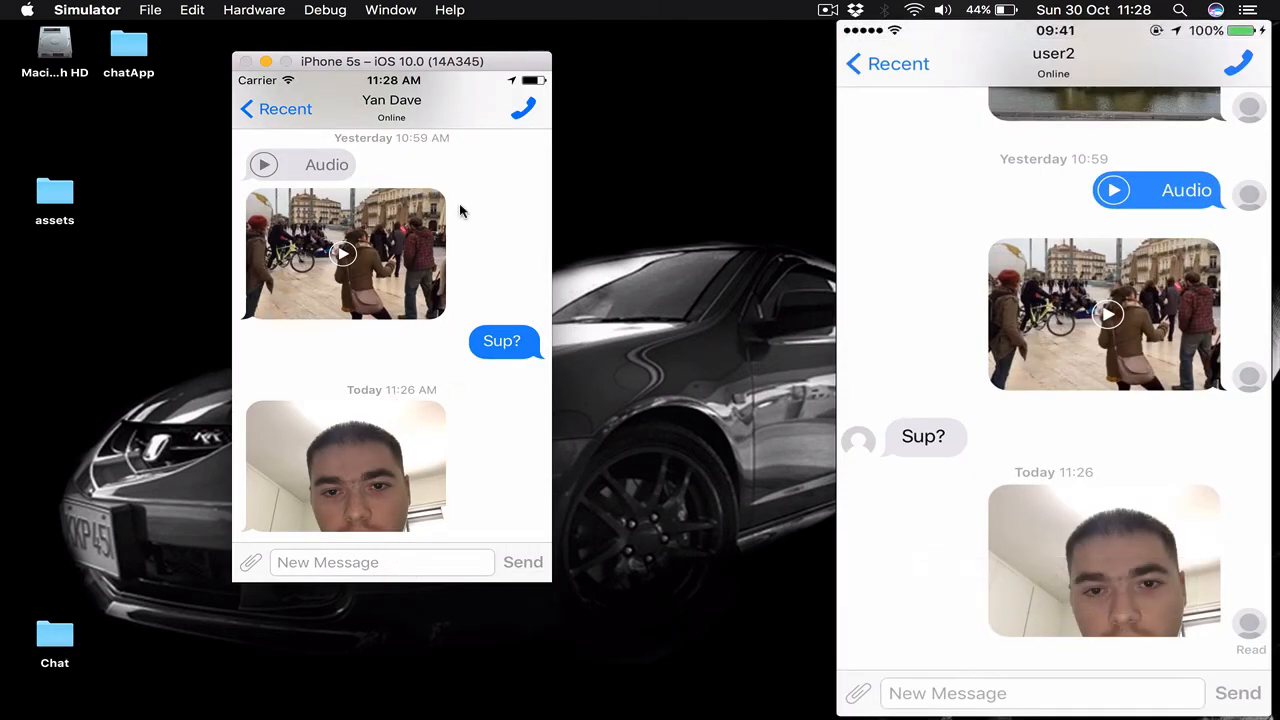
pyautogui.moveTo(480, 240)
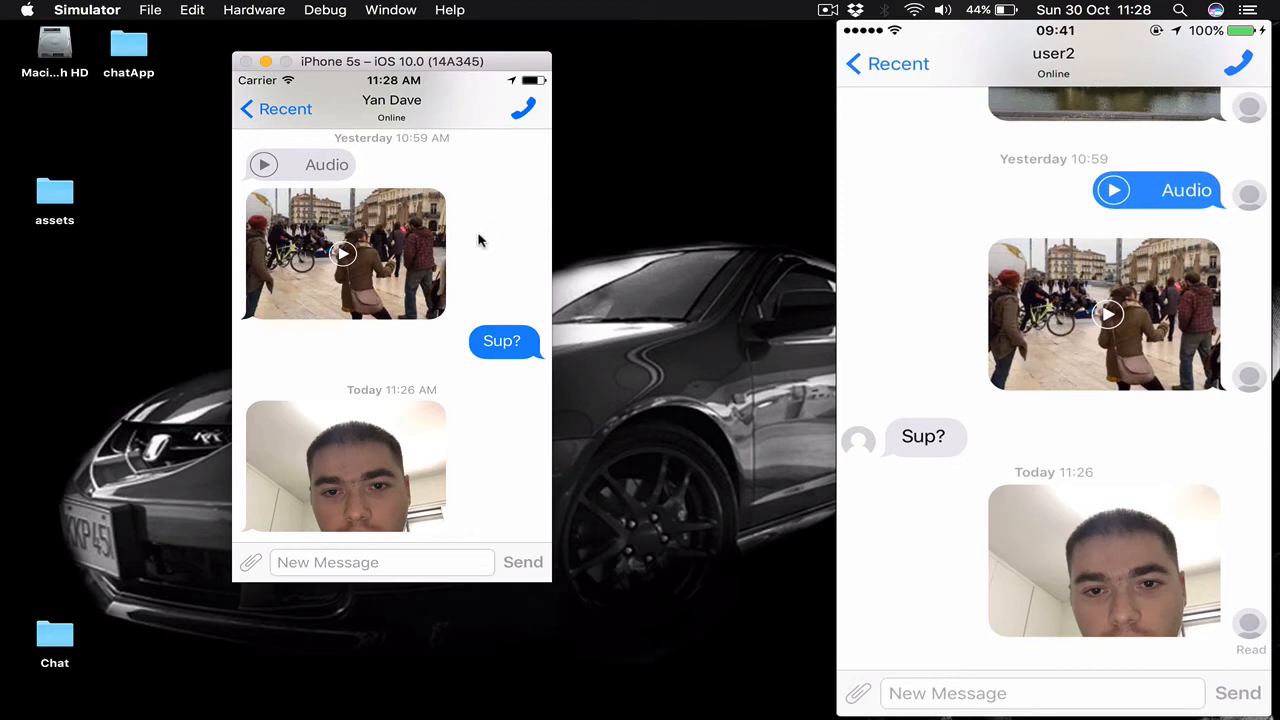
pyautogui.moveTo(492, 436)
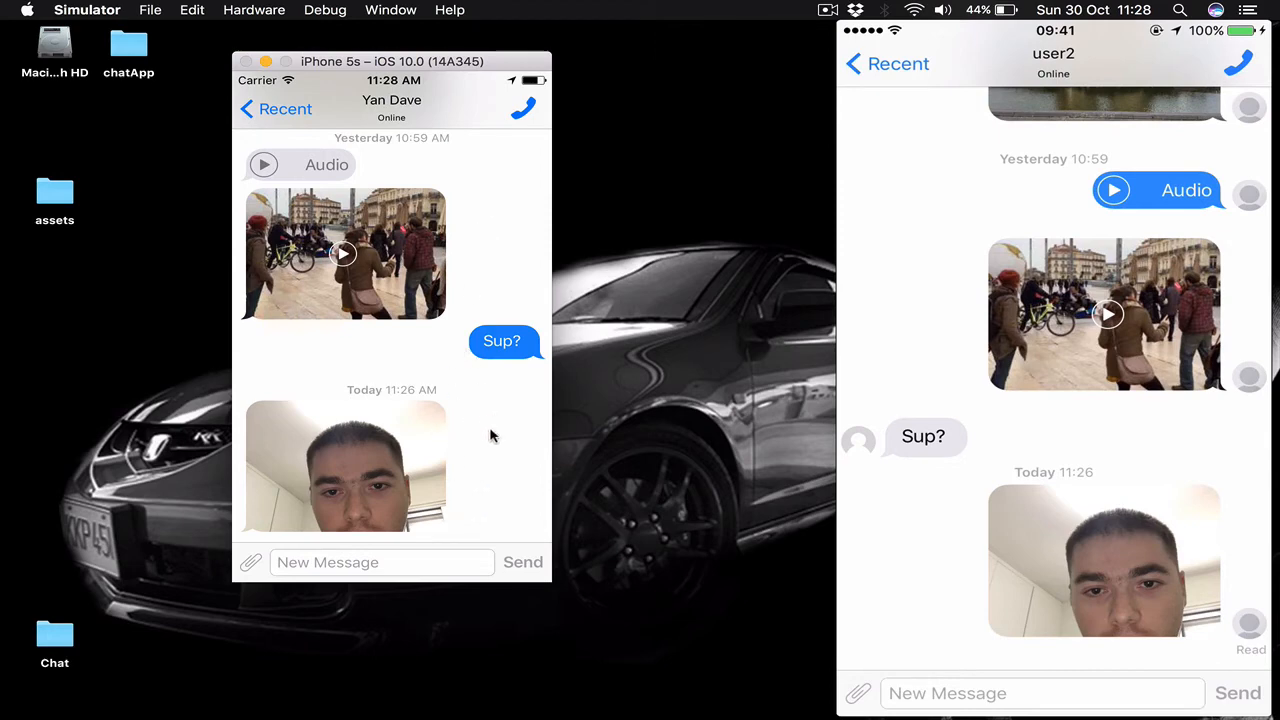
pyautogui.moveTo(436, 444)
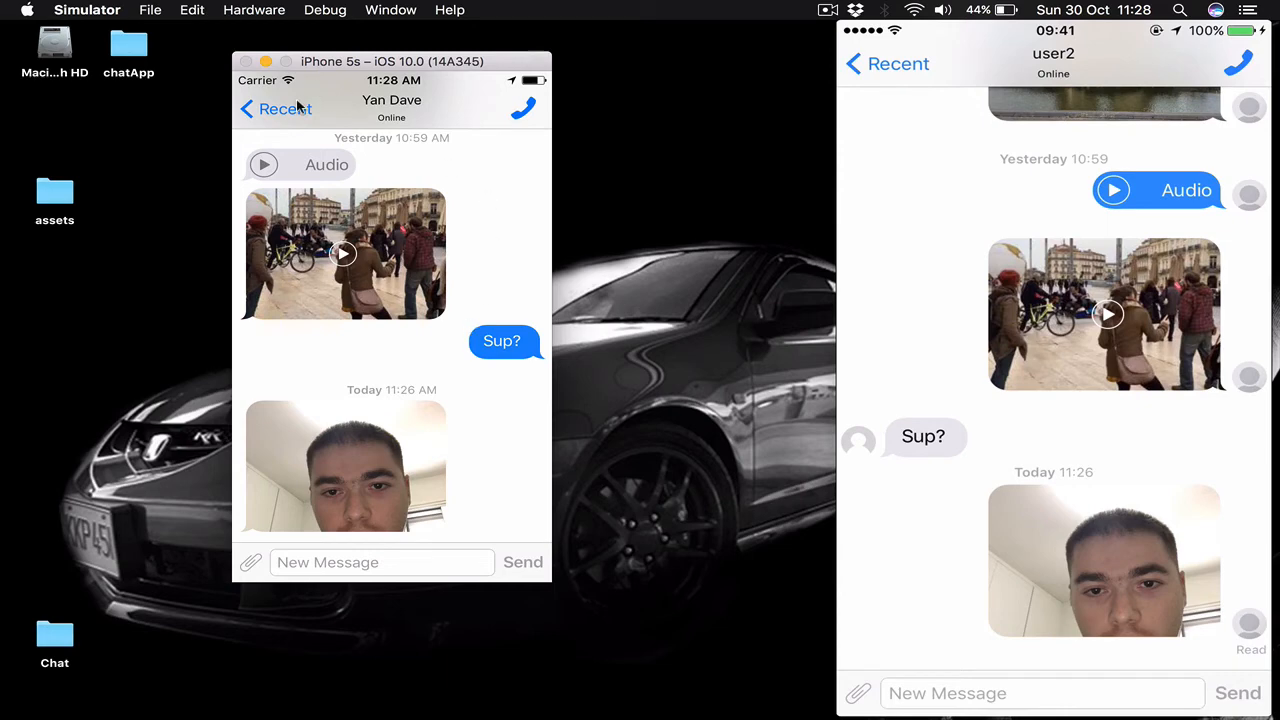
pyautogui.click(276, 108)
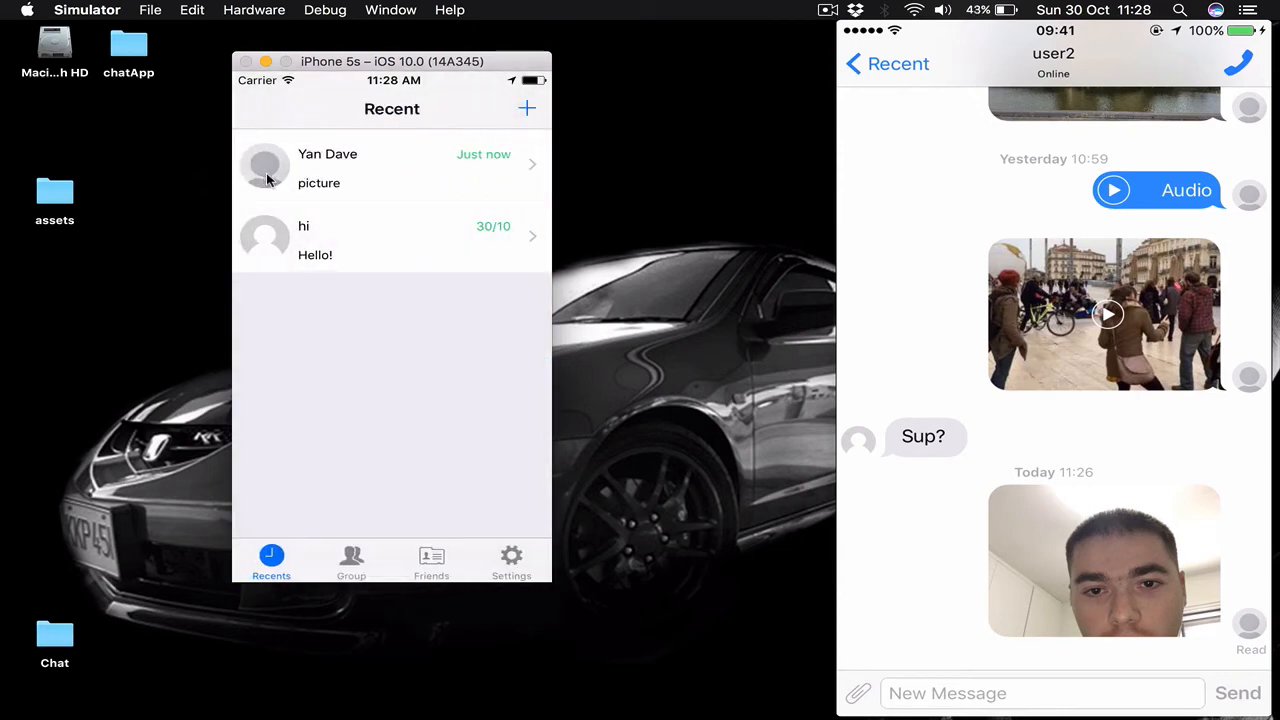
pyautogui.click(352, 562)
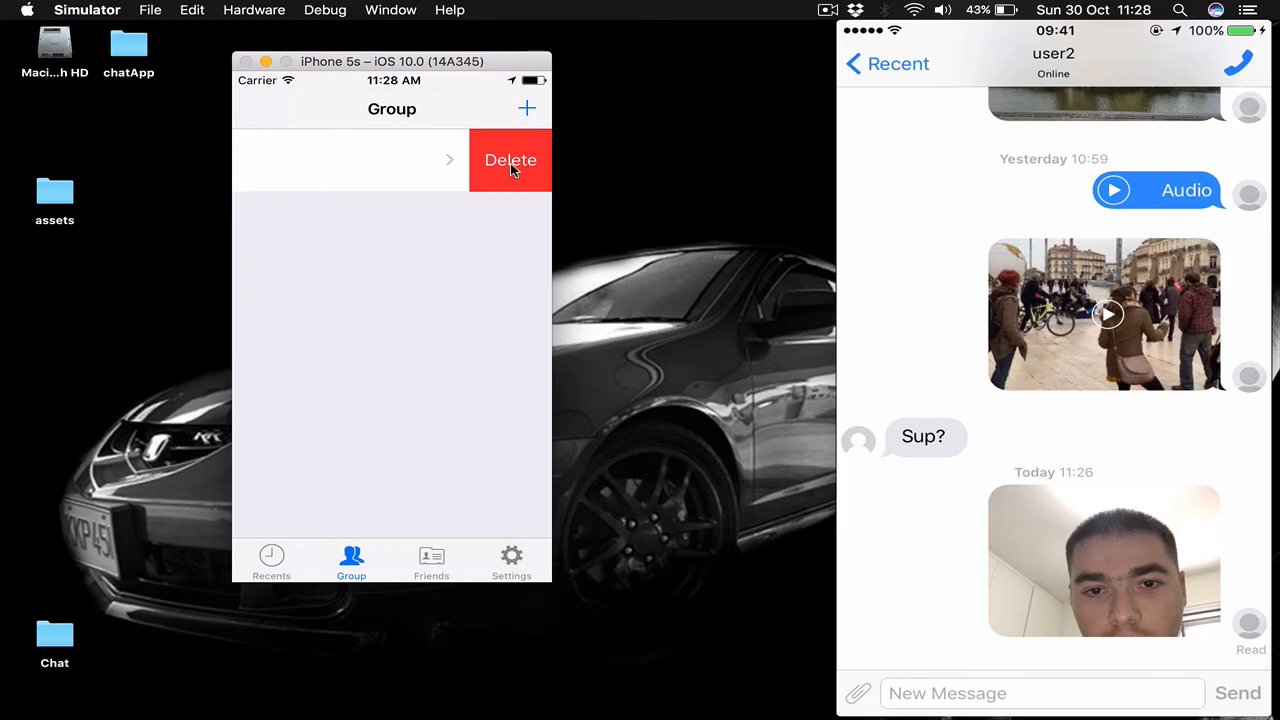
pyautogui.click(510, 160)
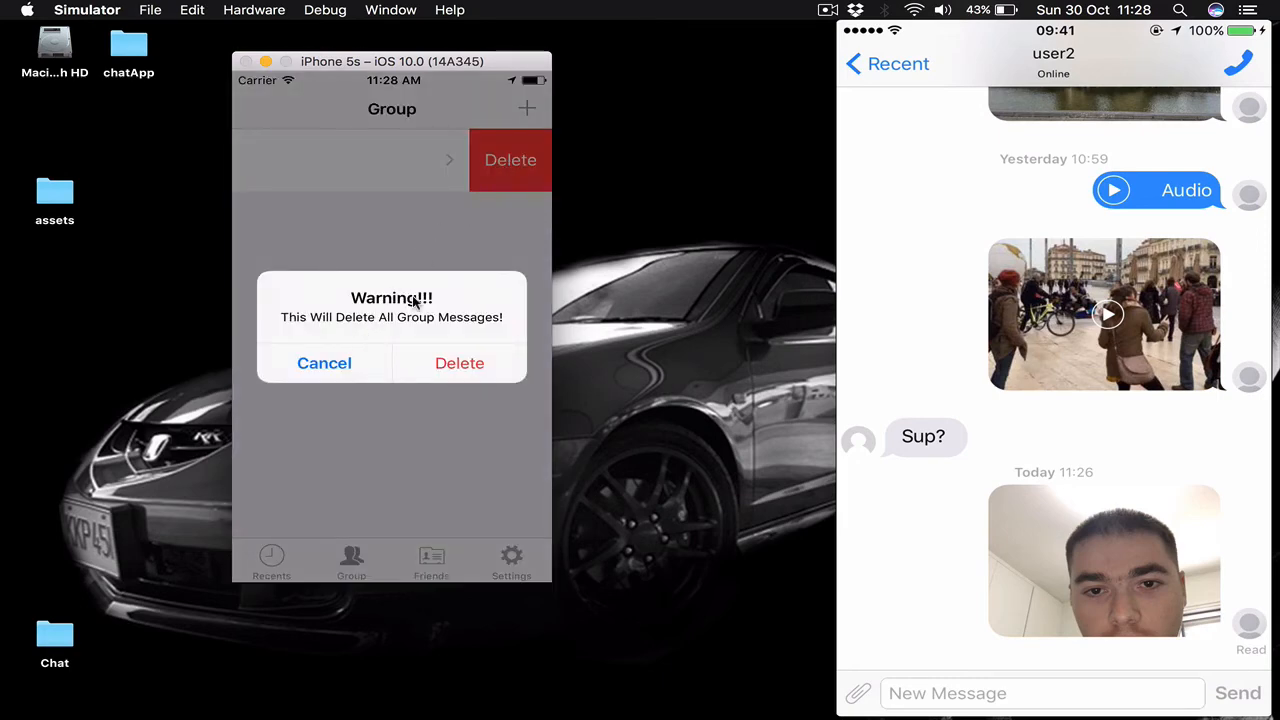
pyautogui.moveTo(456, 330)
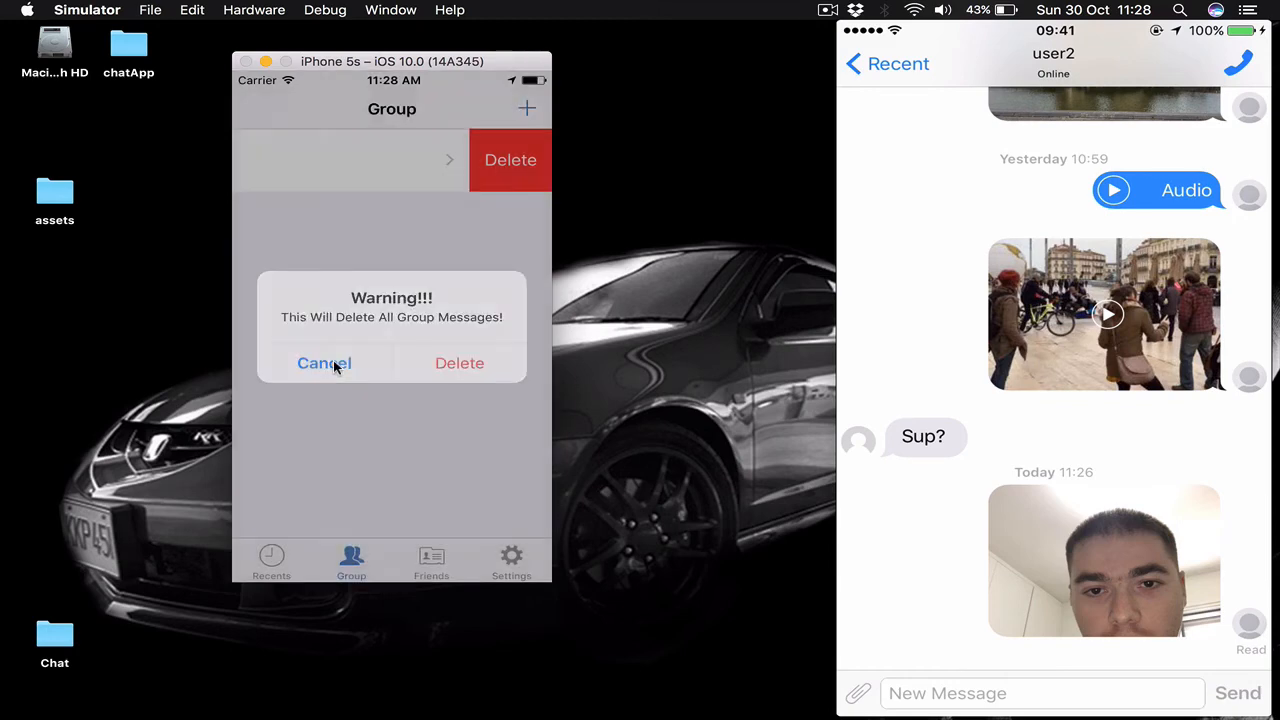
pyautogui.click(324, 364)
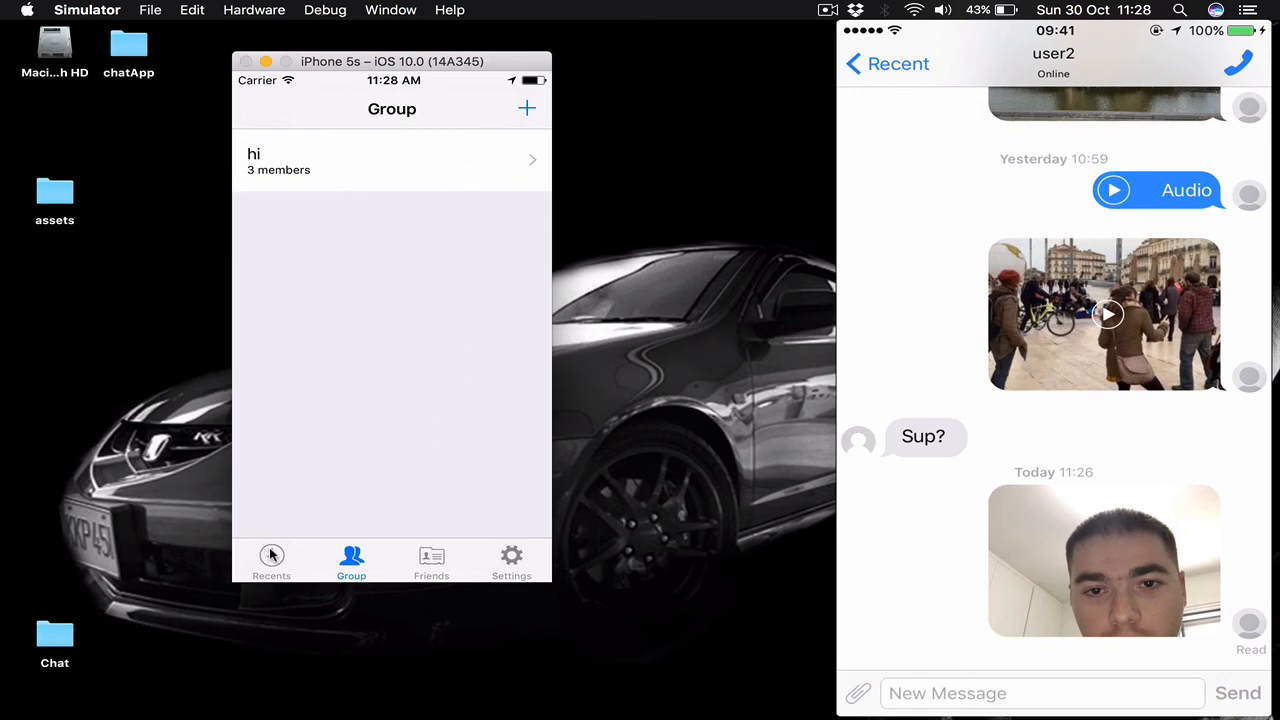
pyautogui.click(272, 562)
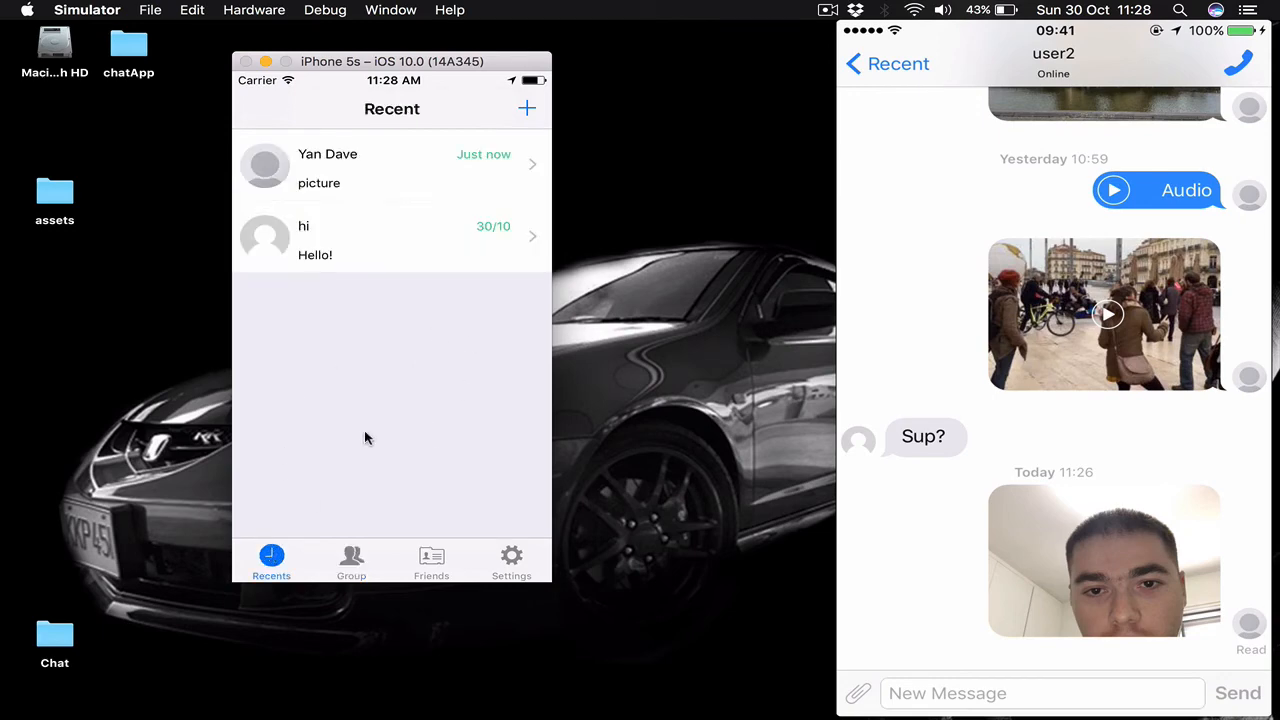
pyautogui.click(884, 62)
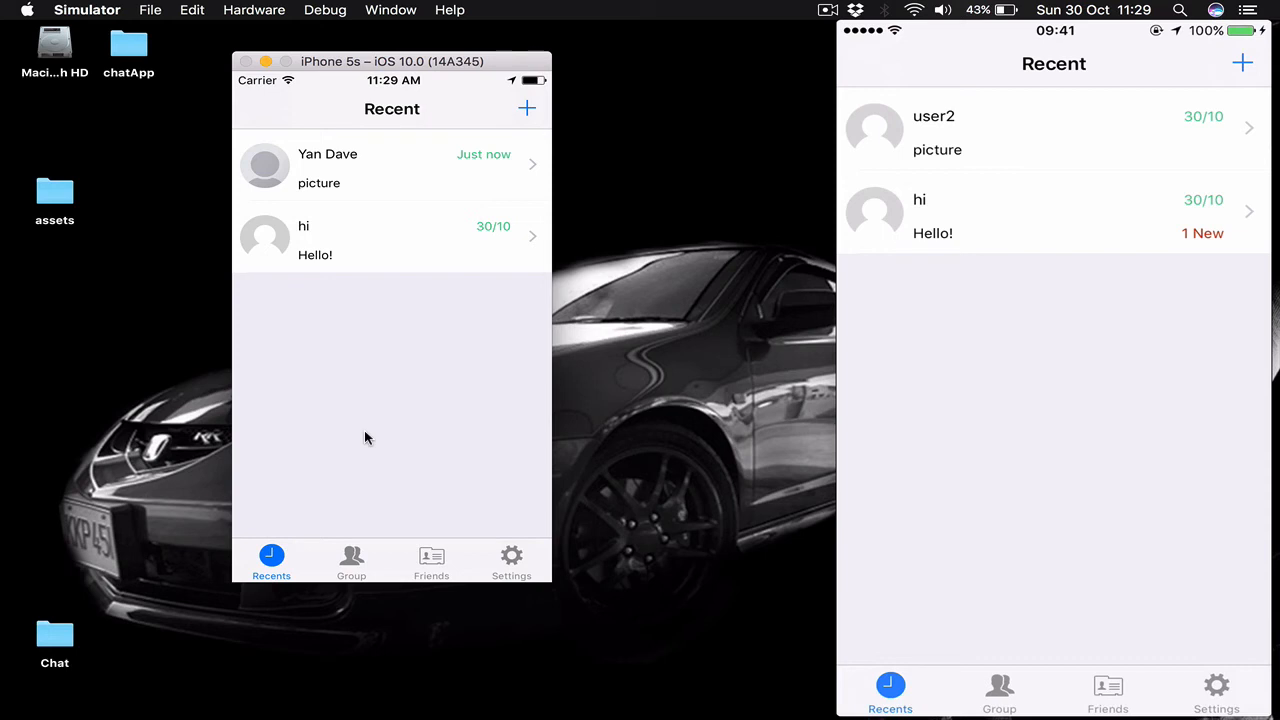
pyautogui.click(1000, 690)
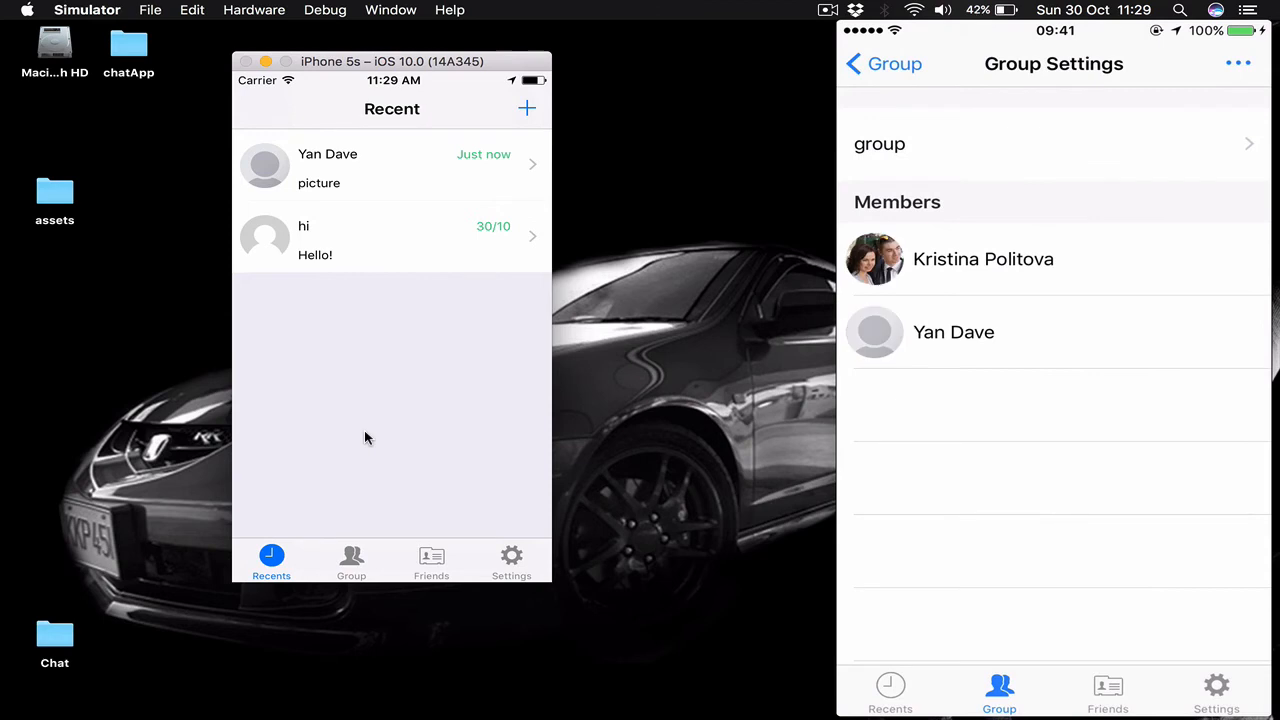
pyautogui.click(982, 258)
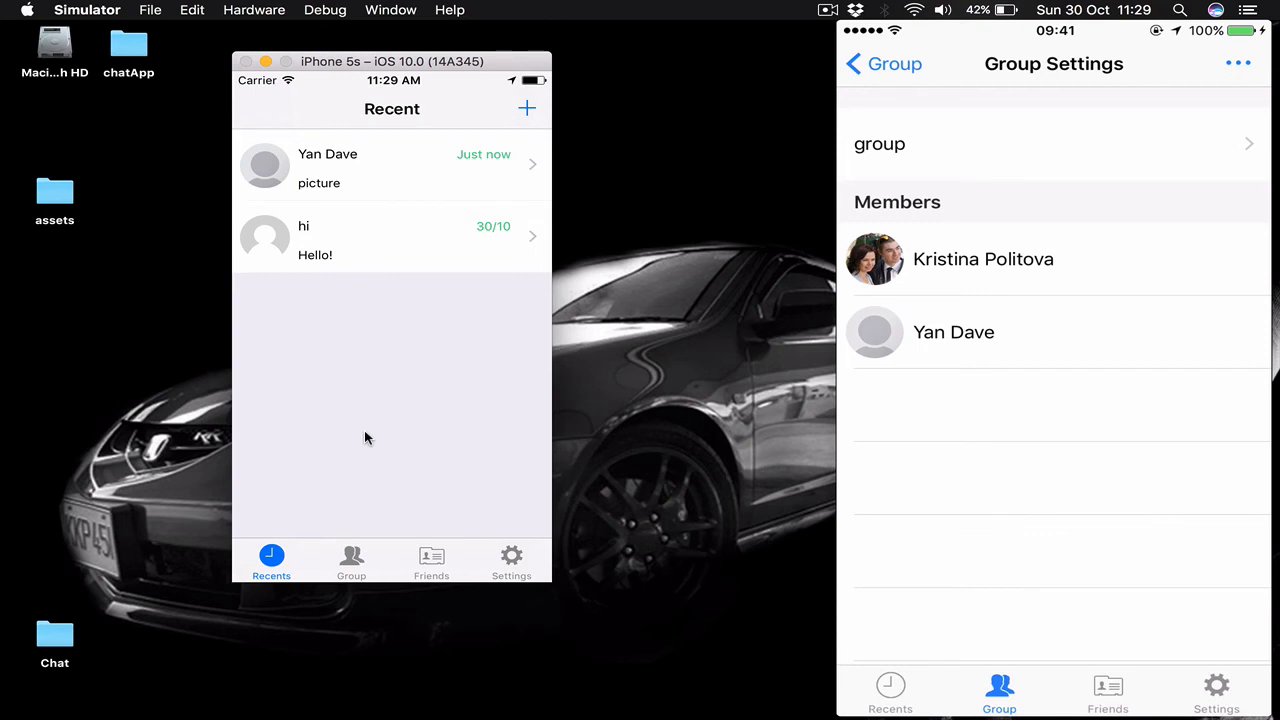
pyautogui.click(888, 690)
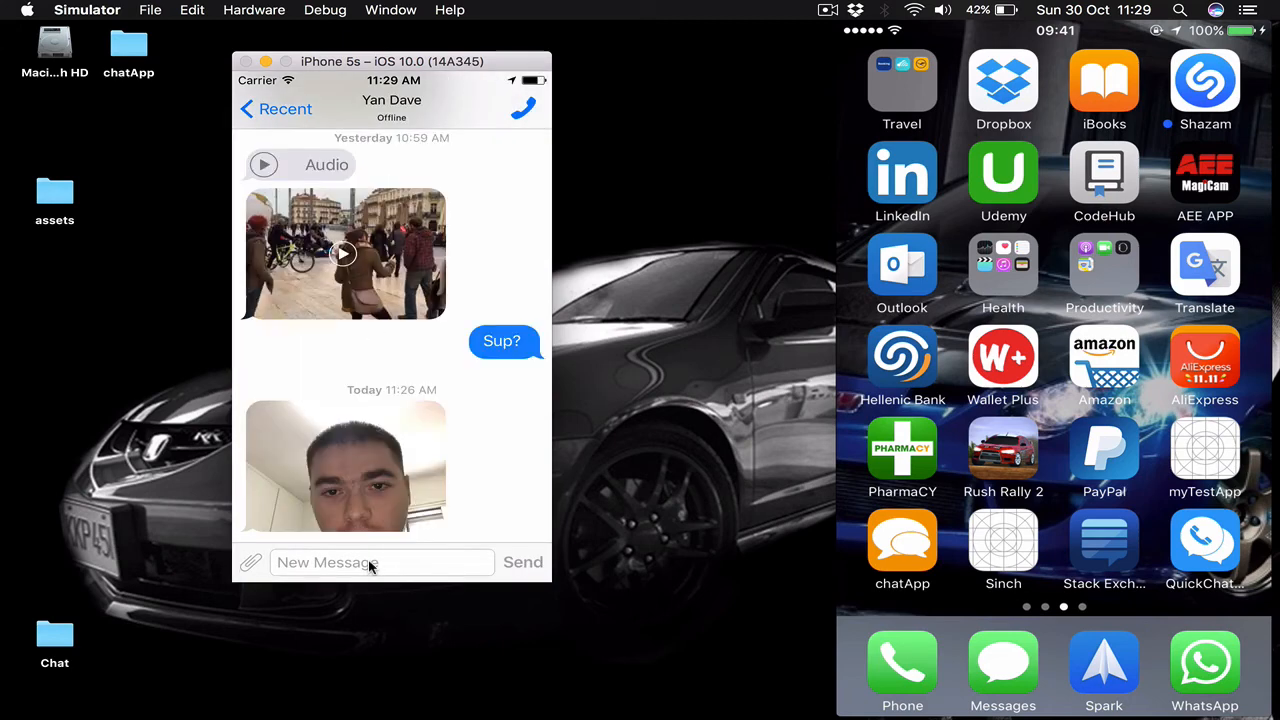
pyautogui.write('Hello')
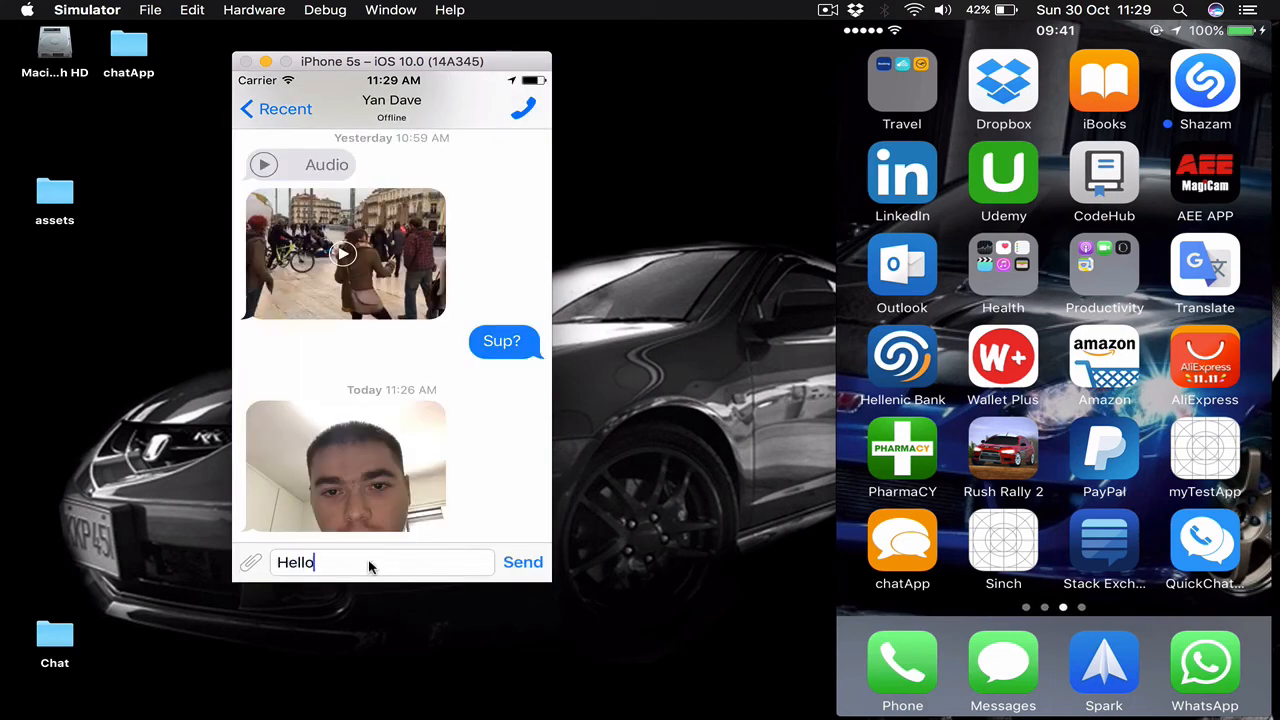
pyautogui.click(524, 562)
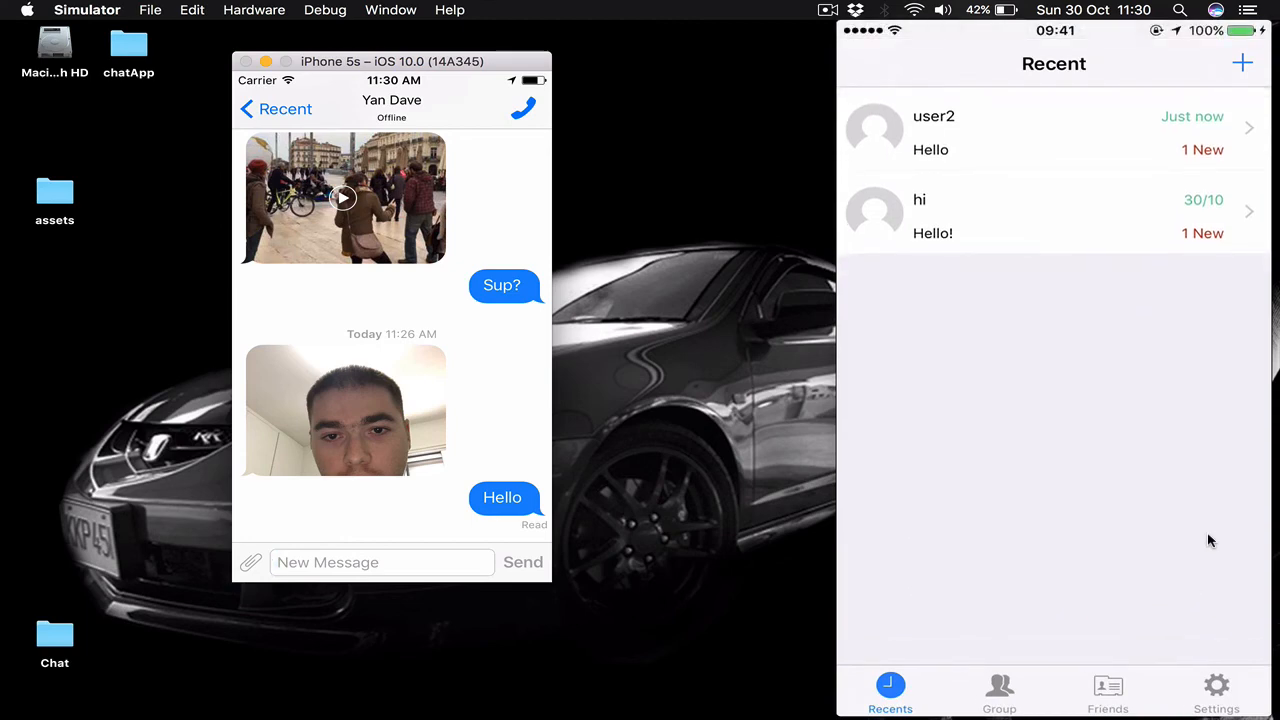
pyautogui.click(1052, 132)
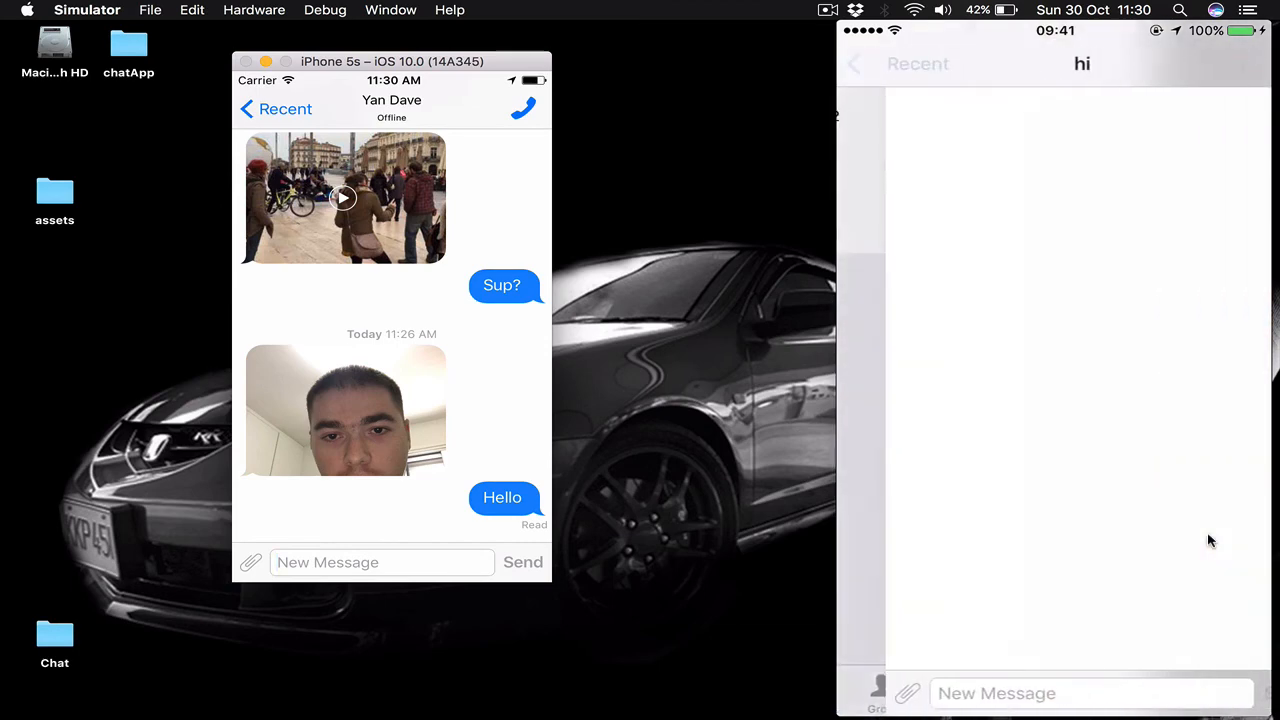
pyautogui.click(854, 62)
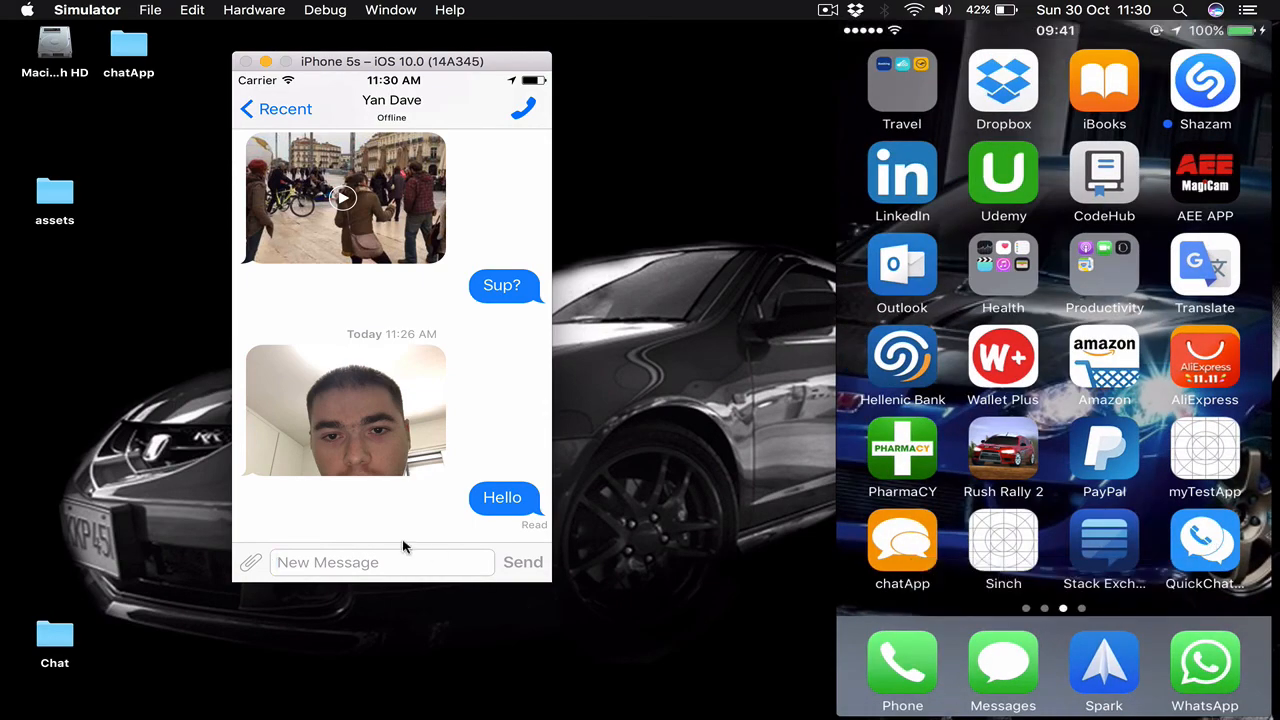
pyautogui.click(380, 562)
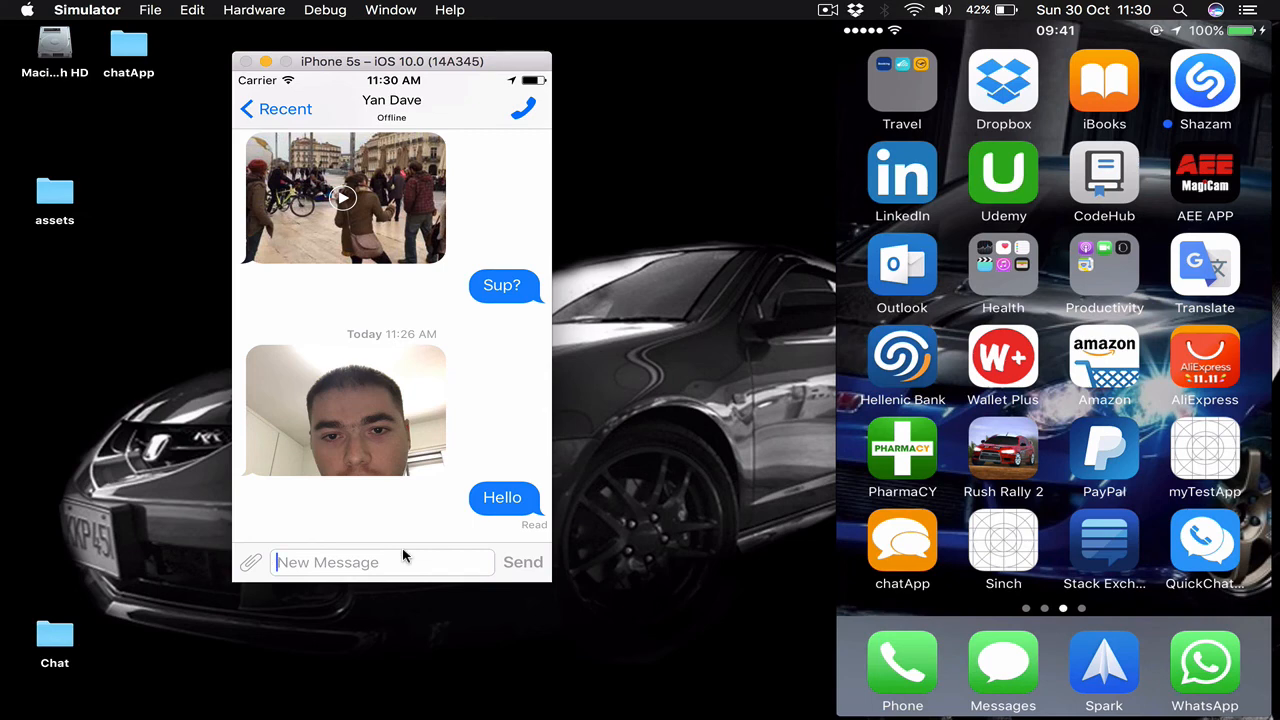
pyautogui.write('Test')
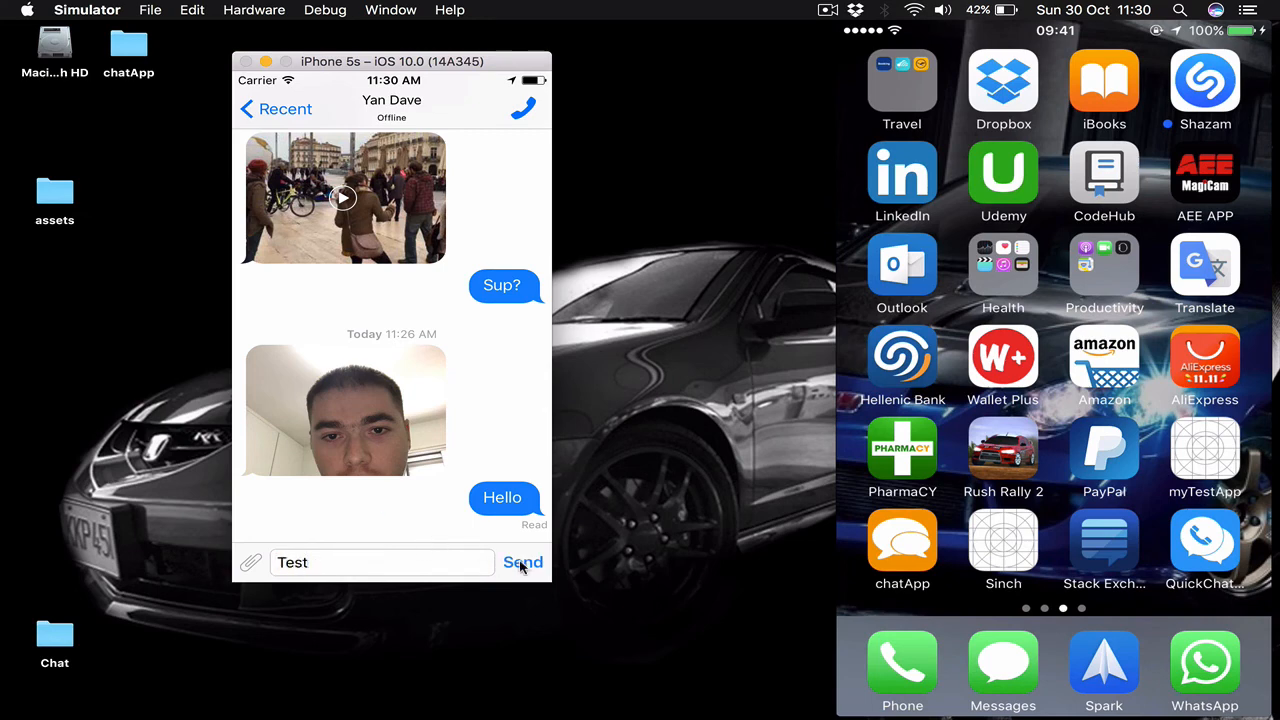
pyautogui.click(522, 562)
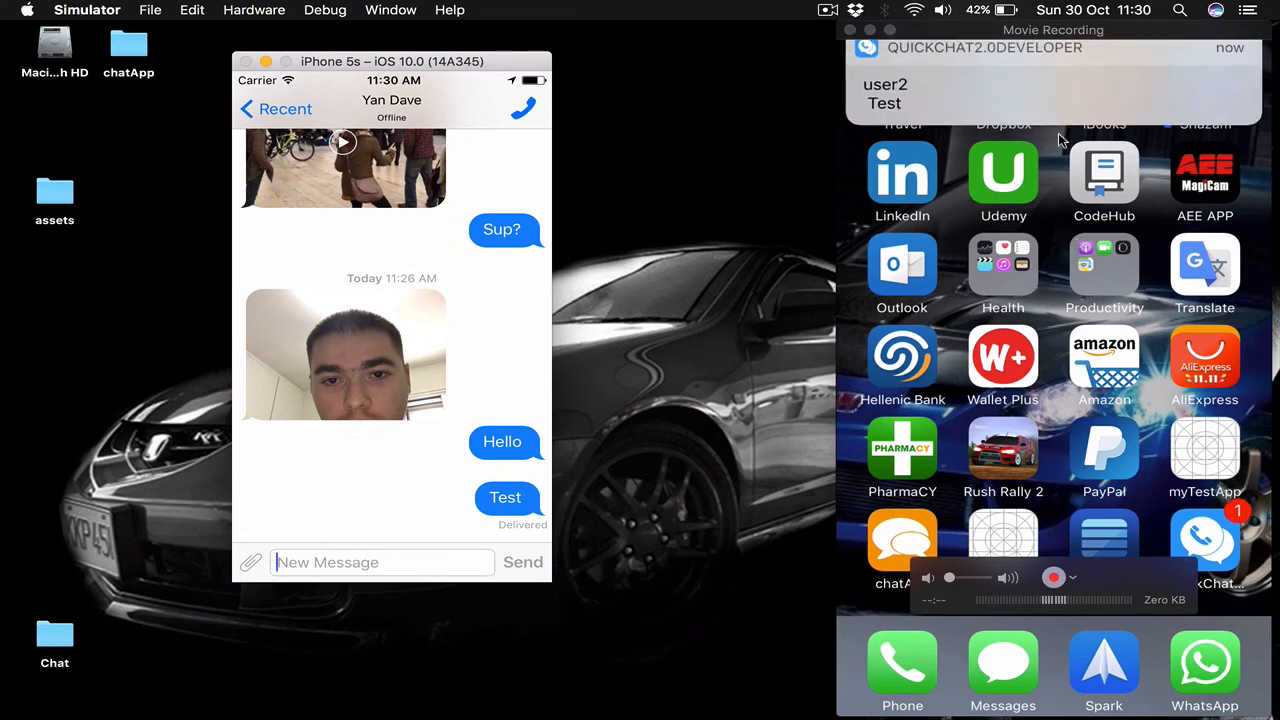
pyautogui.moveTo(1256, 512)
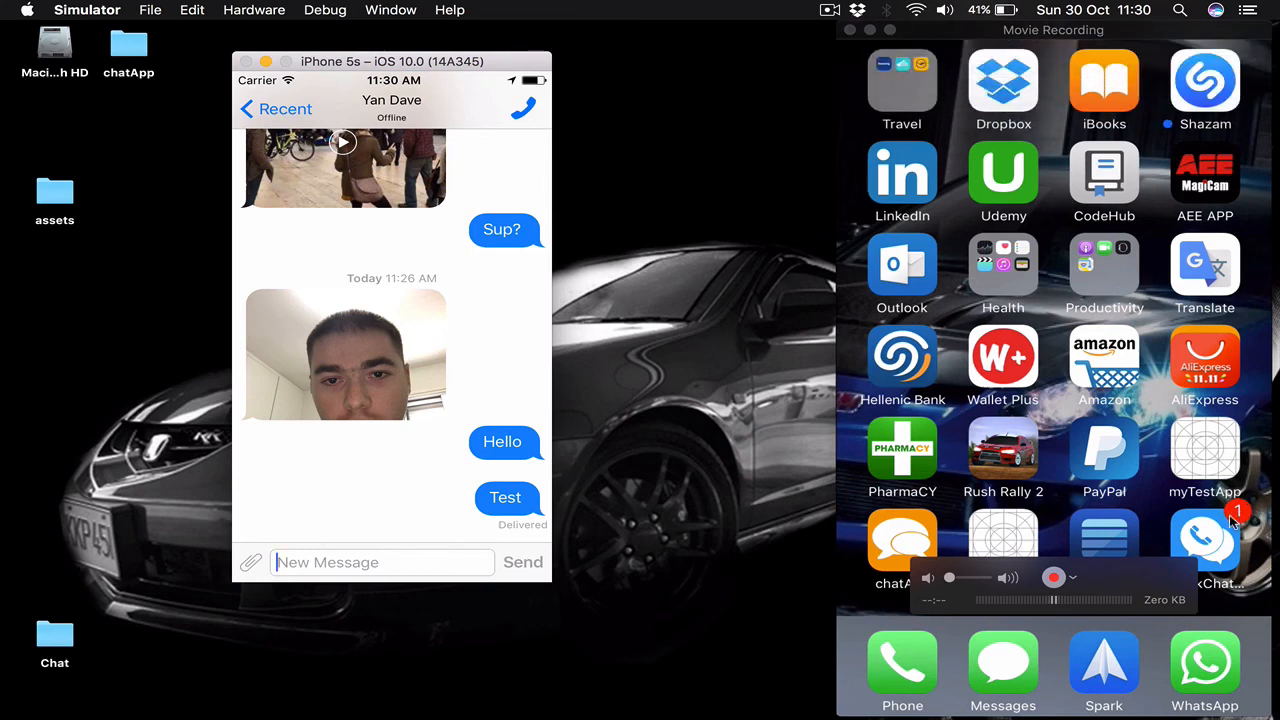
pyautogui.moveTo(1244, 516)
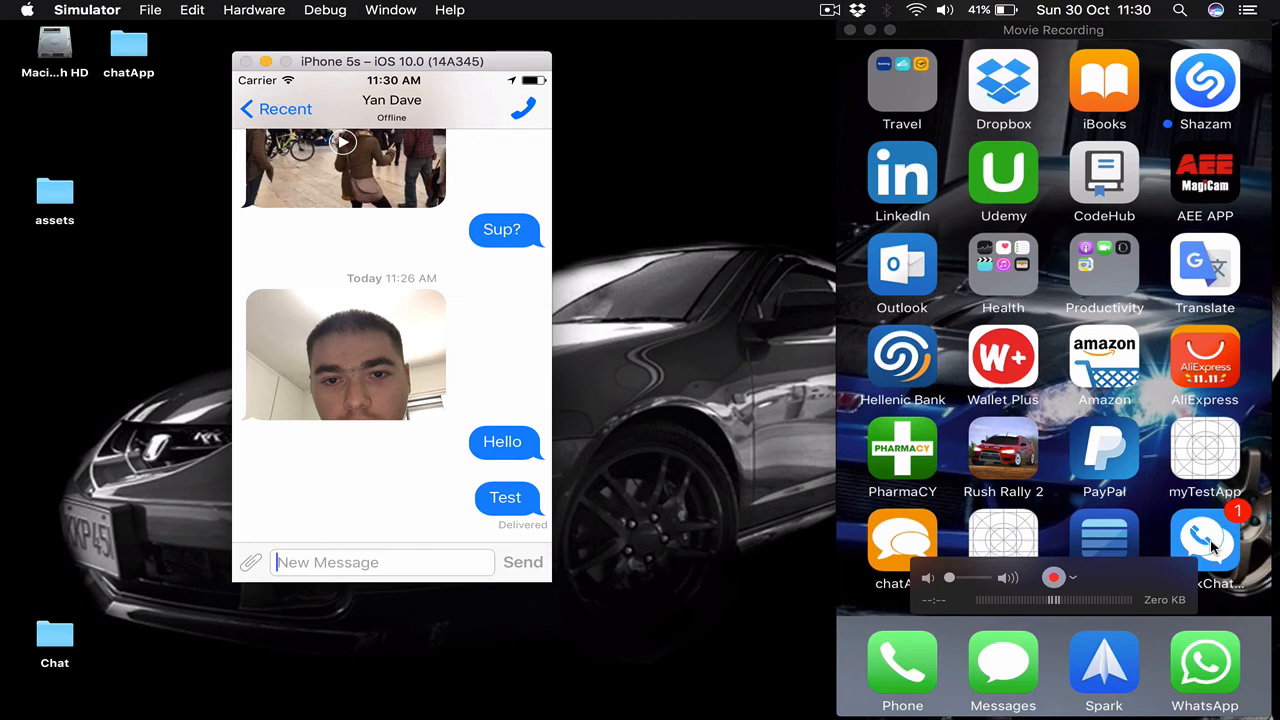
pyautogui.moveTo(1164, 516)
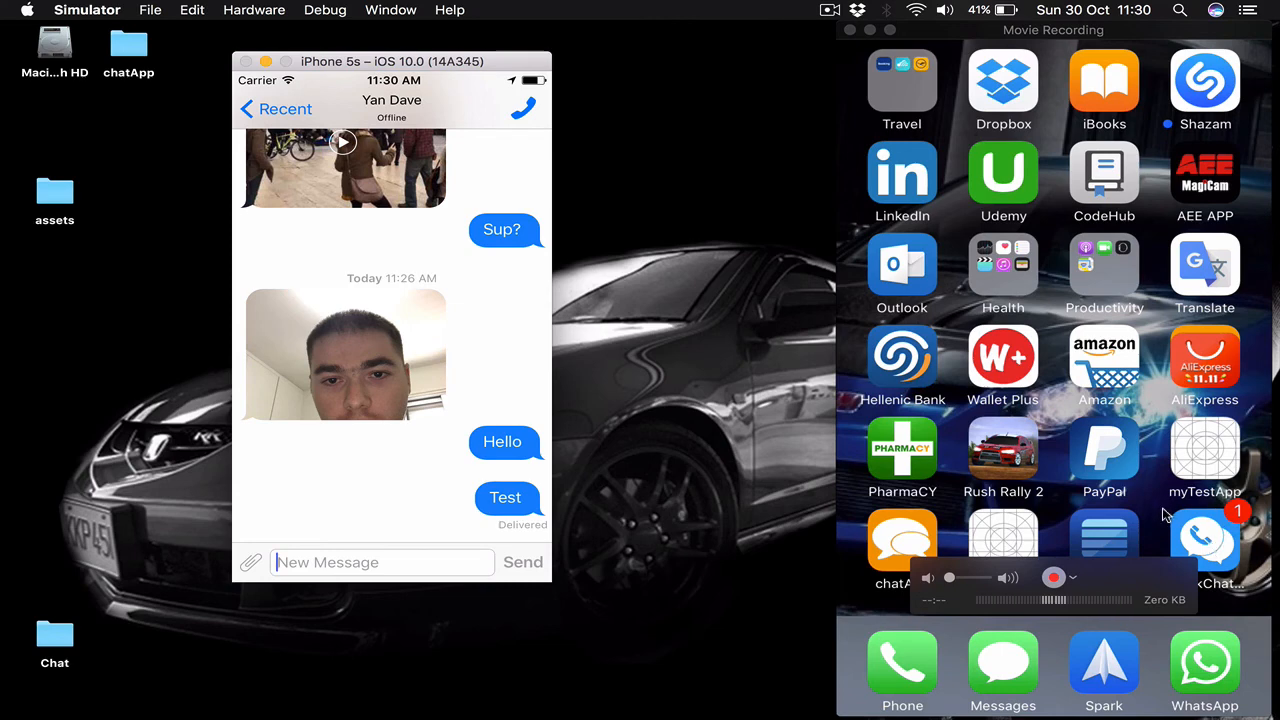
pyautogui.moveTo(1230, 516)
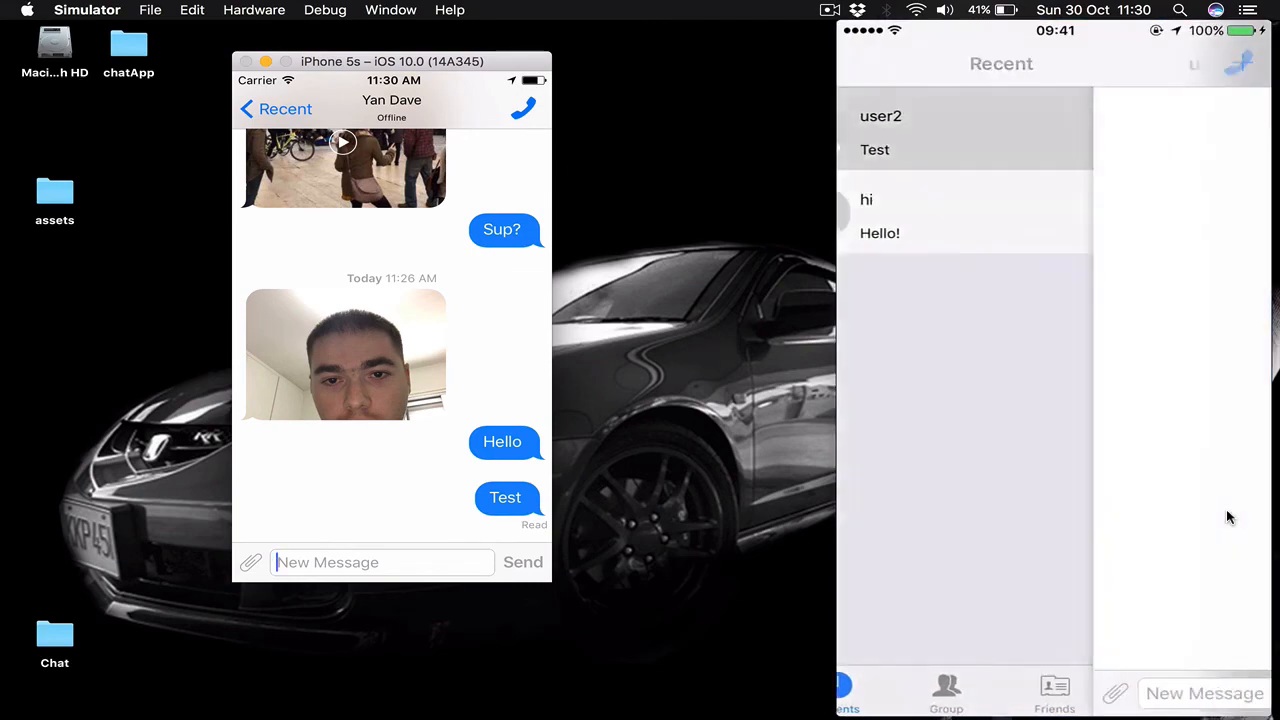
# Read Hello and Test in the iPhone's user2 conversation, then leave for the Camera
pyautogui.click(880, 116)
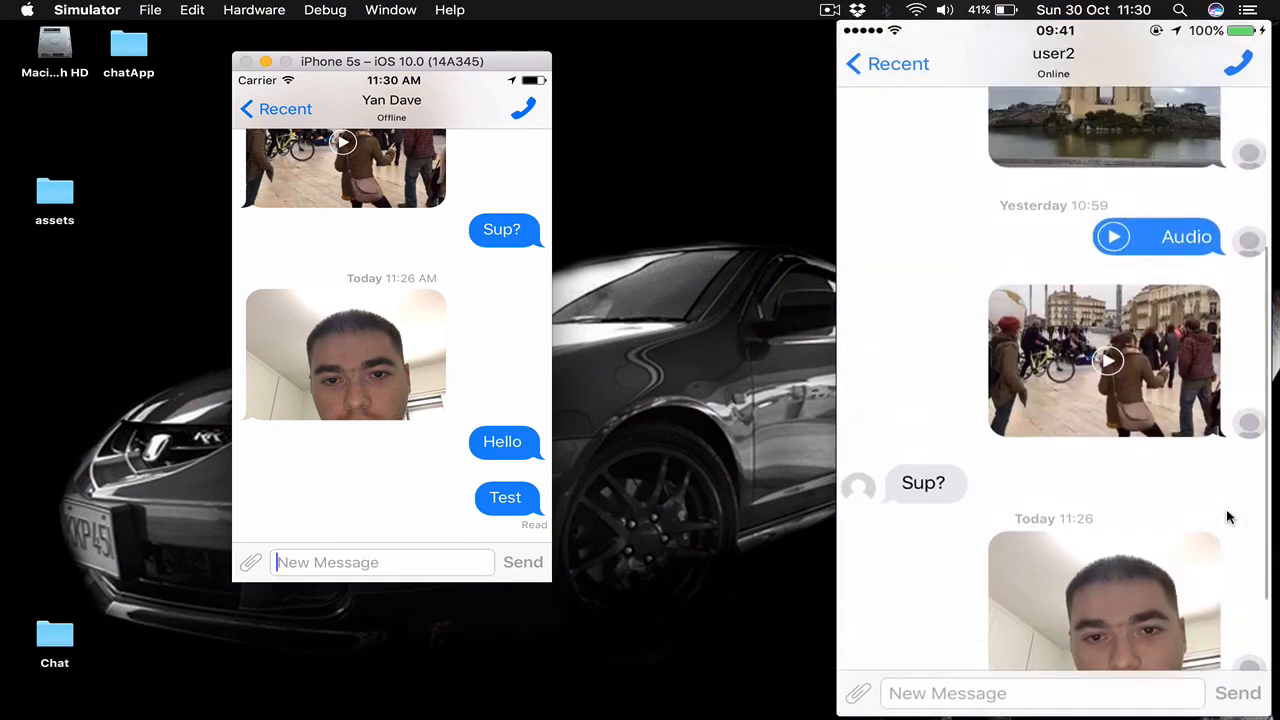
pyautogui.scroll(-3)
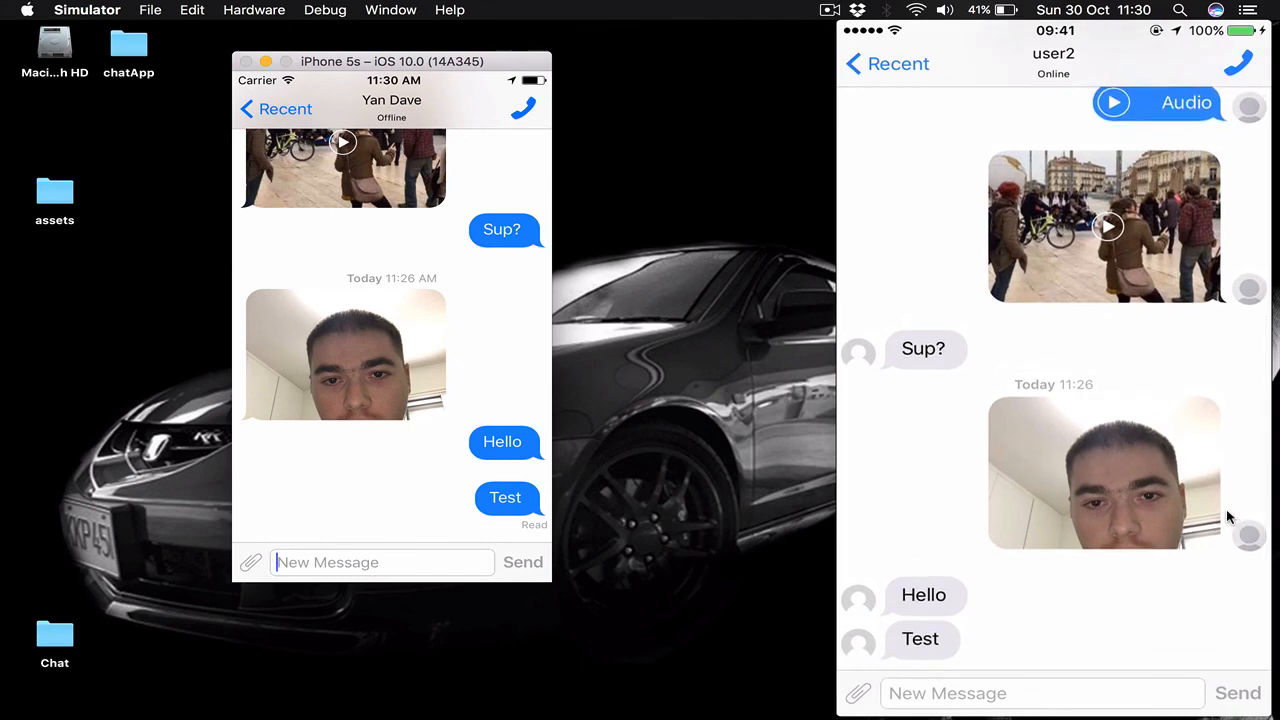
pyautogui.click(884, 62)
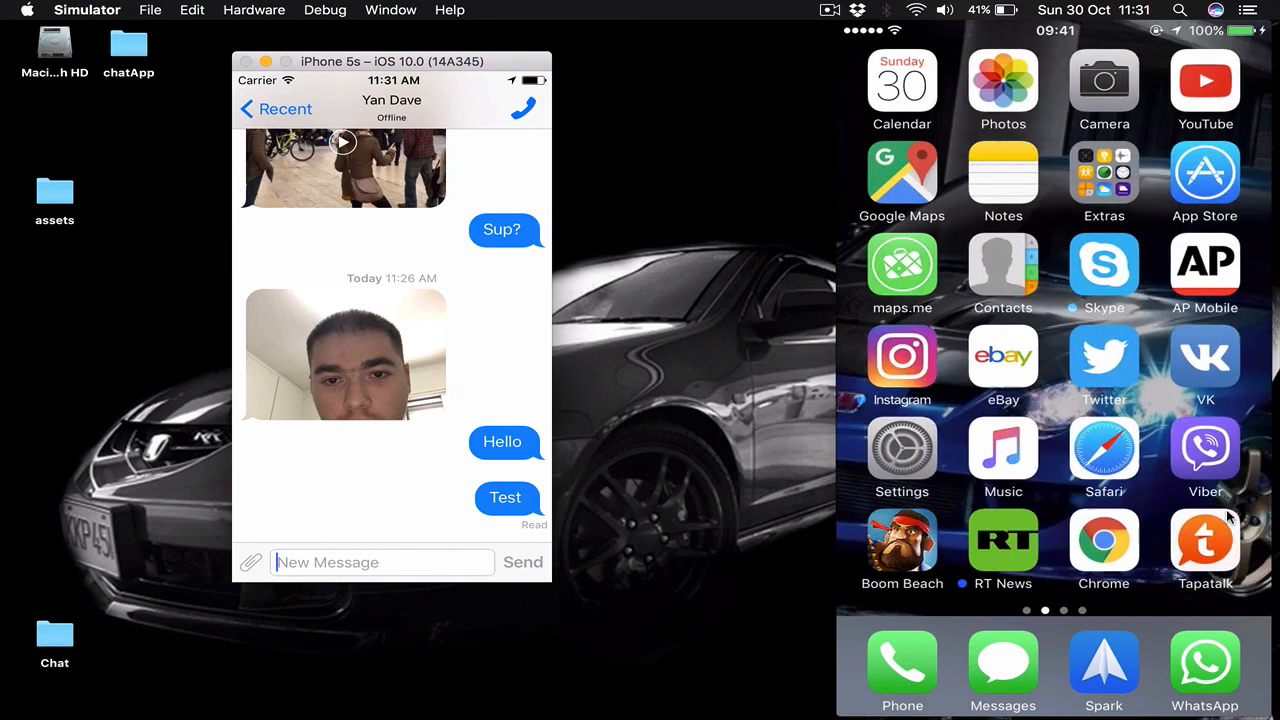
pyautogui.click(1104, 80)
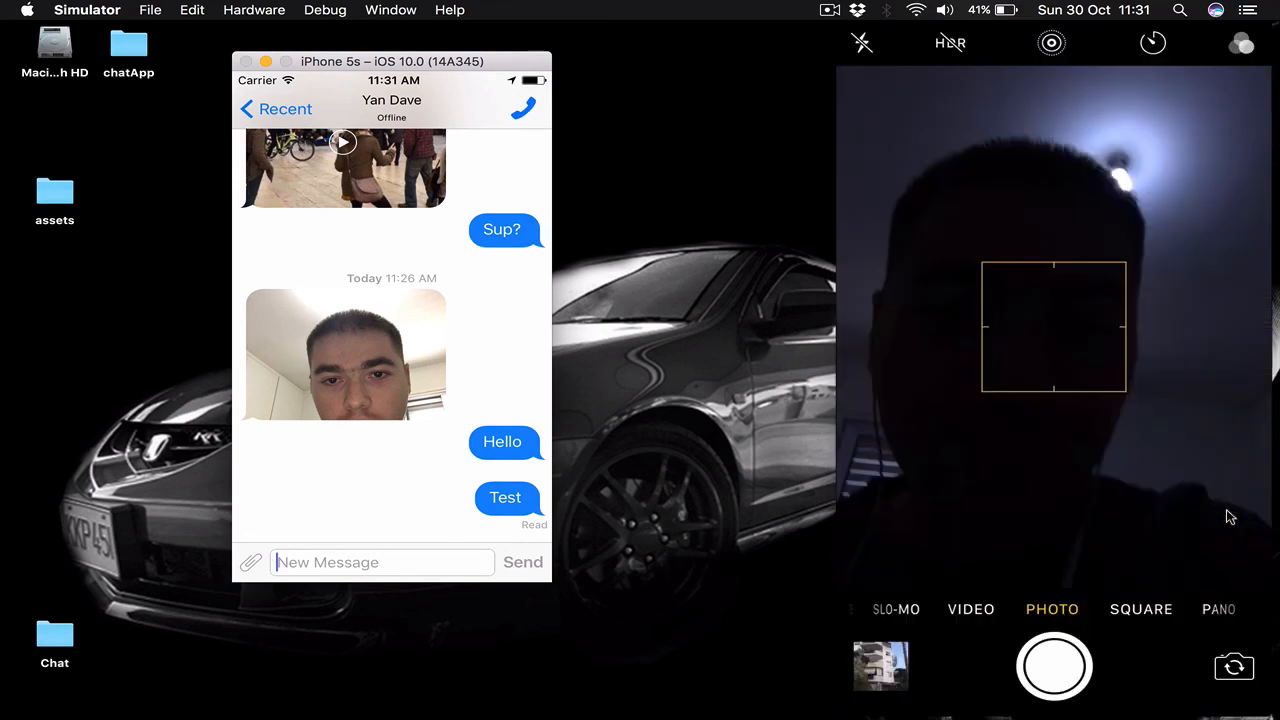